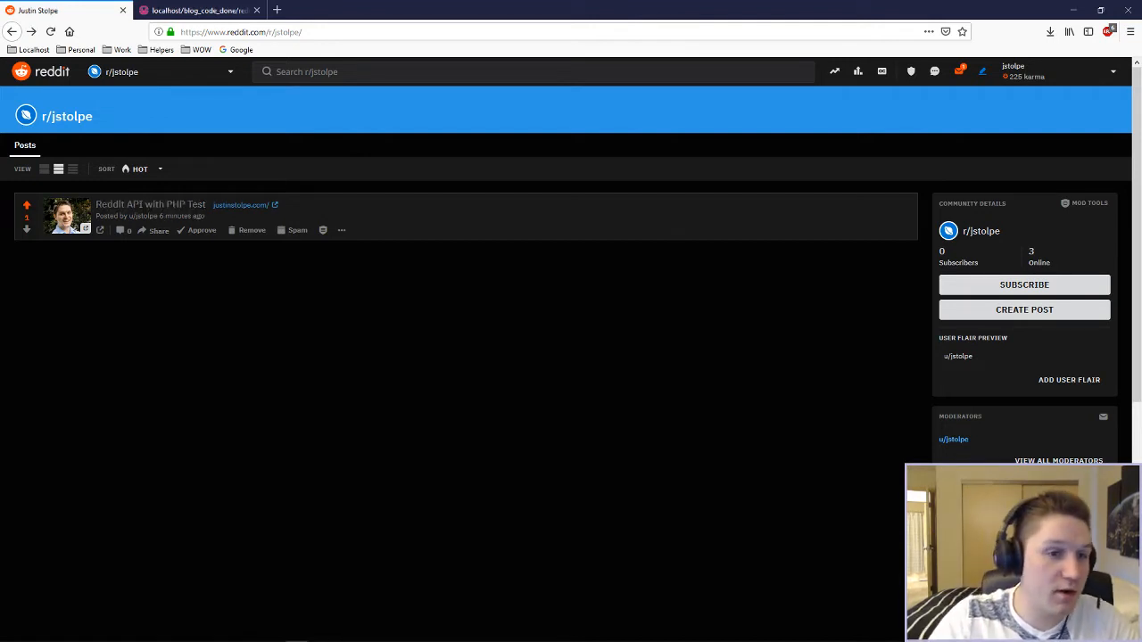
Open reddit.com/prefs/apps/ in a new browser tab
left_click(281, 11)
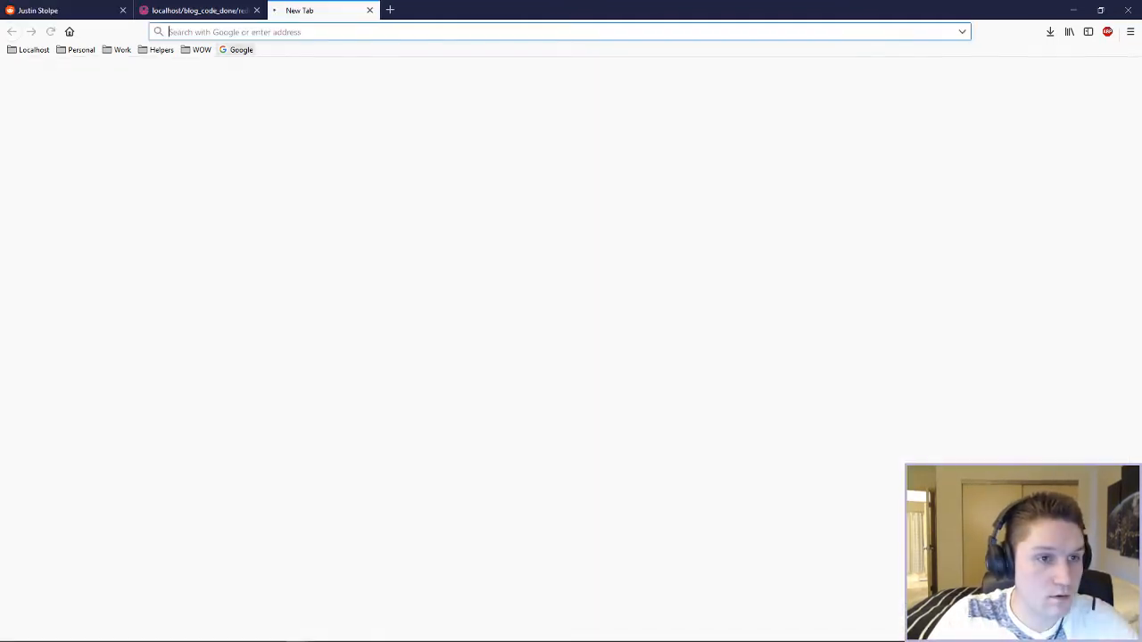
type("reddit.com/prefs/")
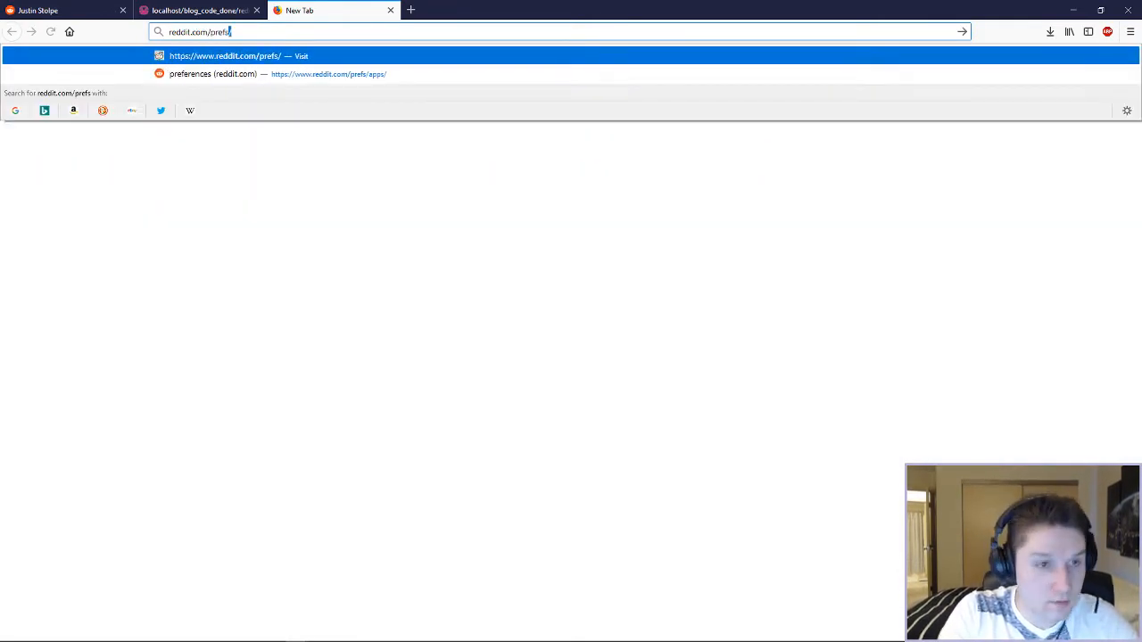
type("apps/")
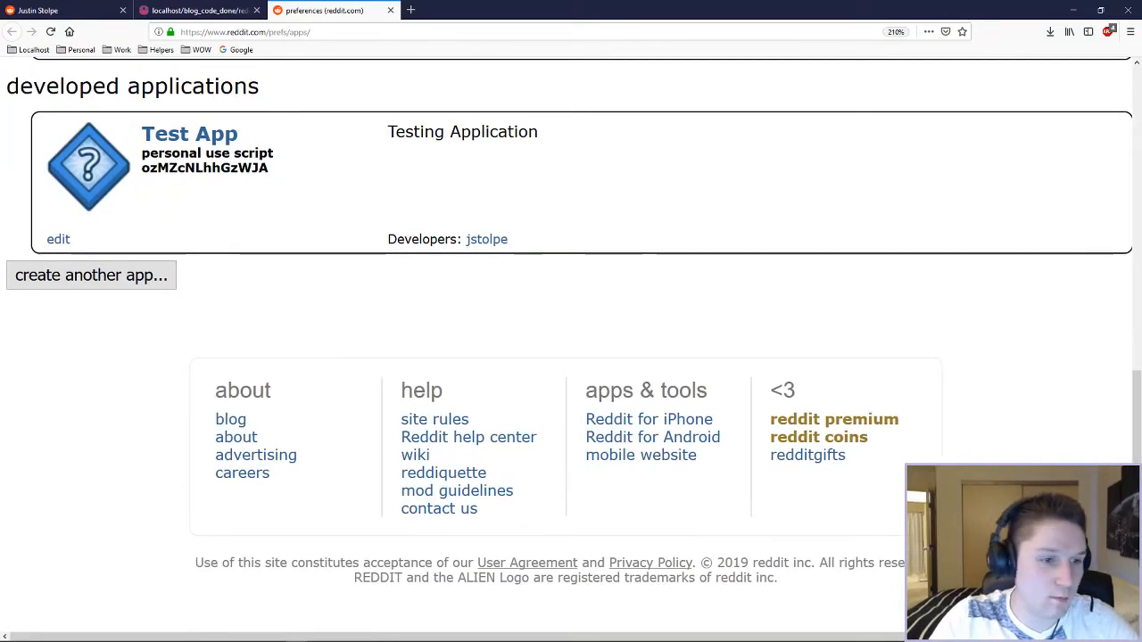
Start another app named 'Reddit API with PHP' of the script (personal use) type
left_click(90, 274)
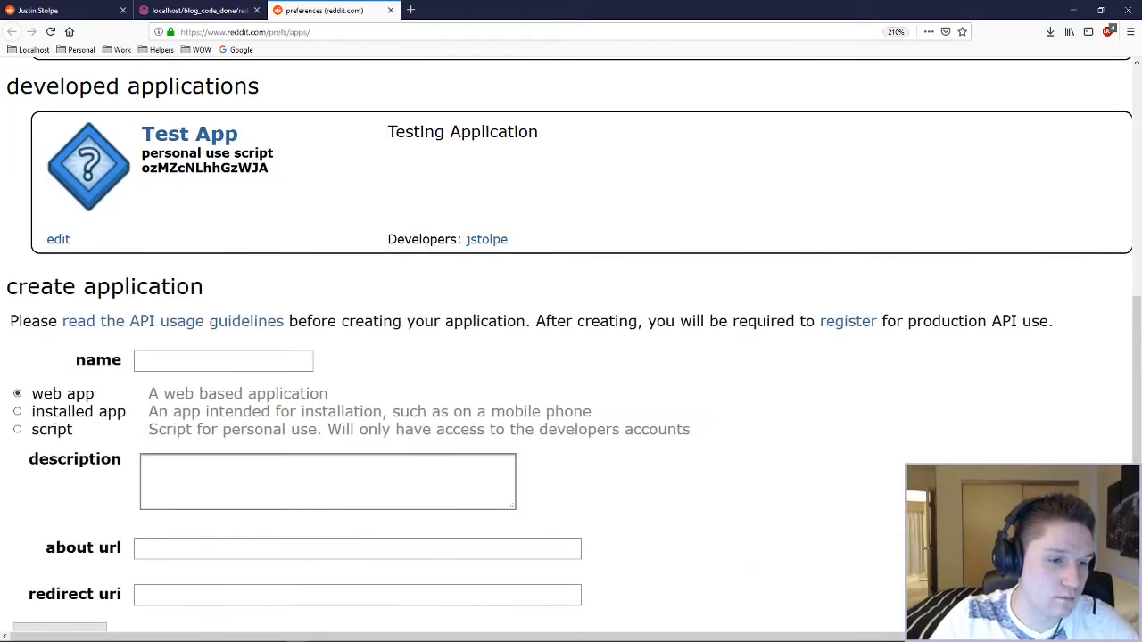
scroll("down", 3)
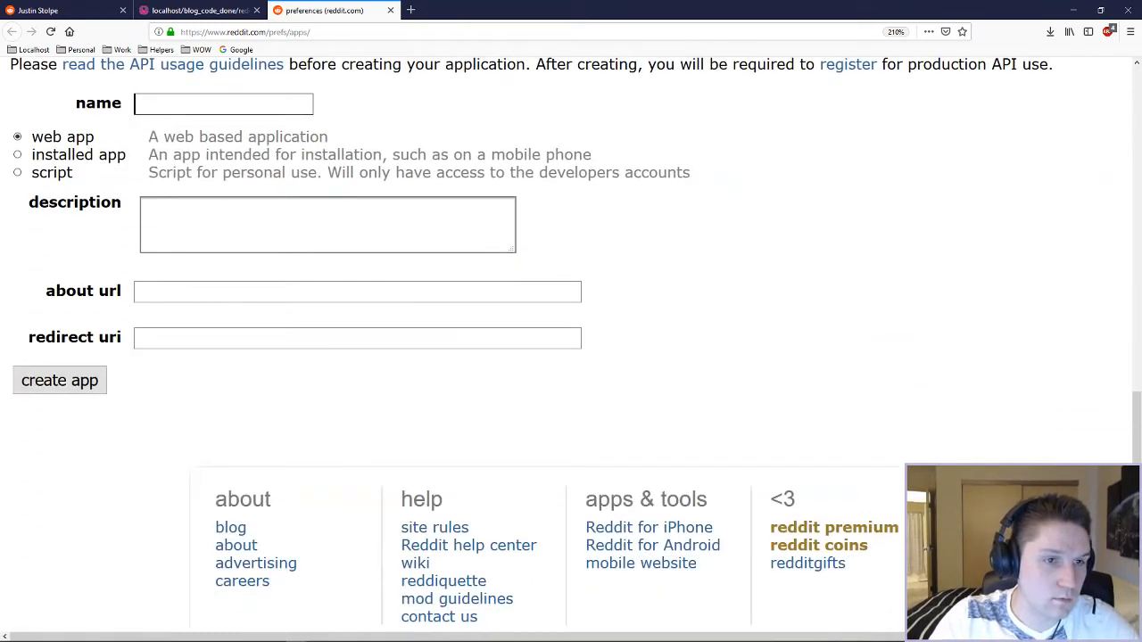
type("Reddit API with PHP")
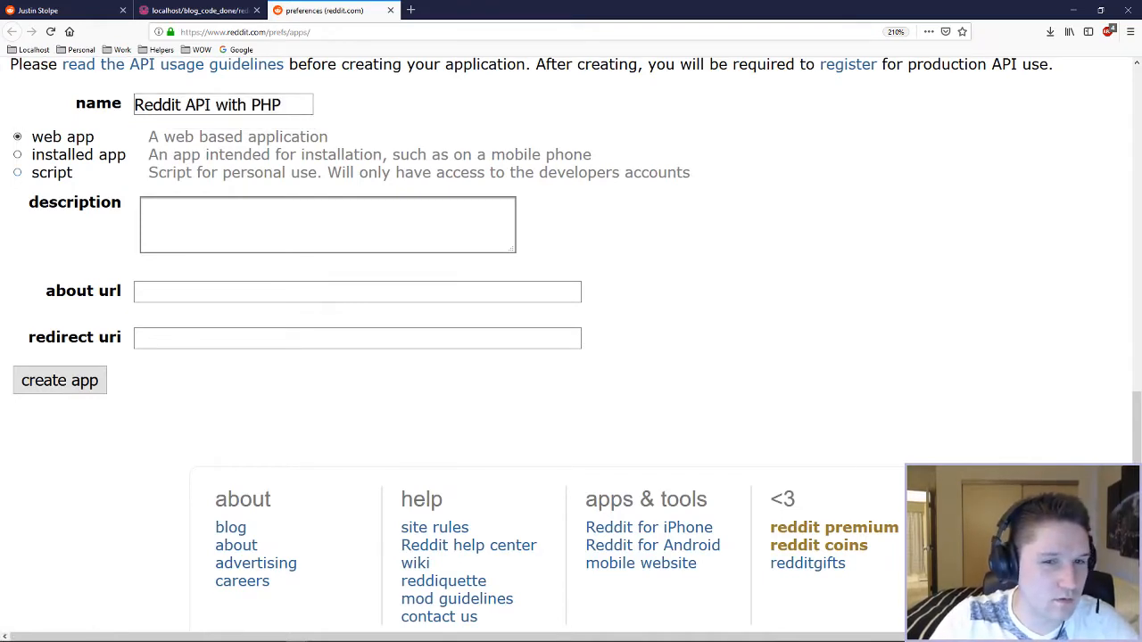
left_click(18, 171)
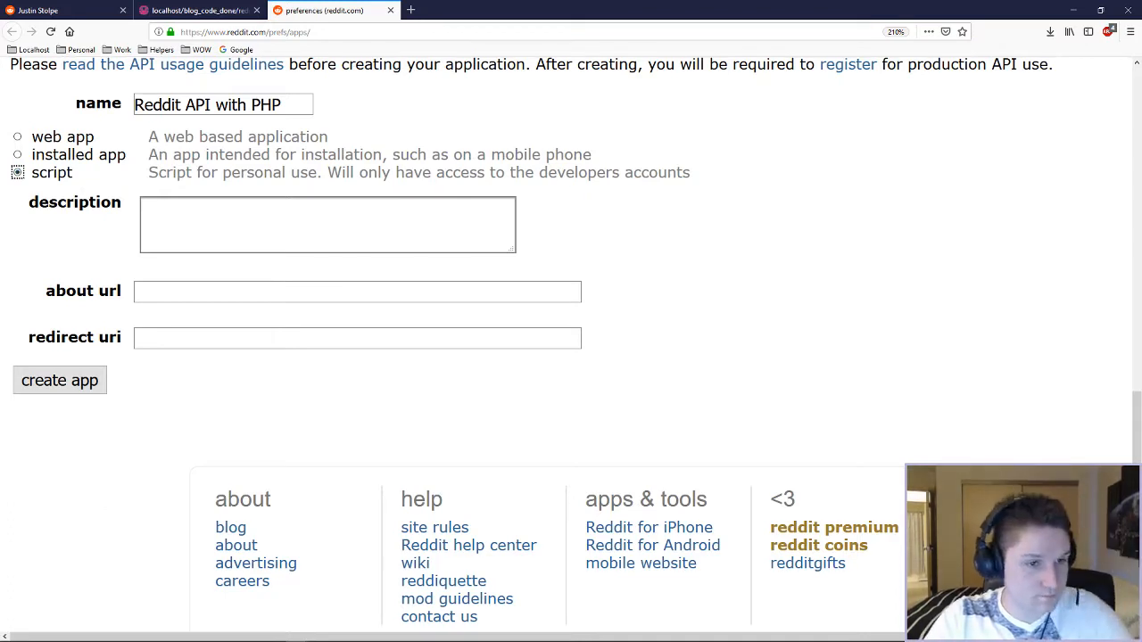
type("Using")
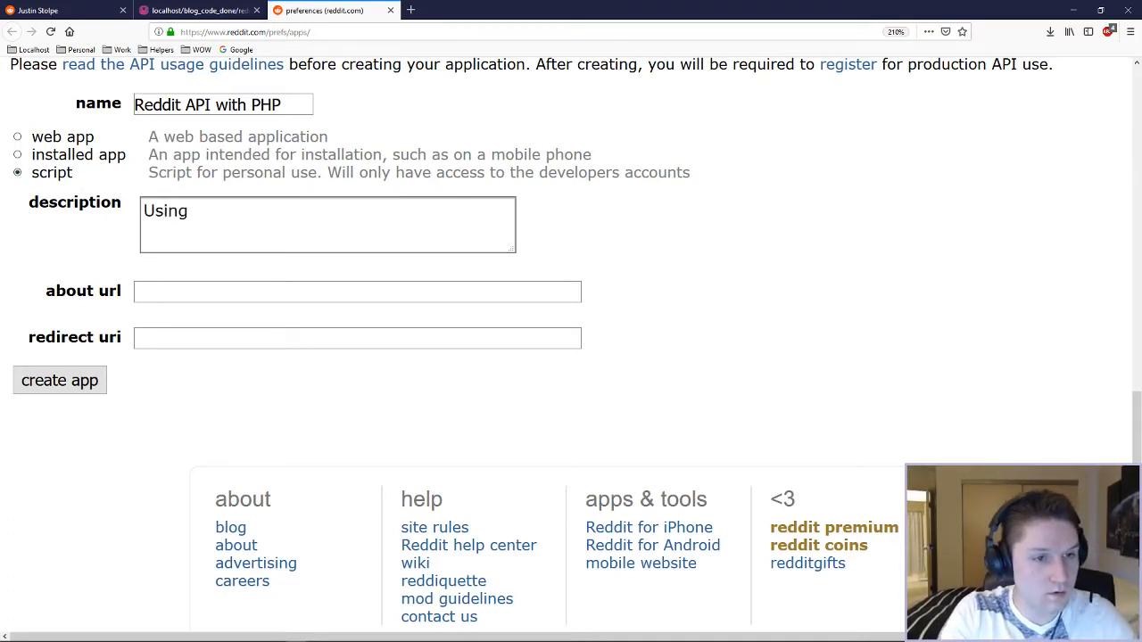
type("the reddit api")
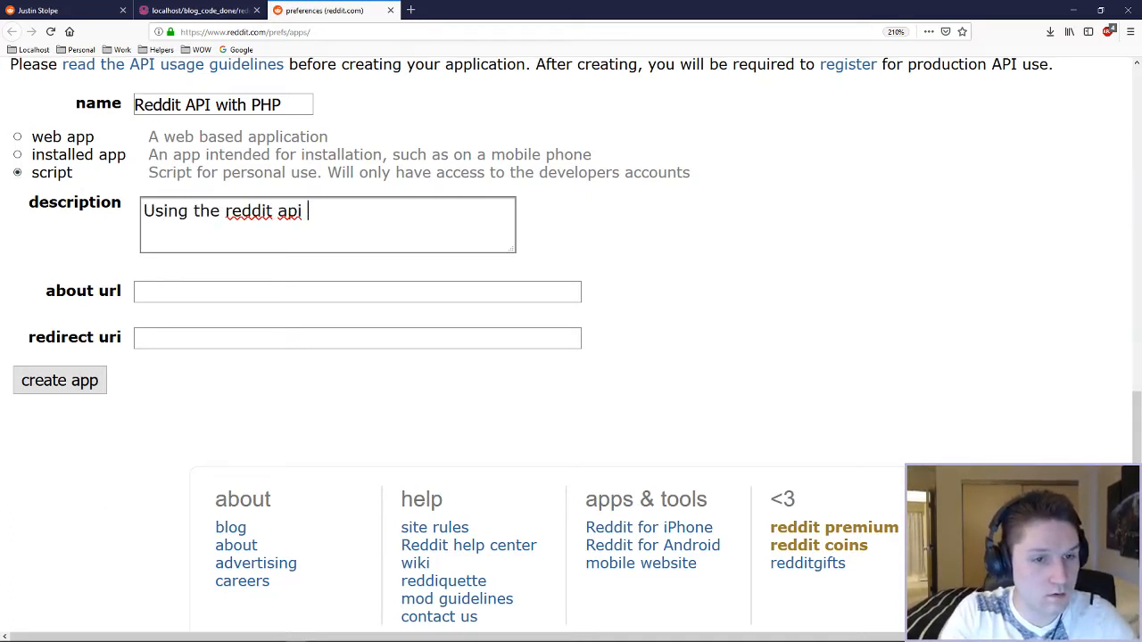
type("to test php")
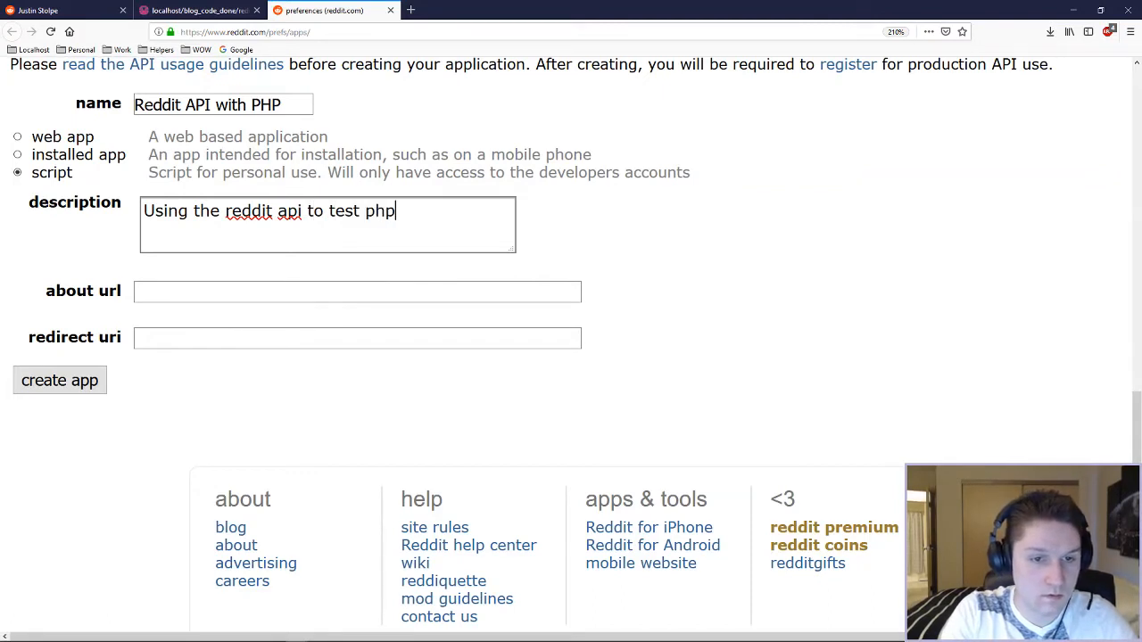
type(".")
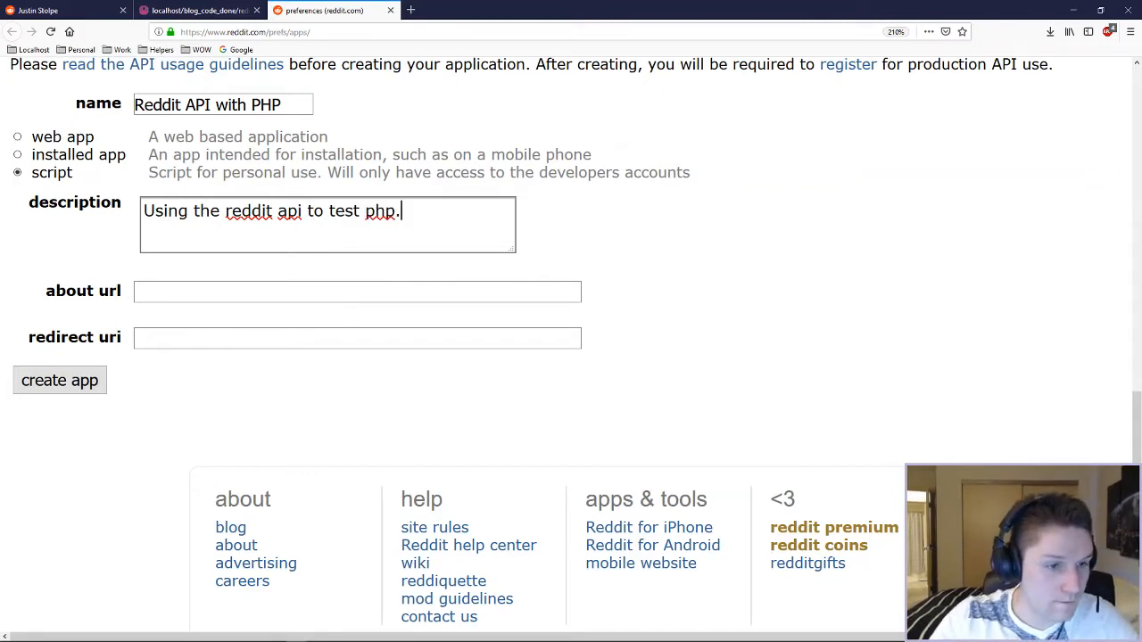
left_click(357, 338)
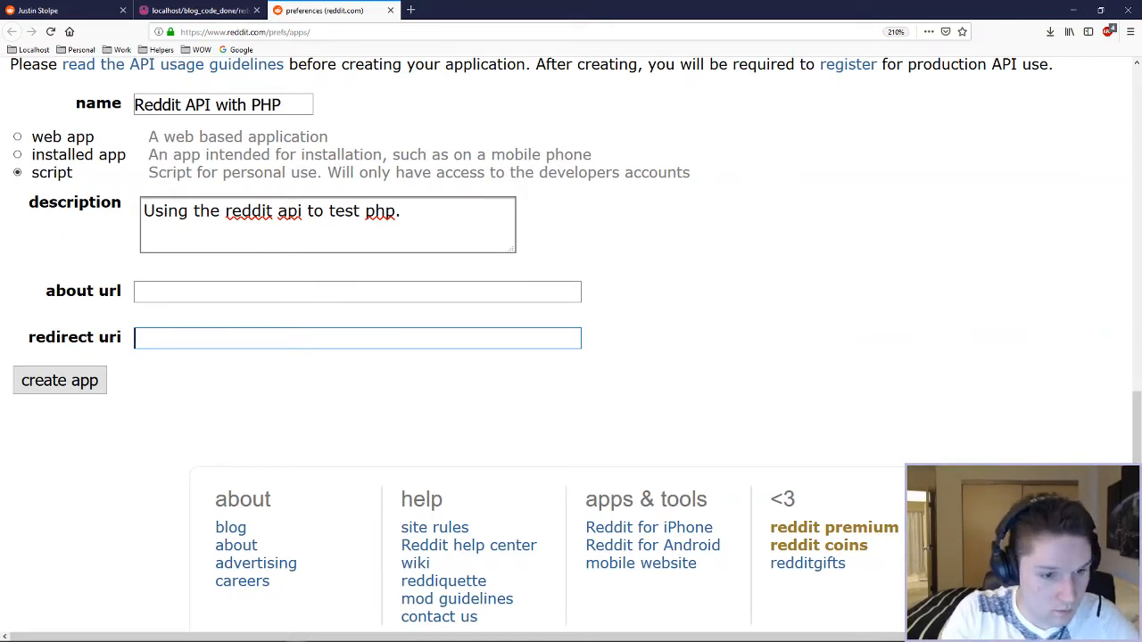
type("https://www.justinstolpe.com")
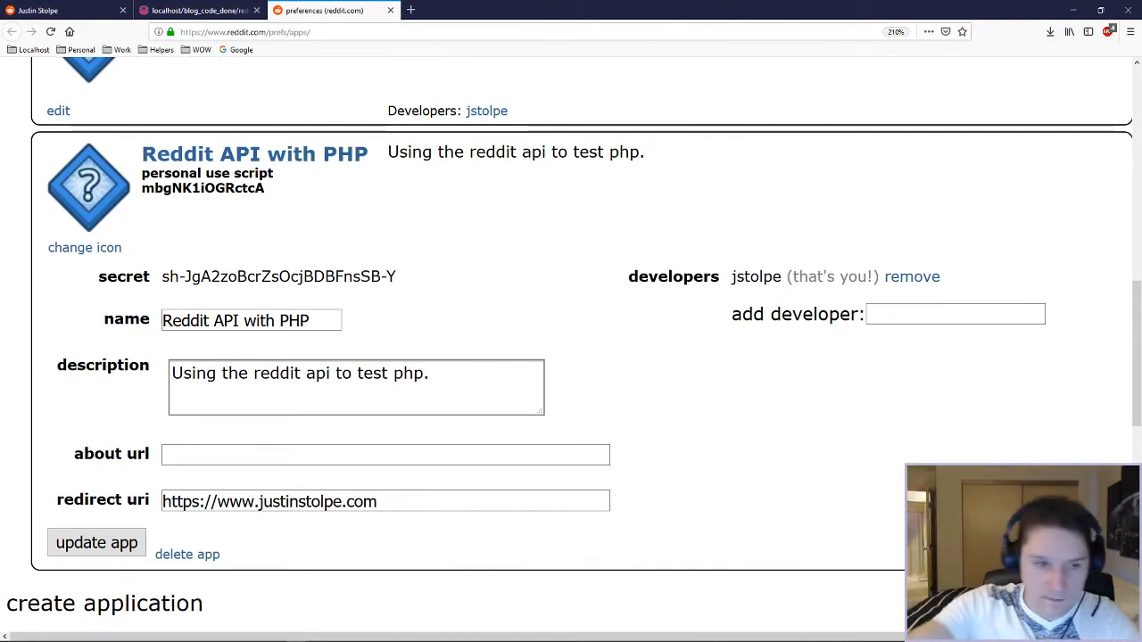
Create the app and select its generated client ID on the apps page
left_click_drag(164, 189, 264, 190)
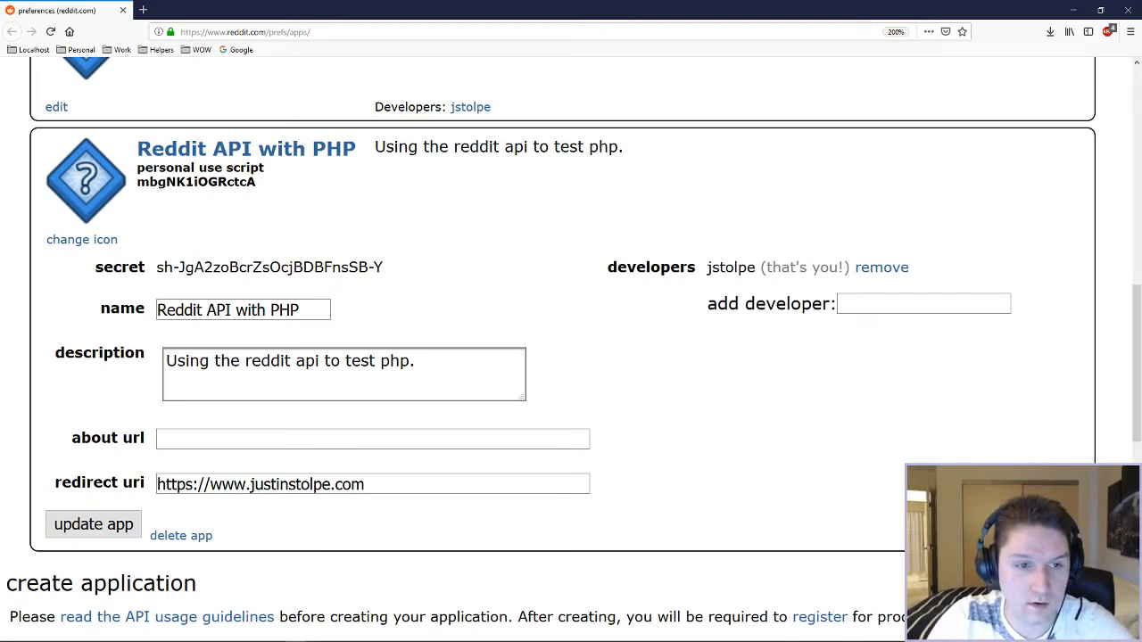
double_click(196, 182)
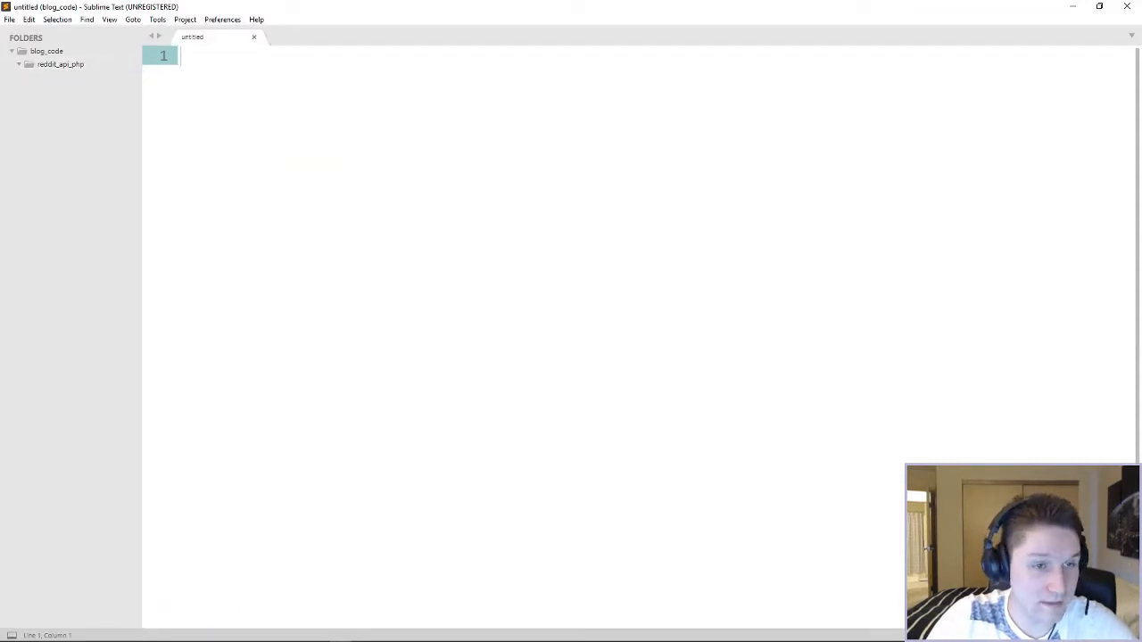
Save the new file as get_access_token.php via Save As
left_click(11, 19)
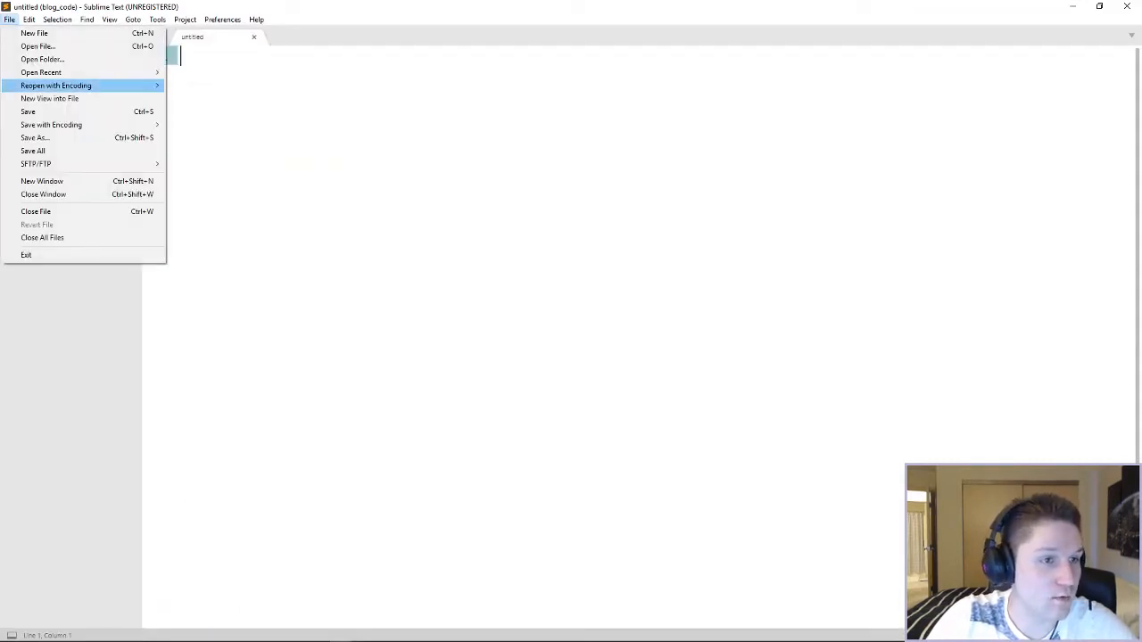
left_click(38, 137)
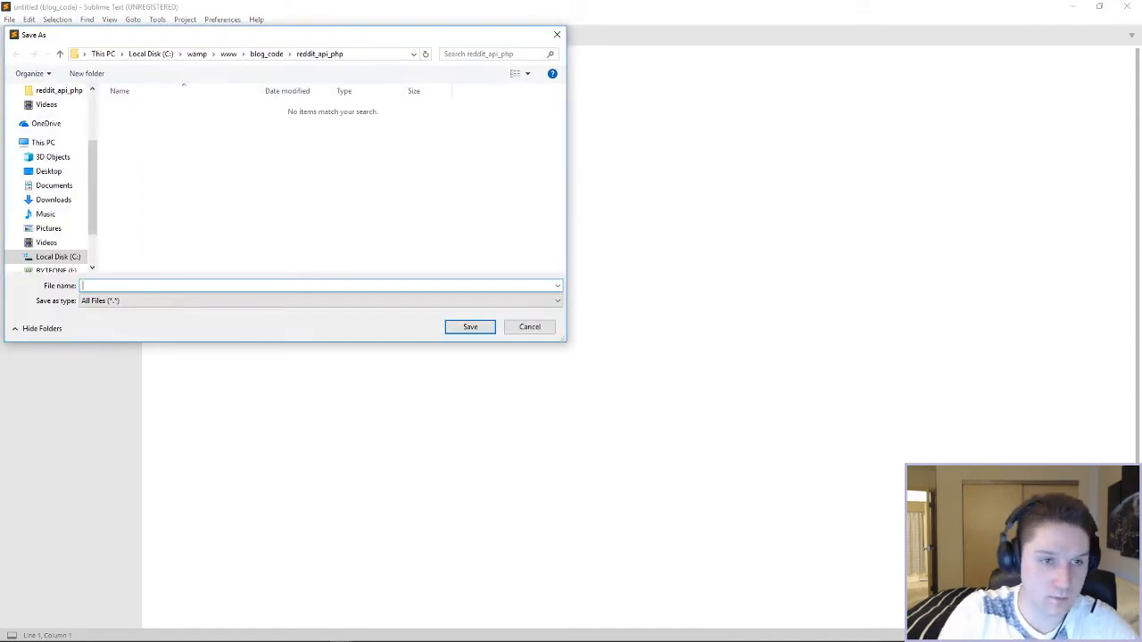
type("get_access")
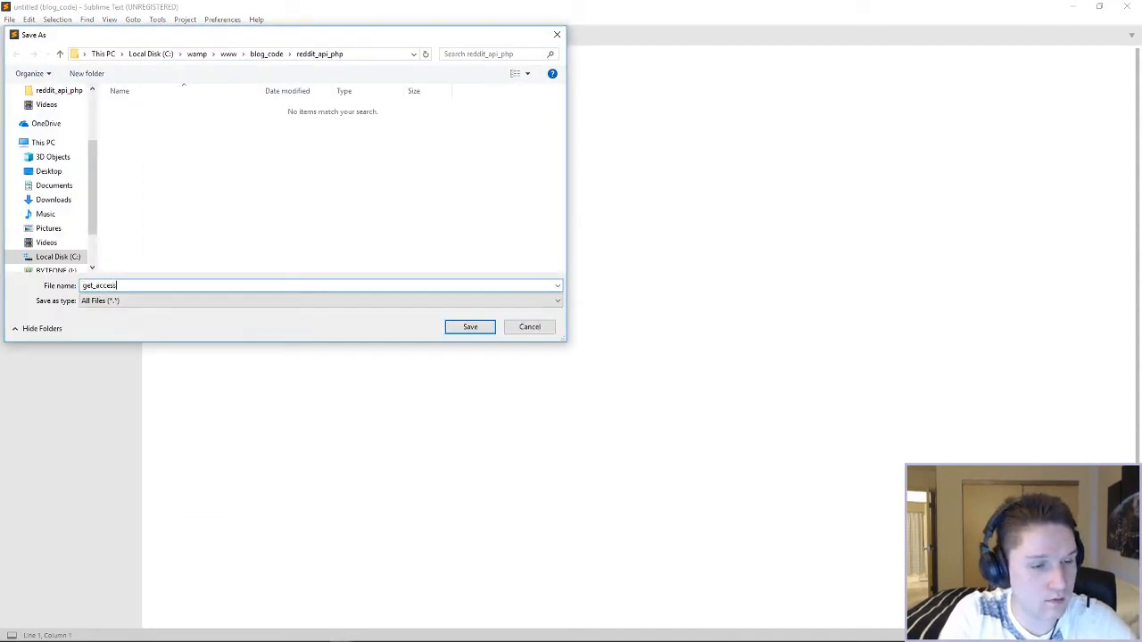
type("_token.php")
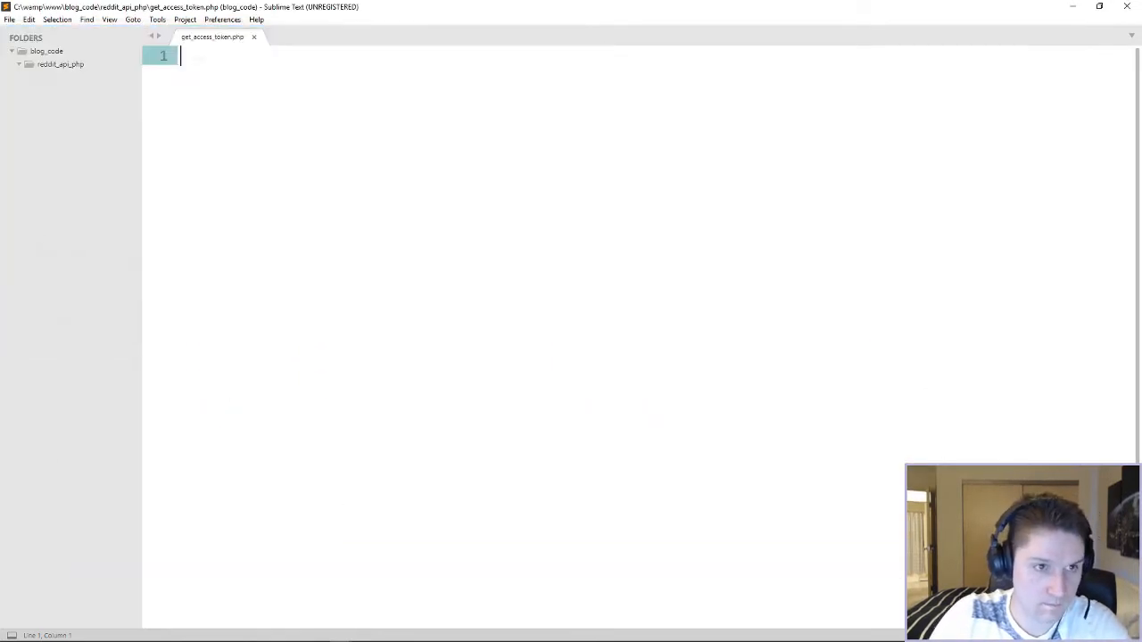
Write the PHP tag and empty $username, $password, $cliendId and $clientSecret assignments
type("<?php")
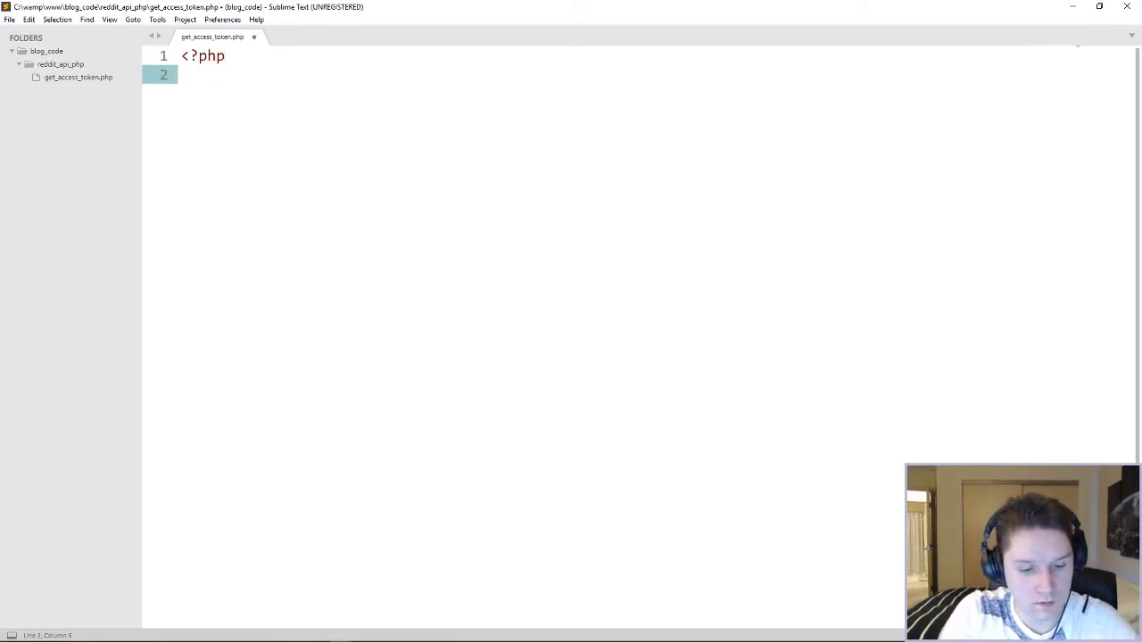
type("$user")
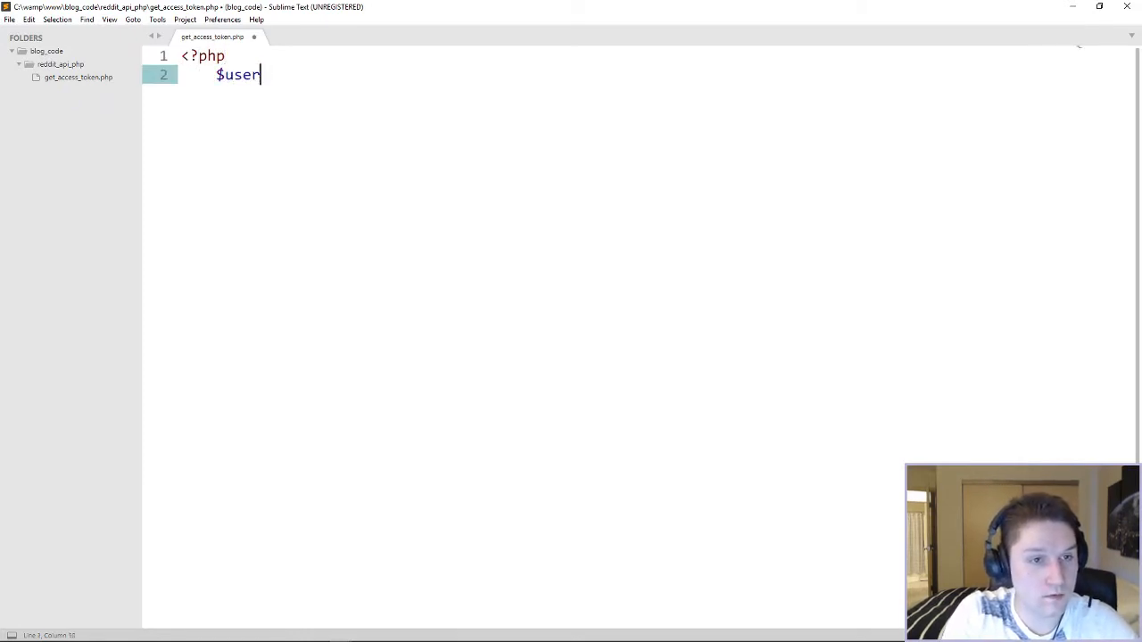
type("name = '';")
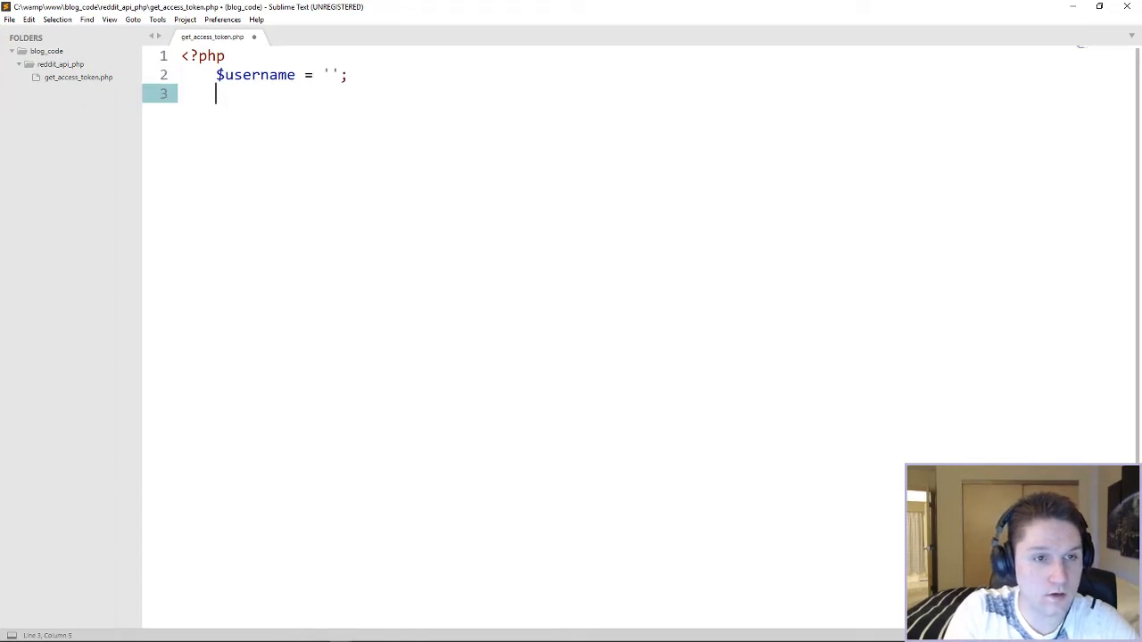
type("$password = '';")
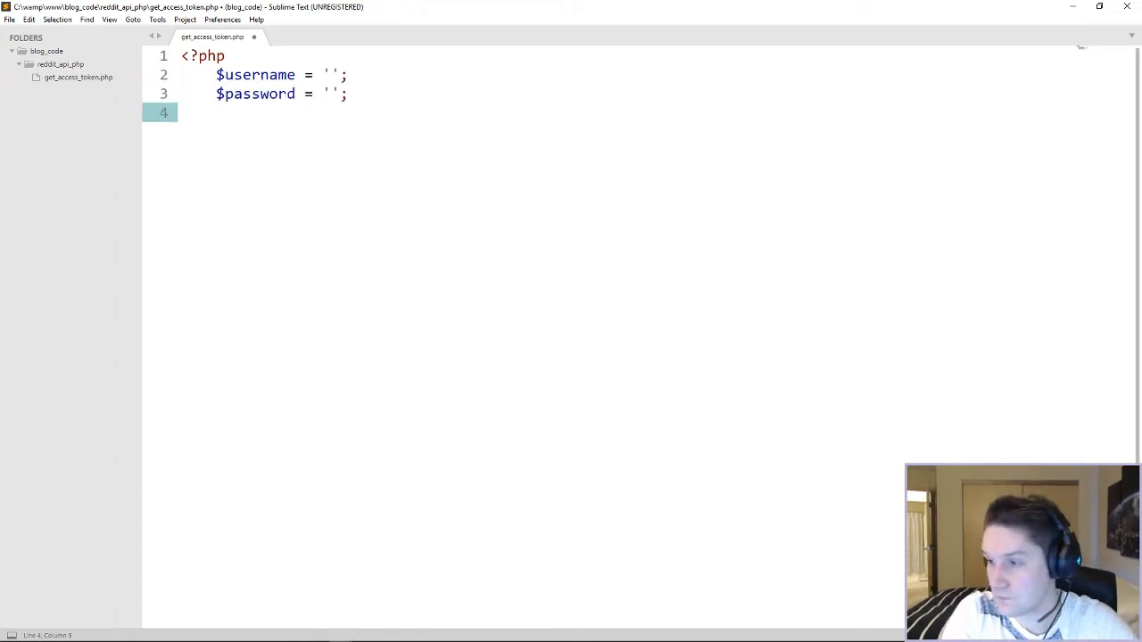
type("$cliendI")
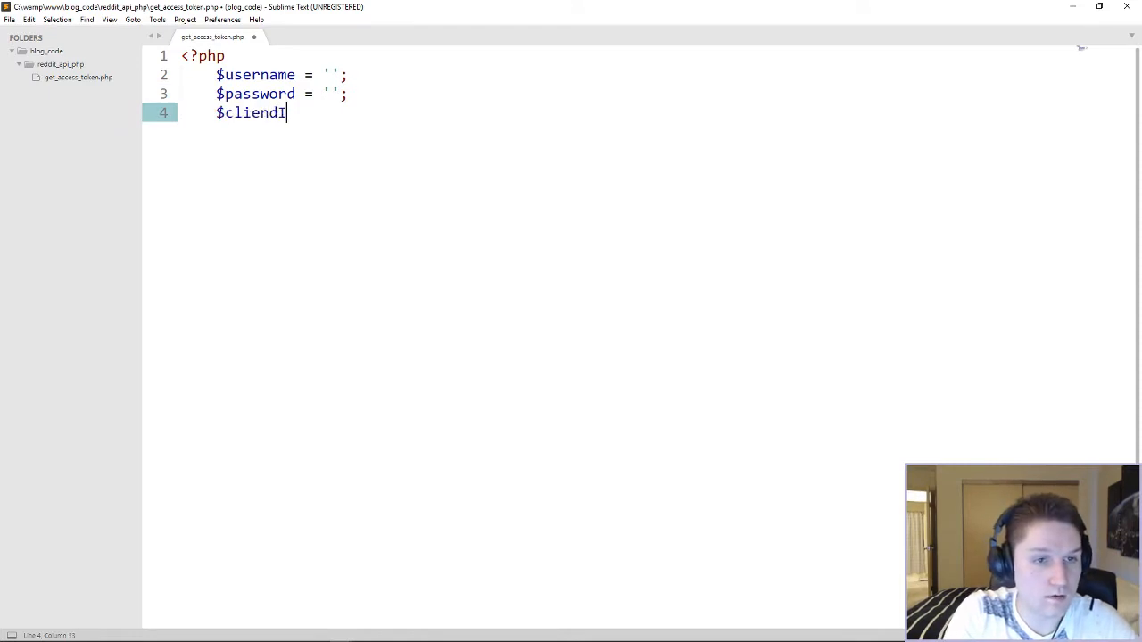
type("d = '';")
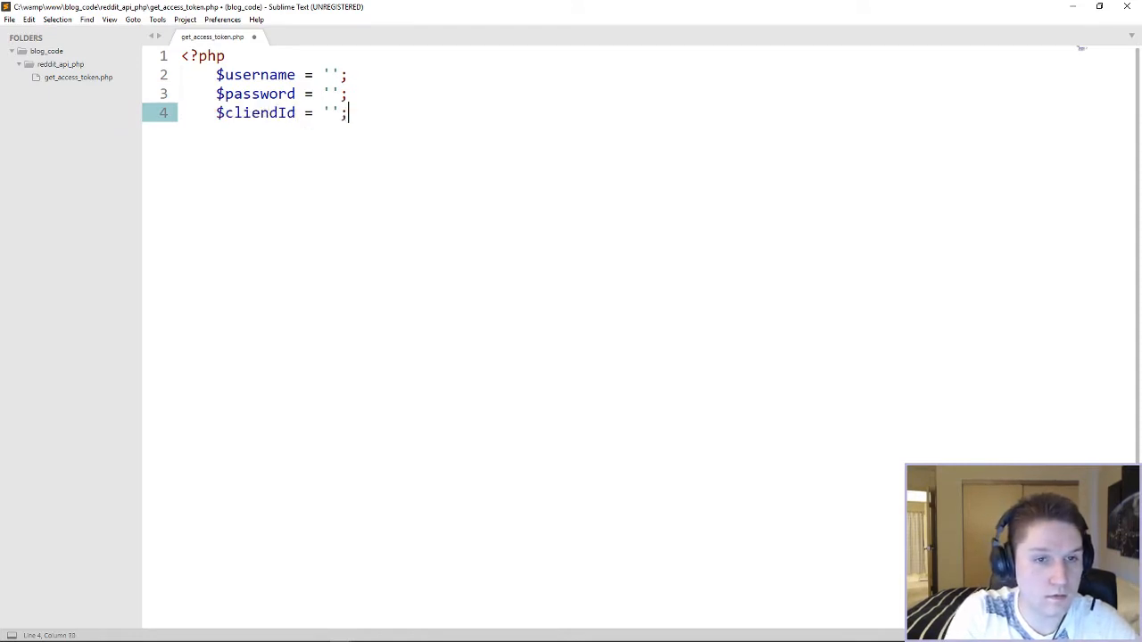
type("$c")
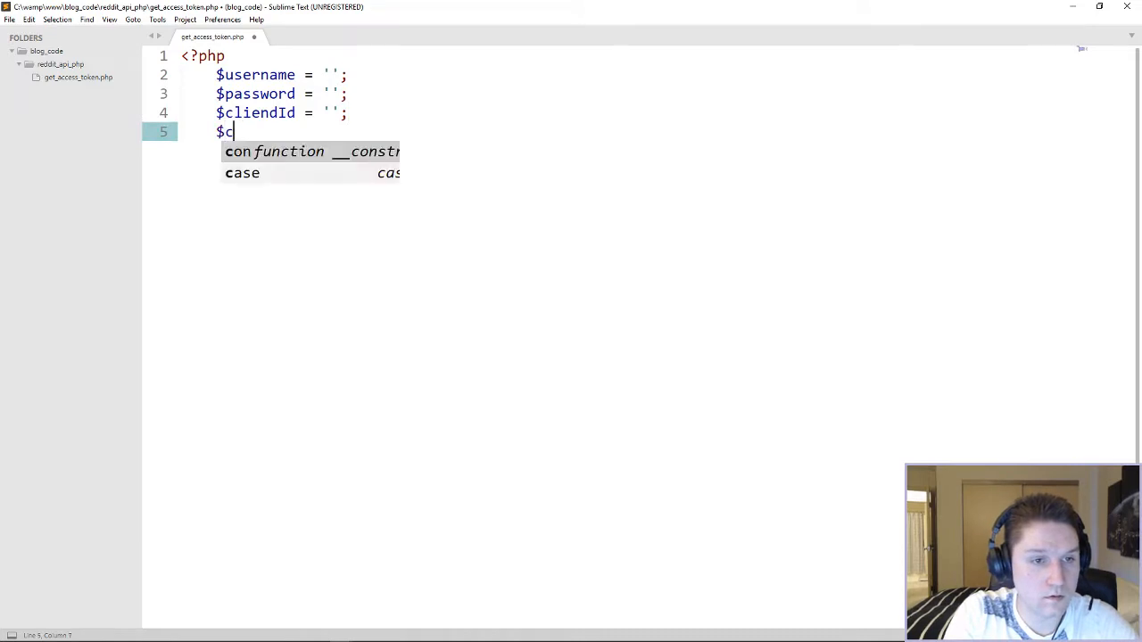
type("lientSecr")
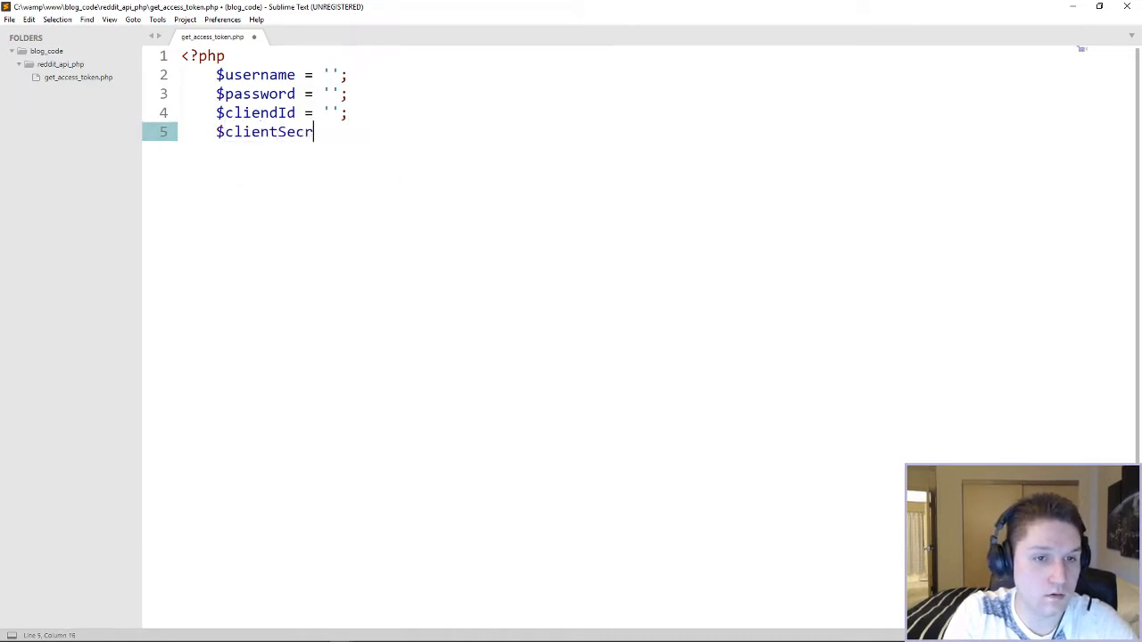
type("et = '';")
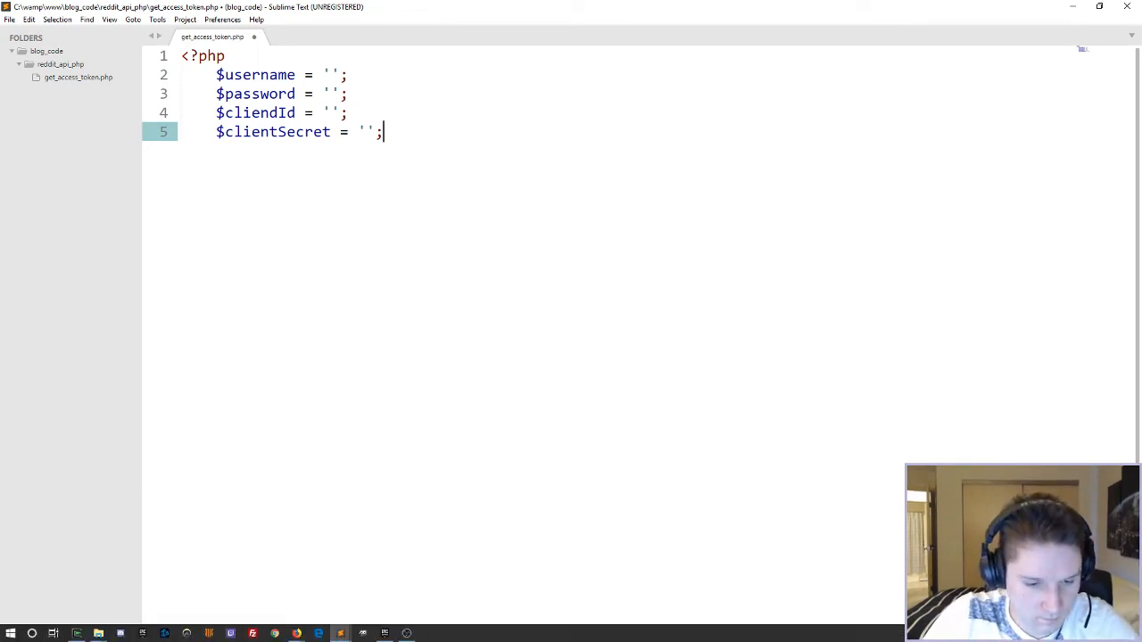
Set the placeholders REDDIT_USERNAME and REDDIT_PASSWORD as username and password values
type("R")
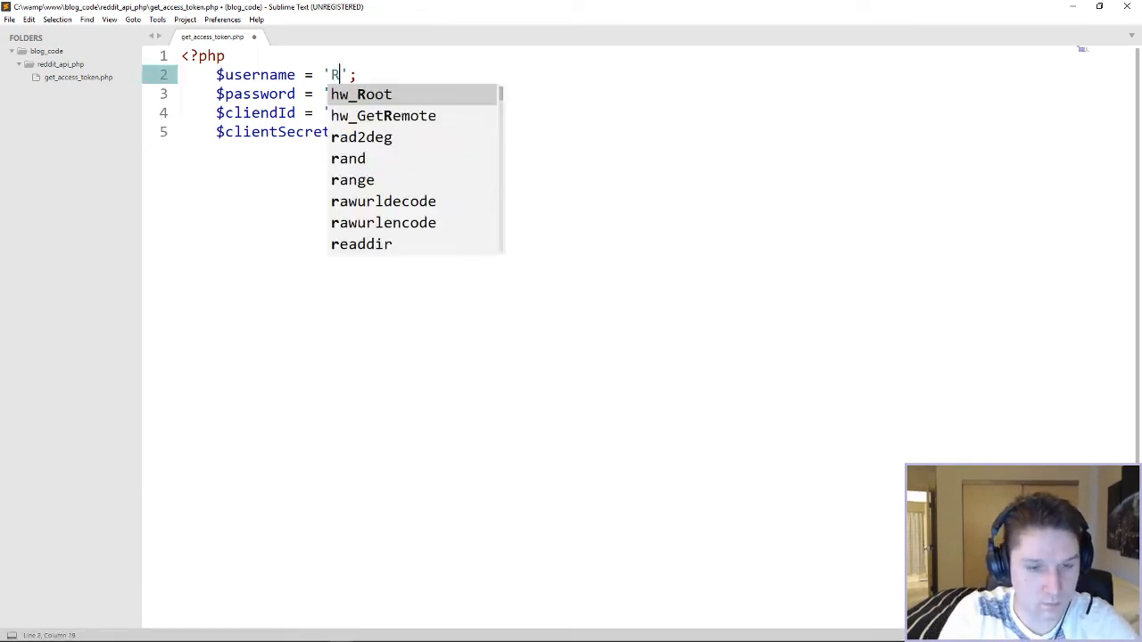
type("EDDIT")
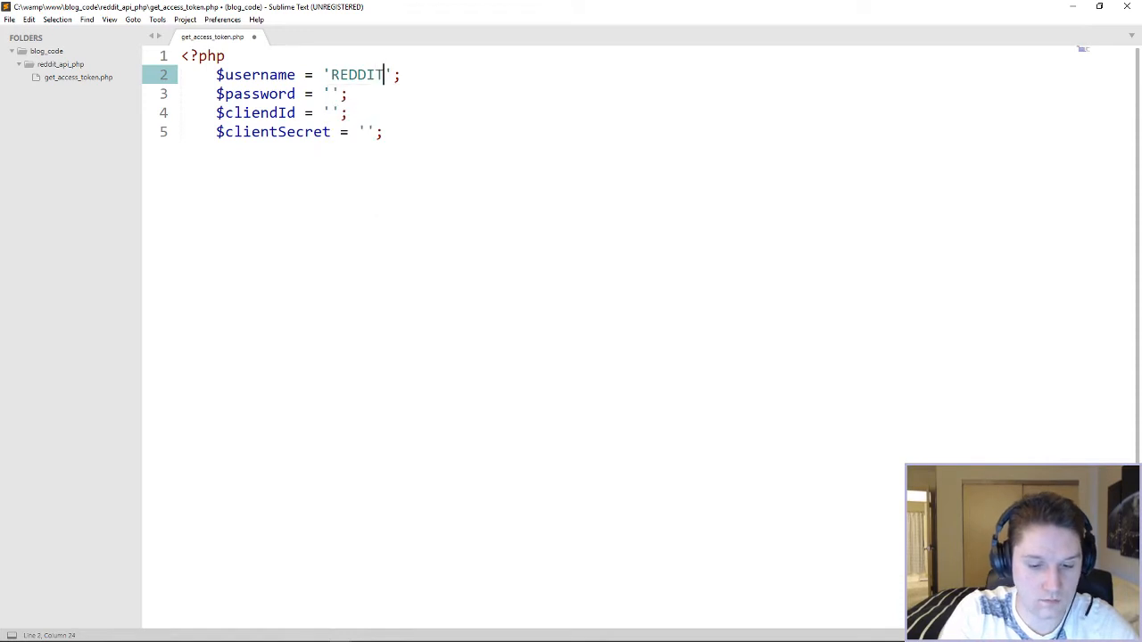
type("_USERNAME")
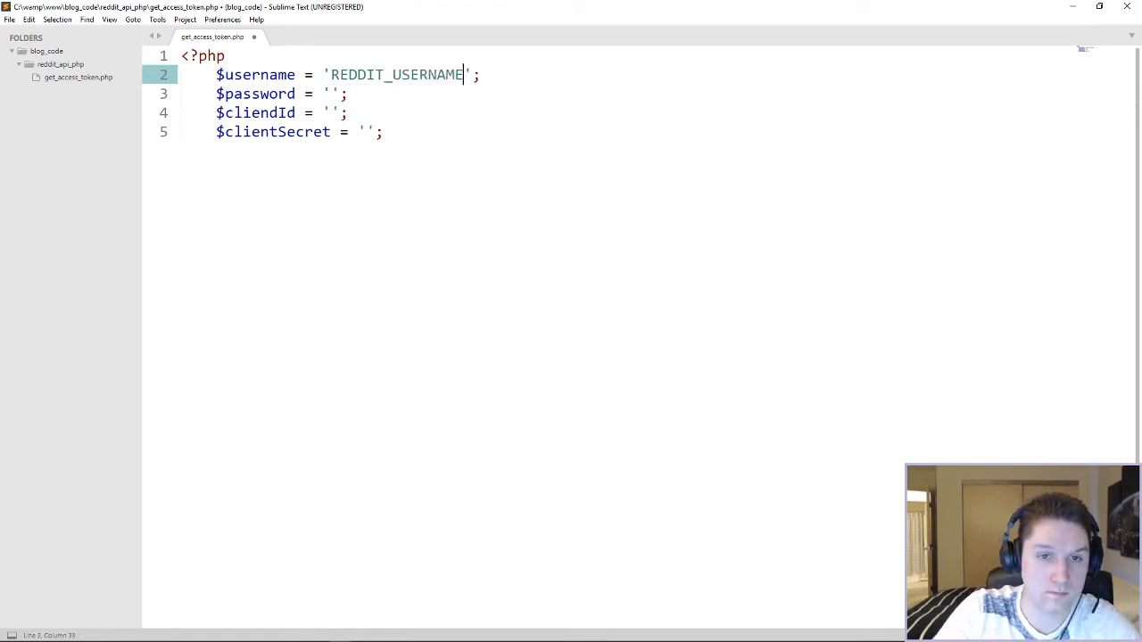
type("REDD")
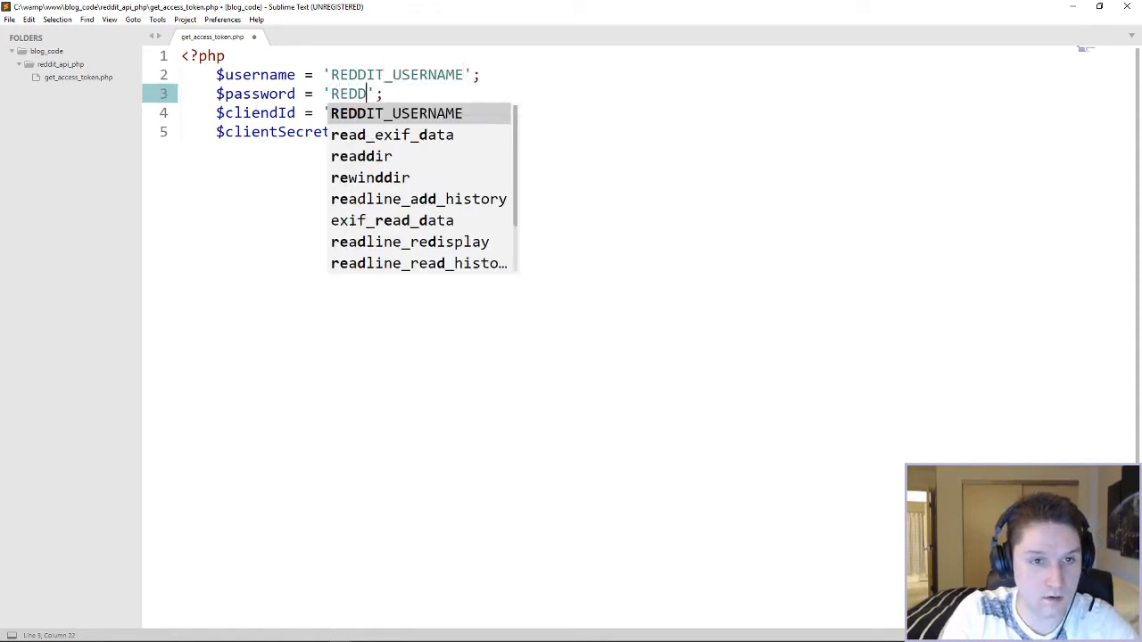
type("IT_PASSWORD")
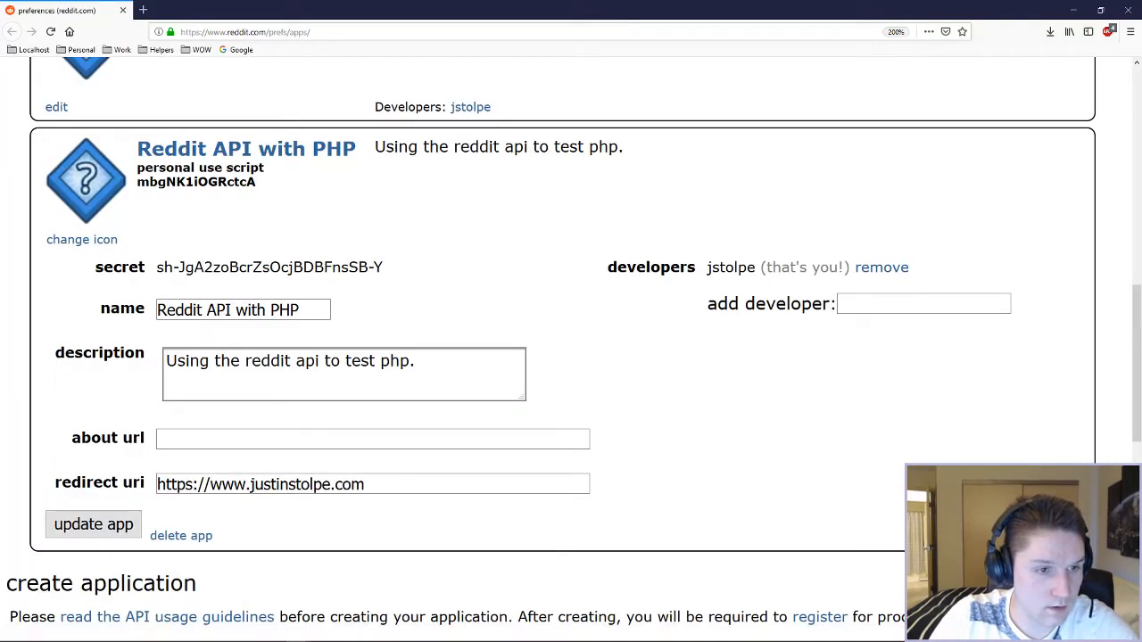
double_click(196, 182)
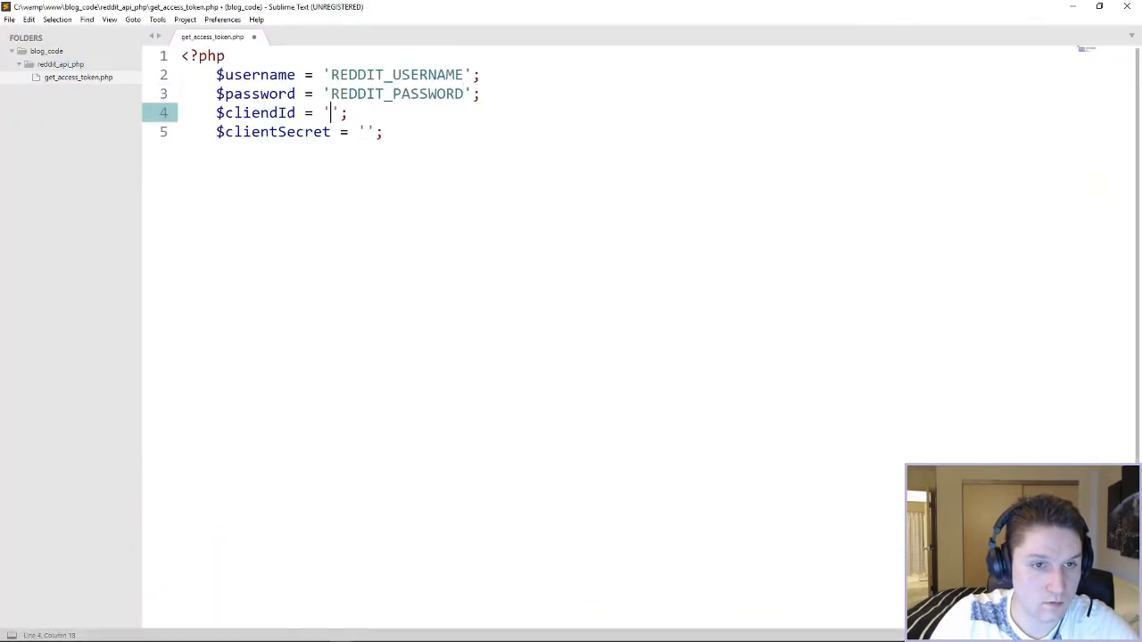
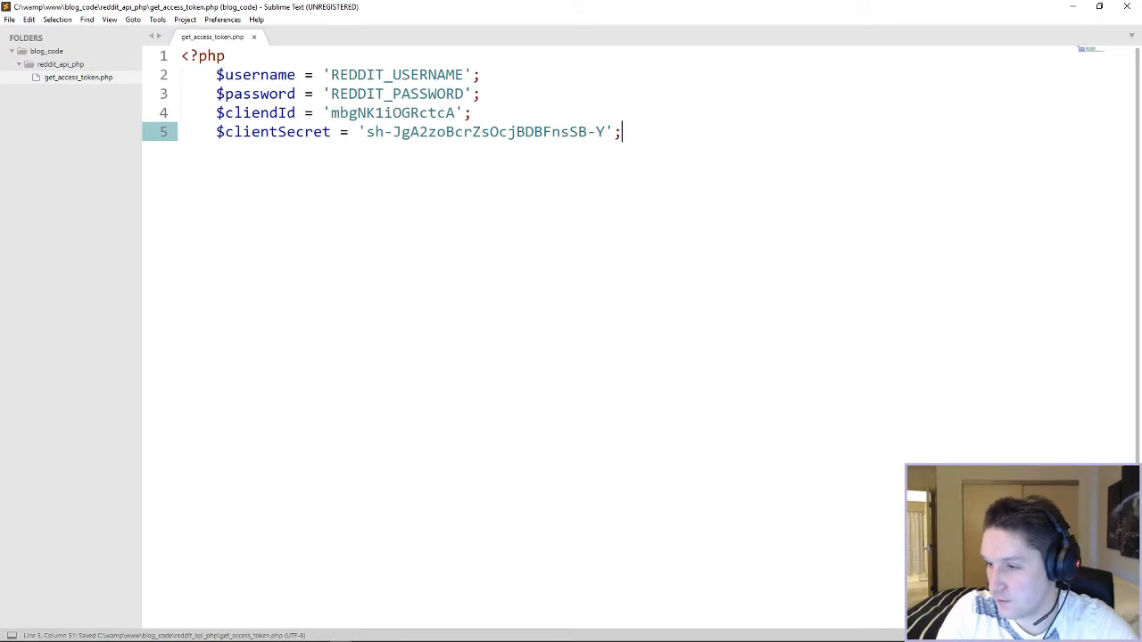
key("Enter")
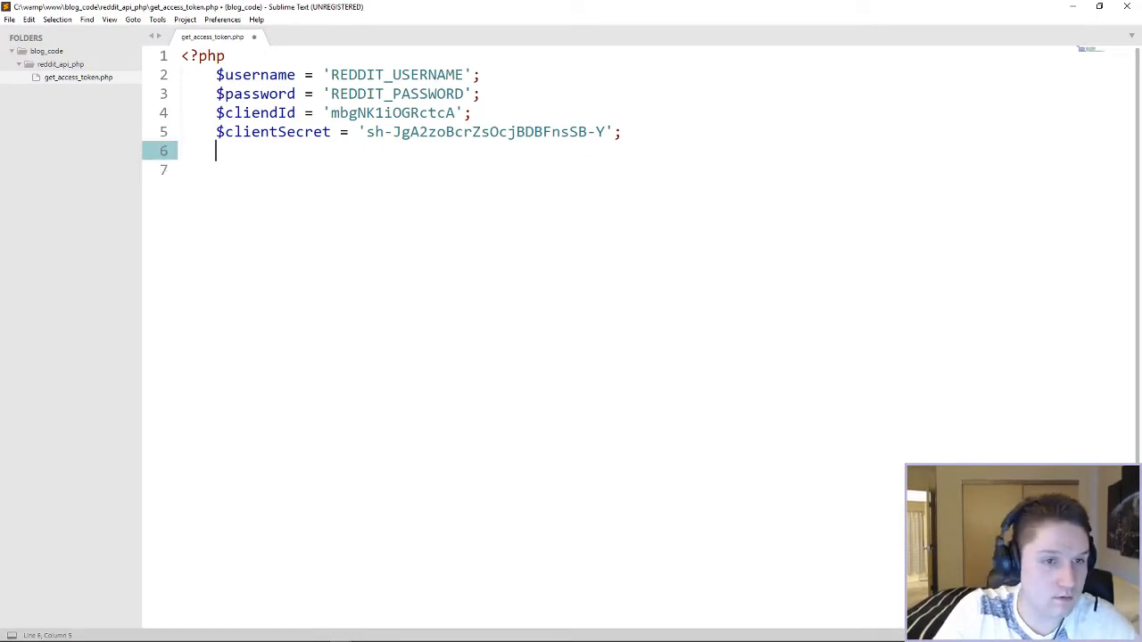
Build a $params array with grant_type password and curl_init the reddit access_token endpoint
type("$params")
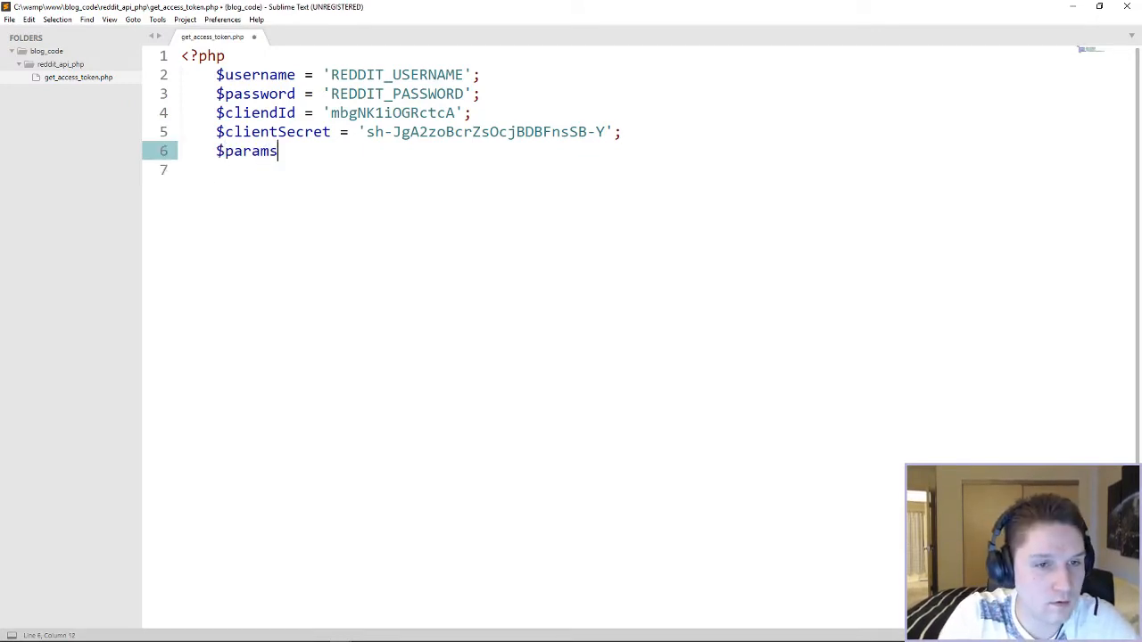
type("= array(")
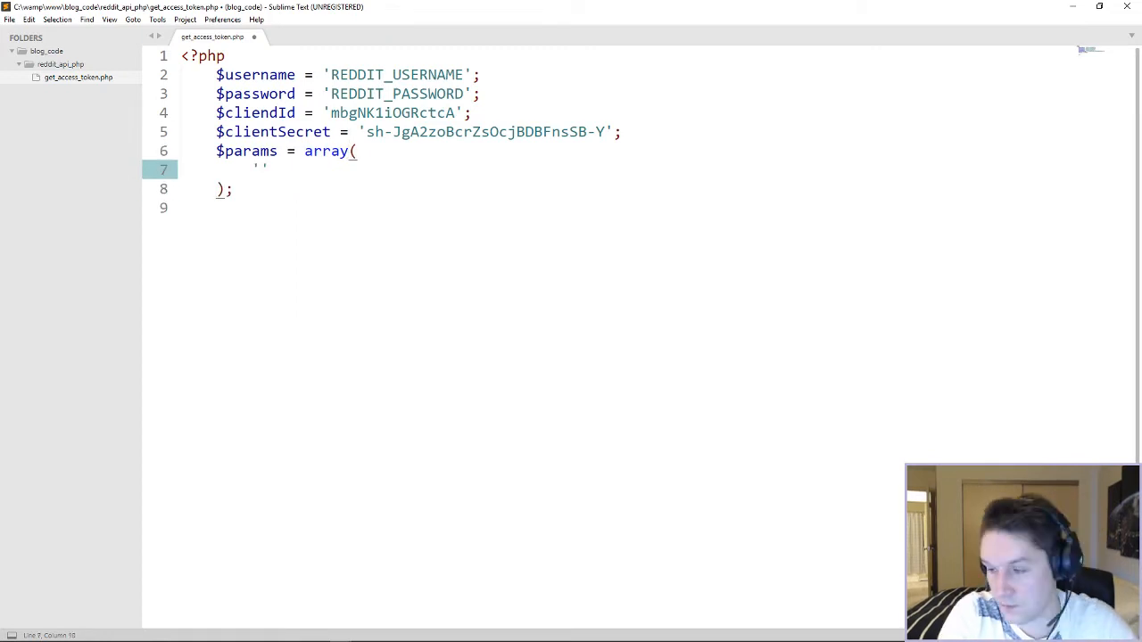
type("grant_type' => 'password';")
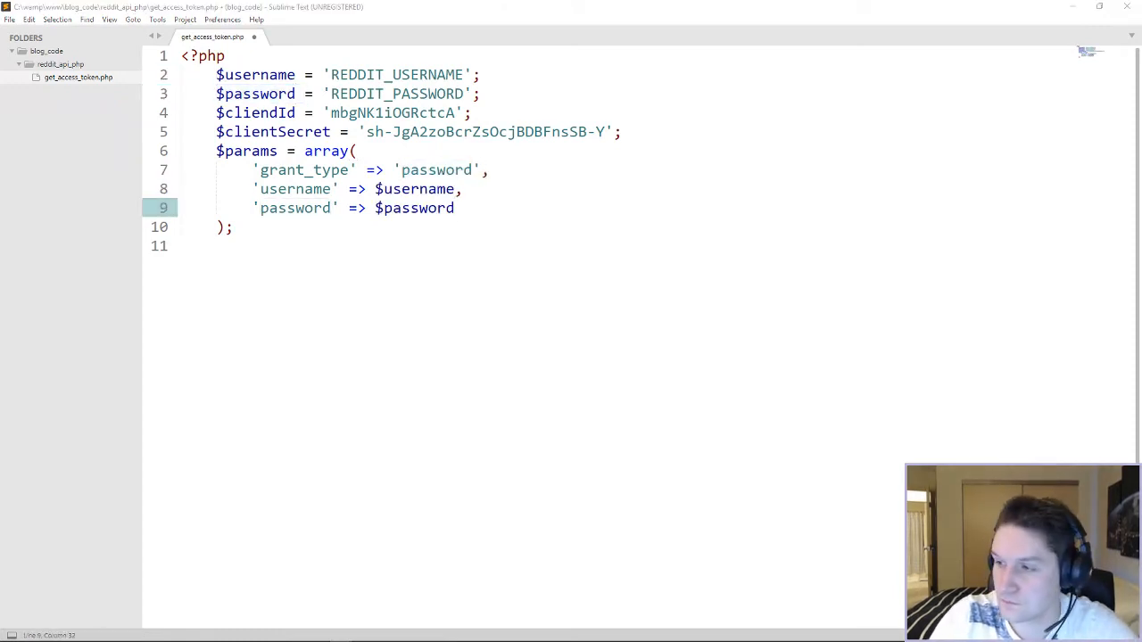
type("$ch =")
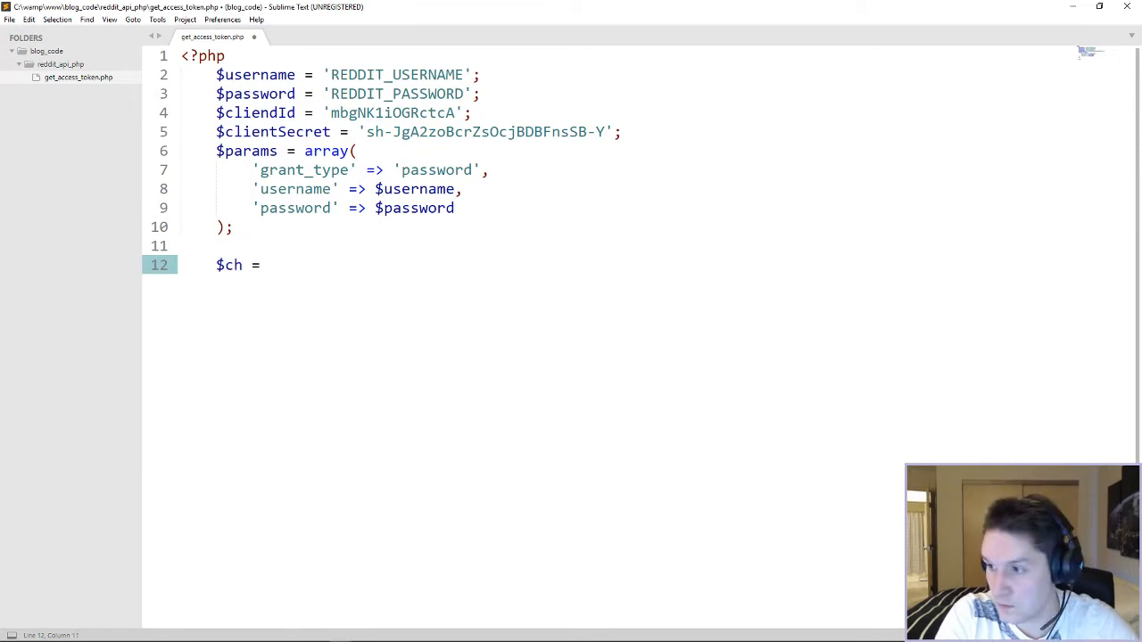
type("curl_init( '' );")
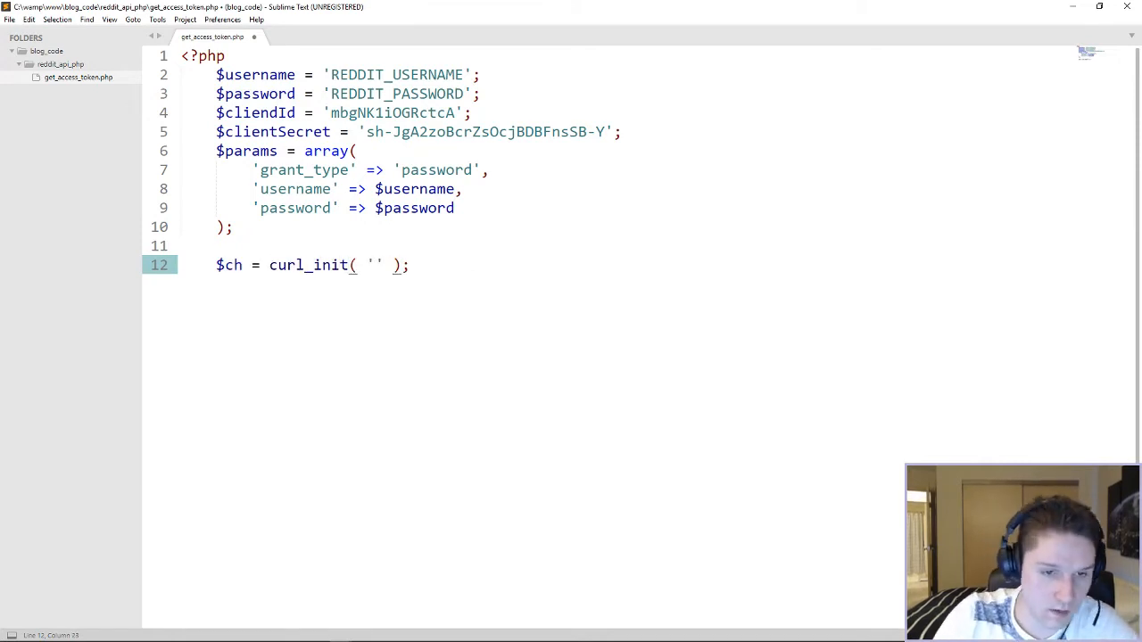
type("access_token")
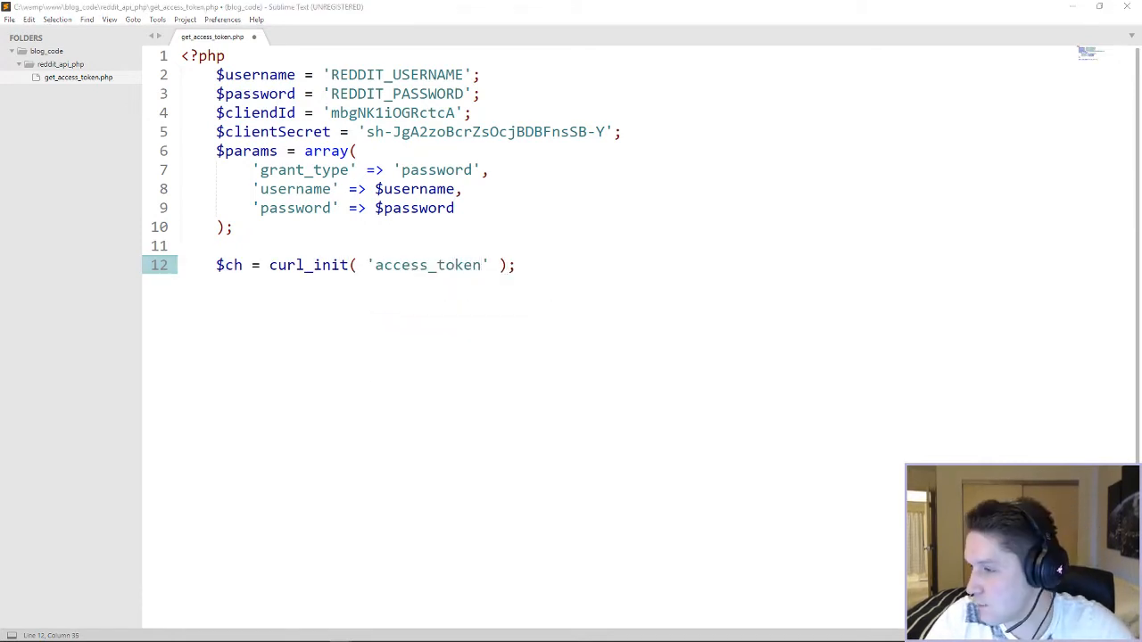
type("https://www.reddit.com/api/v1/access_token")
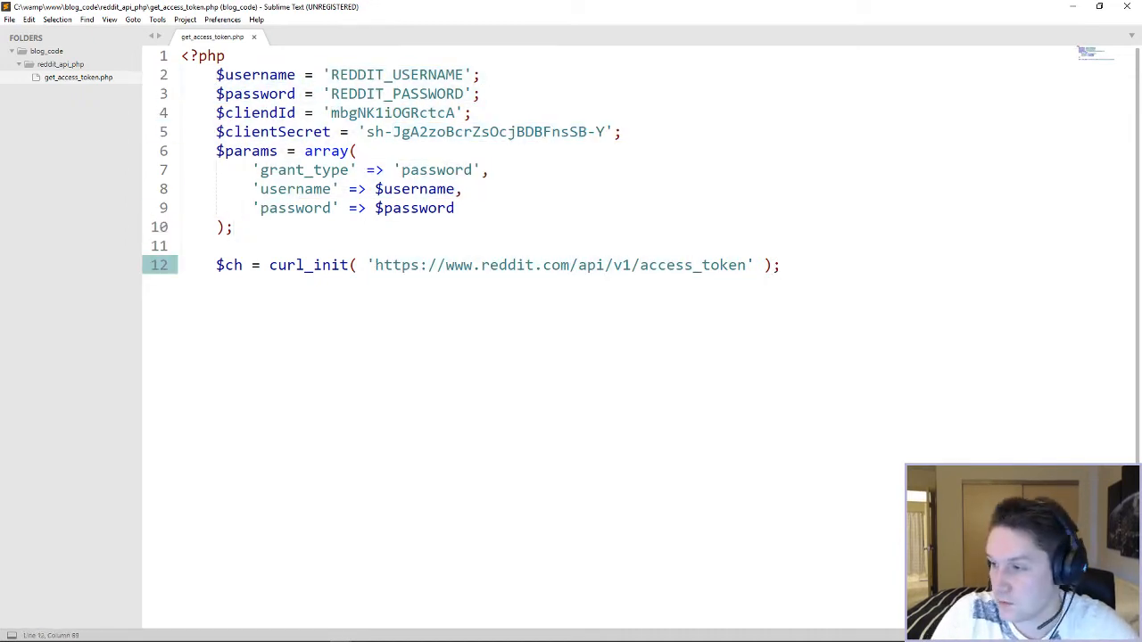
Set cURL options: USERPWD as $clientId:$clientSecret and SSL_VERIFYPEER false
type("curl_setopt( $ch, );")
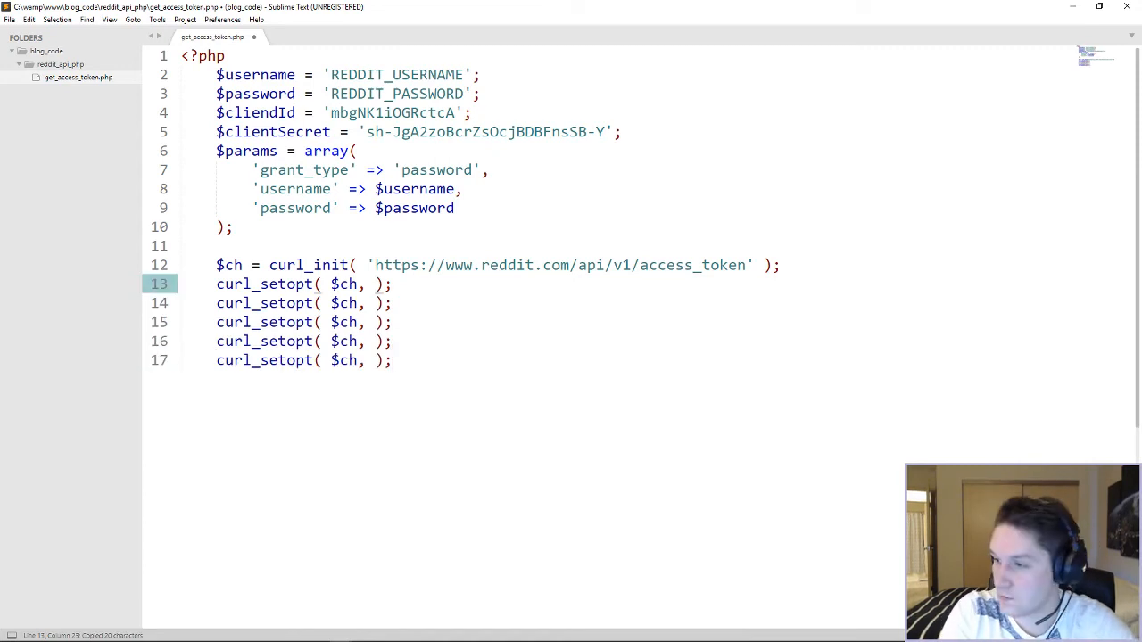
type("CURLOPT_USERPWD,")
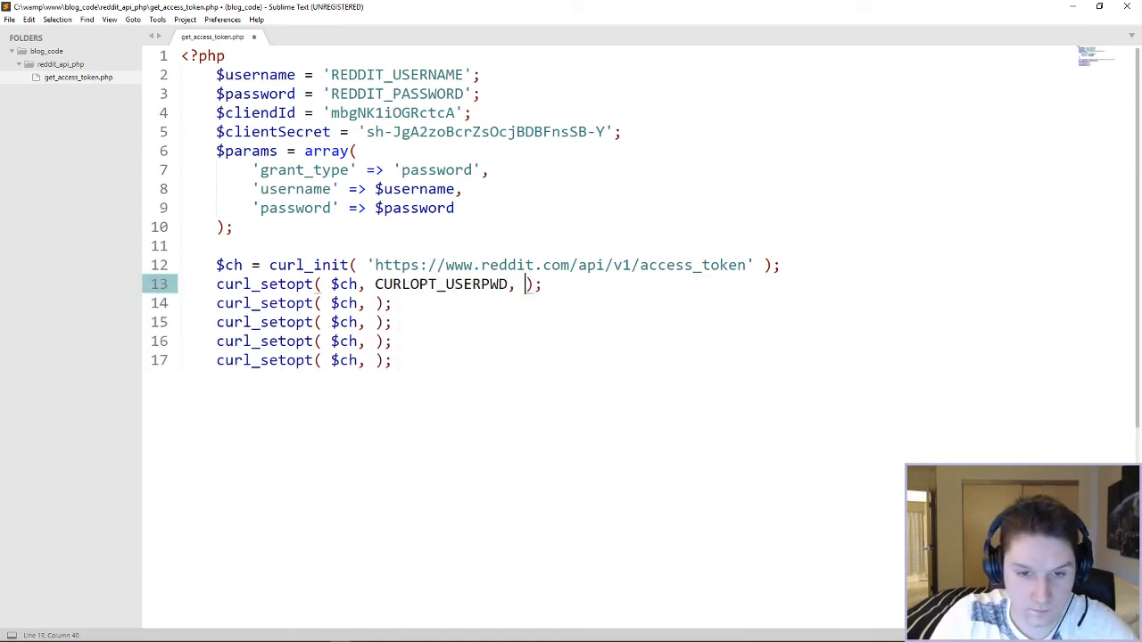
type("$clientId . ':'")
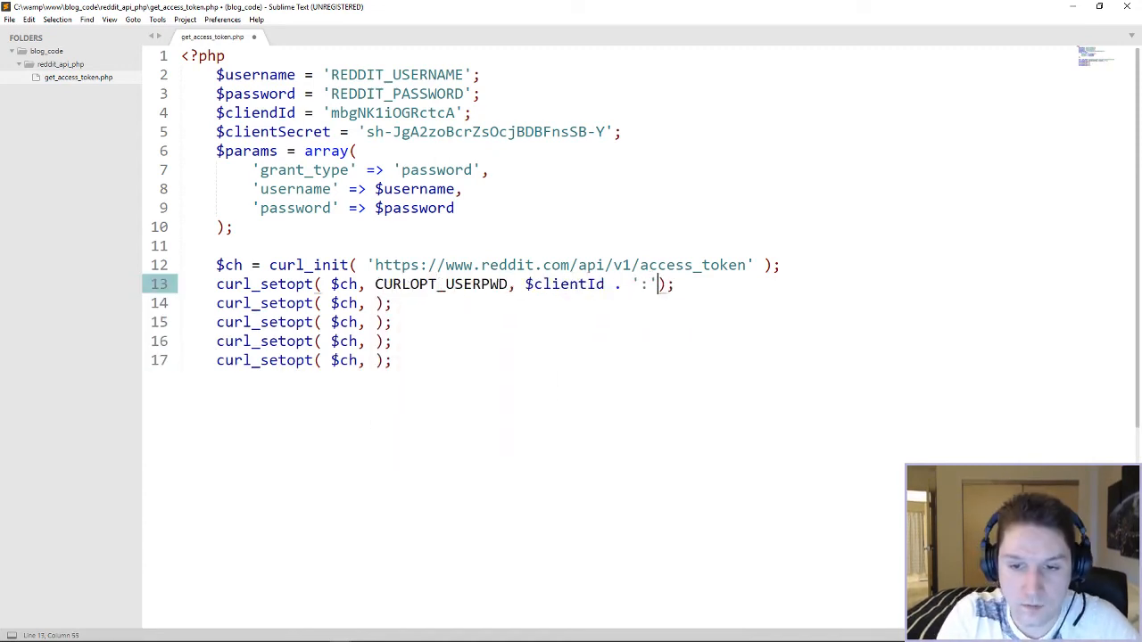
type(". $clientSecret")
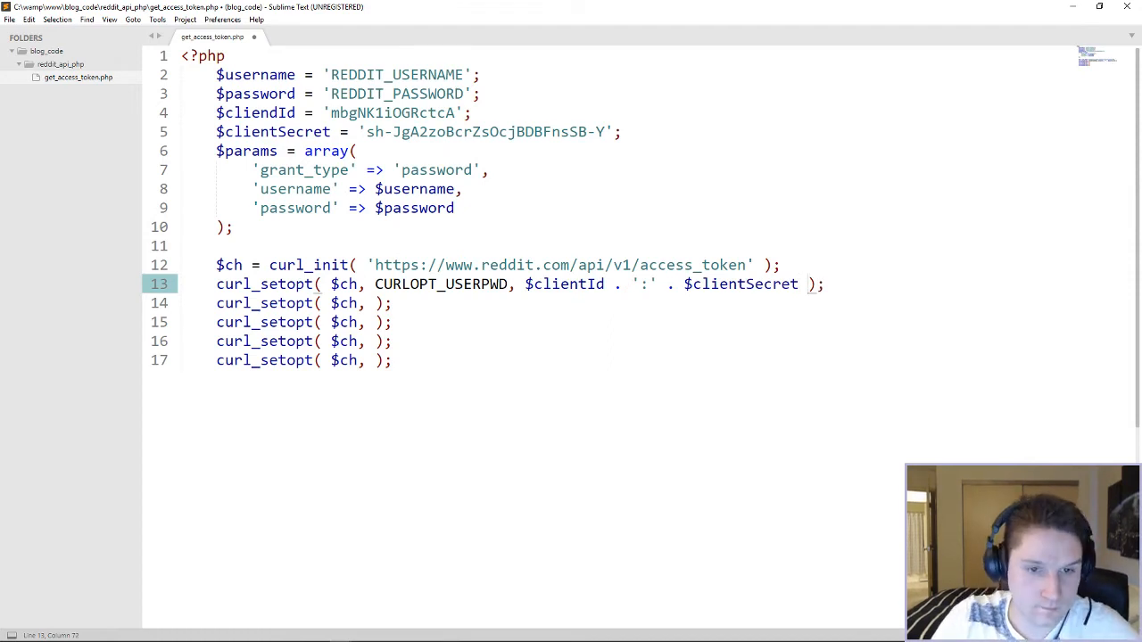
type("CURLOPT_RETURNTRANSFER, true")
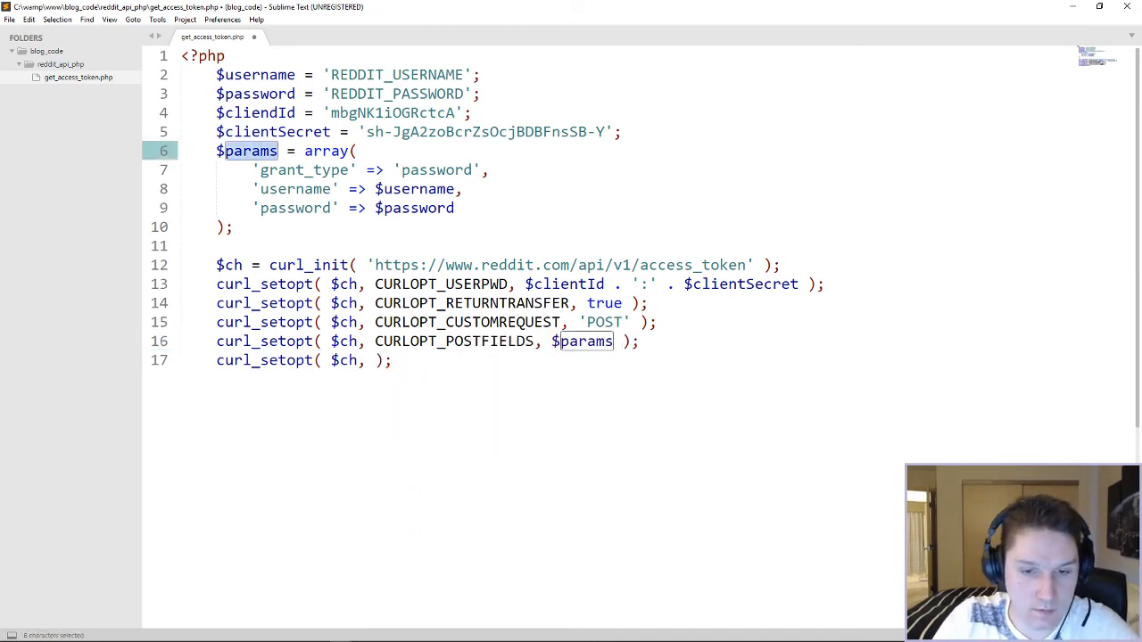
type("CURLOPT_SSL")
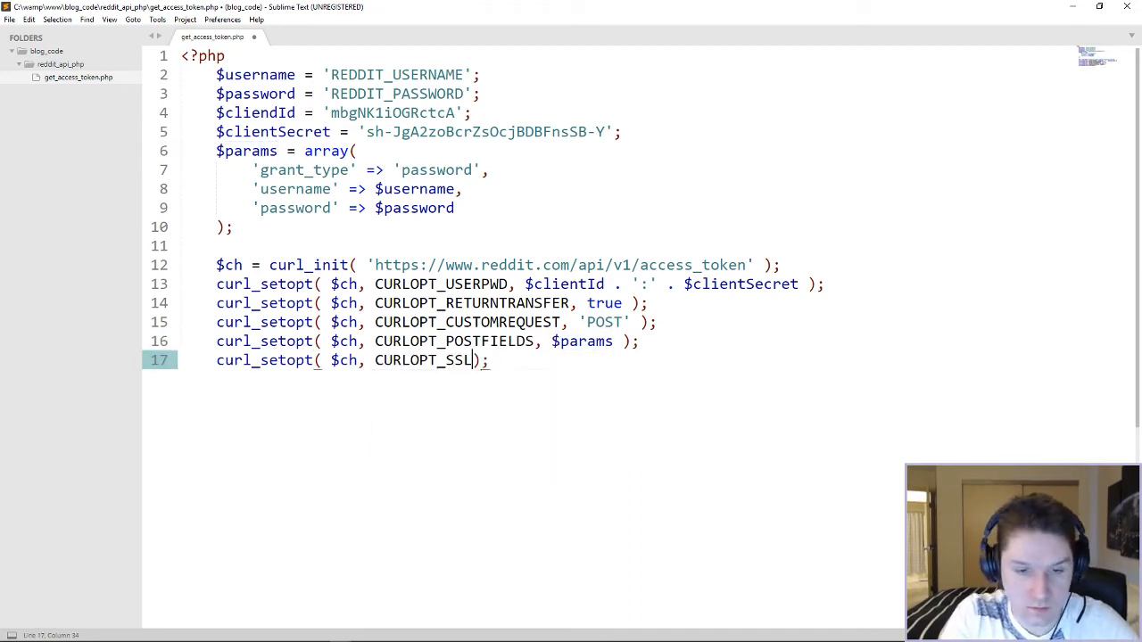
type("_VERIFYPEER, FALSE")
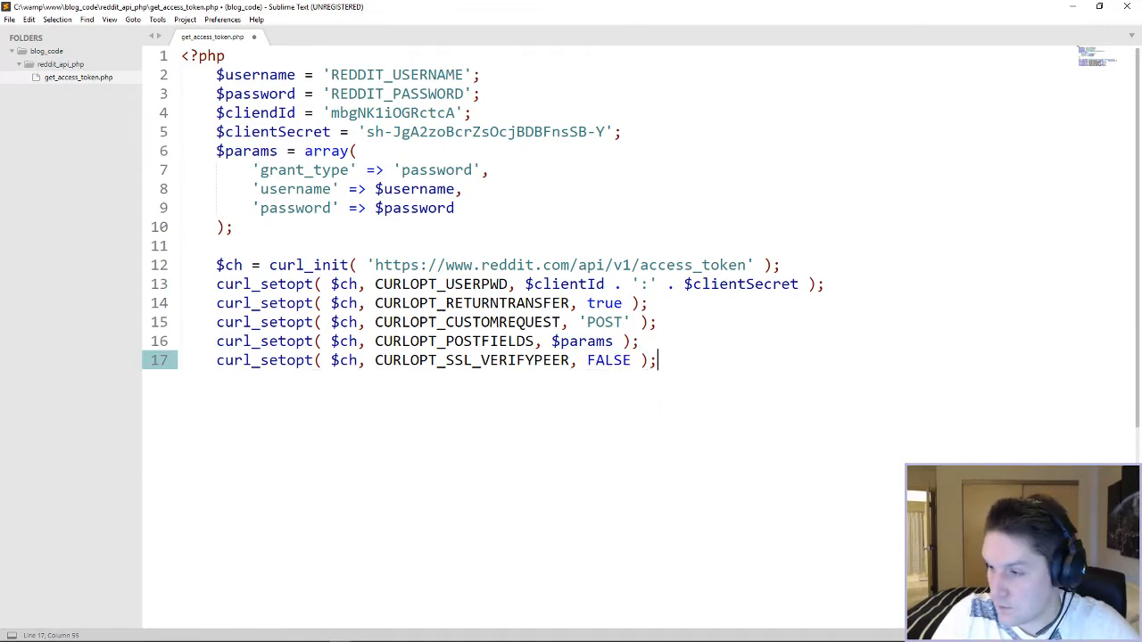
left_click_drag(216, 264, 657, 366)
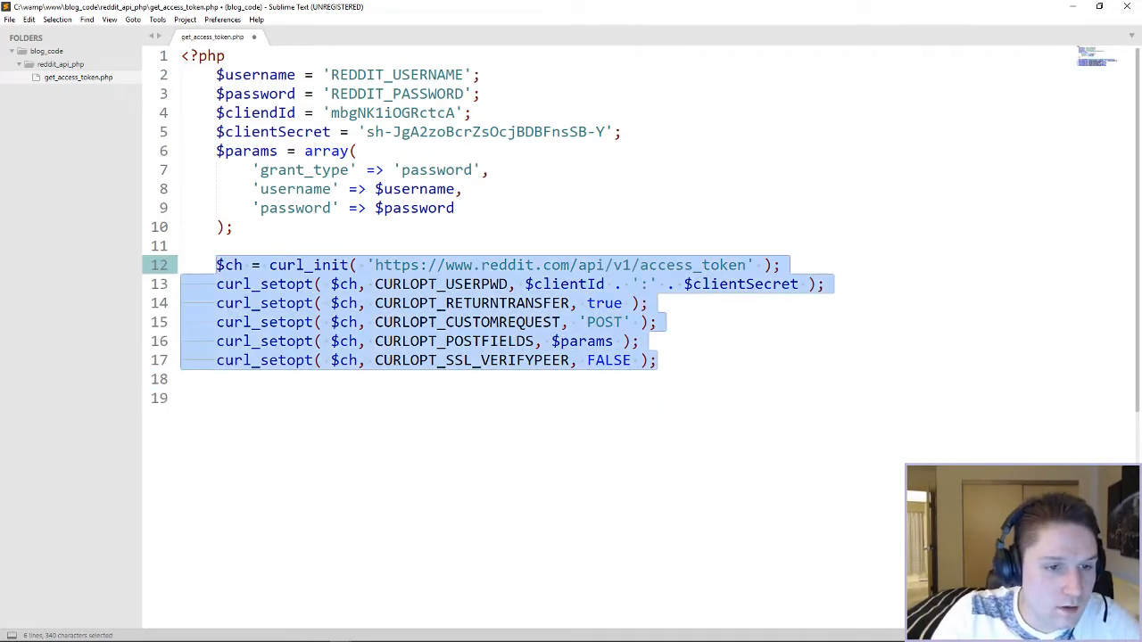
Execute the request, json_decode $response_raw, close the handle and var_dump $response
type("$response_")
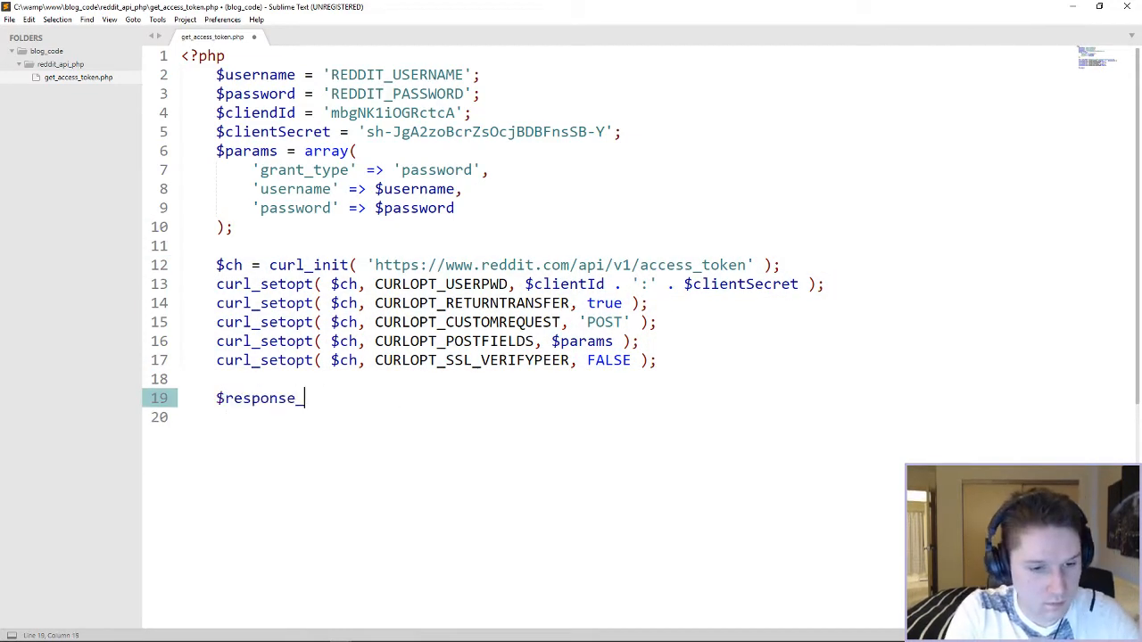
type("raw = curl_exec( $ch );")
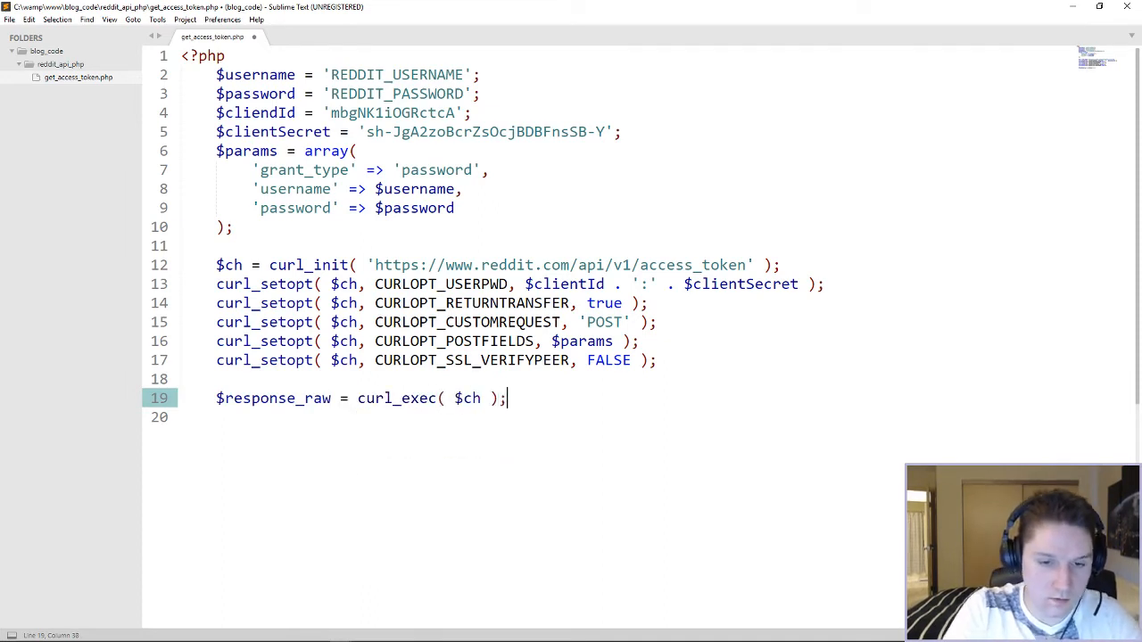
type("$response = json_decode(")
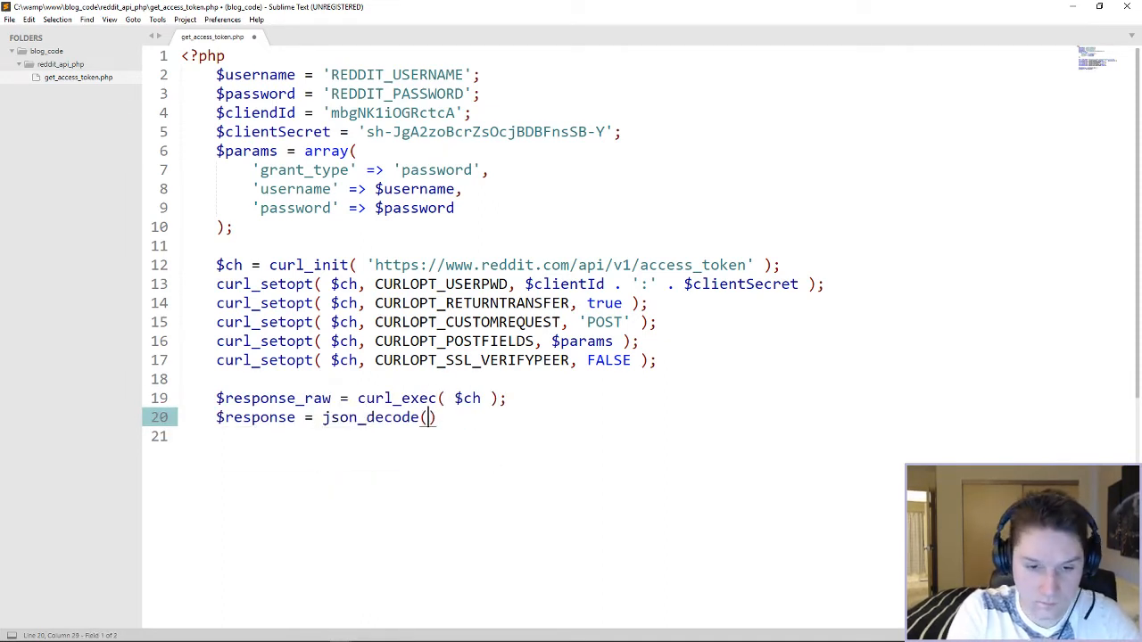
type("$response_raw );")
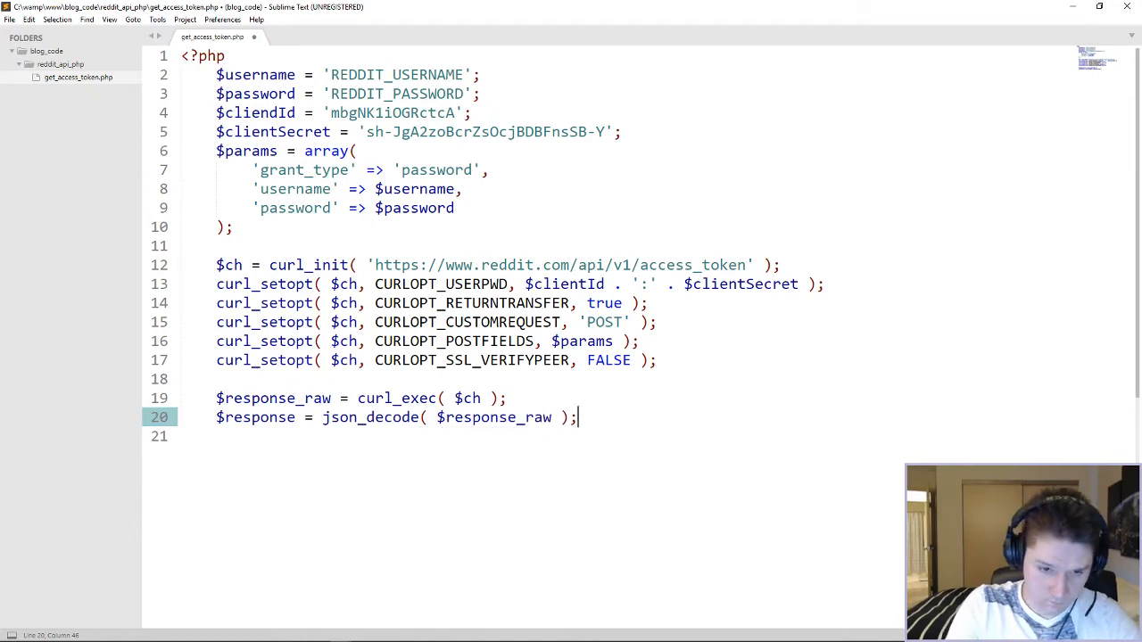
type("curl_close( $ch );")
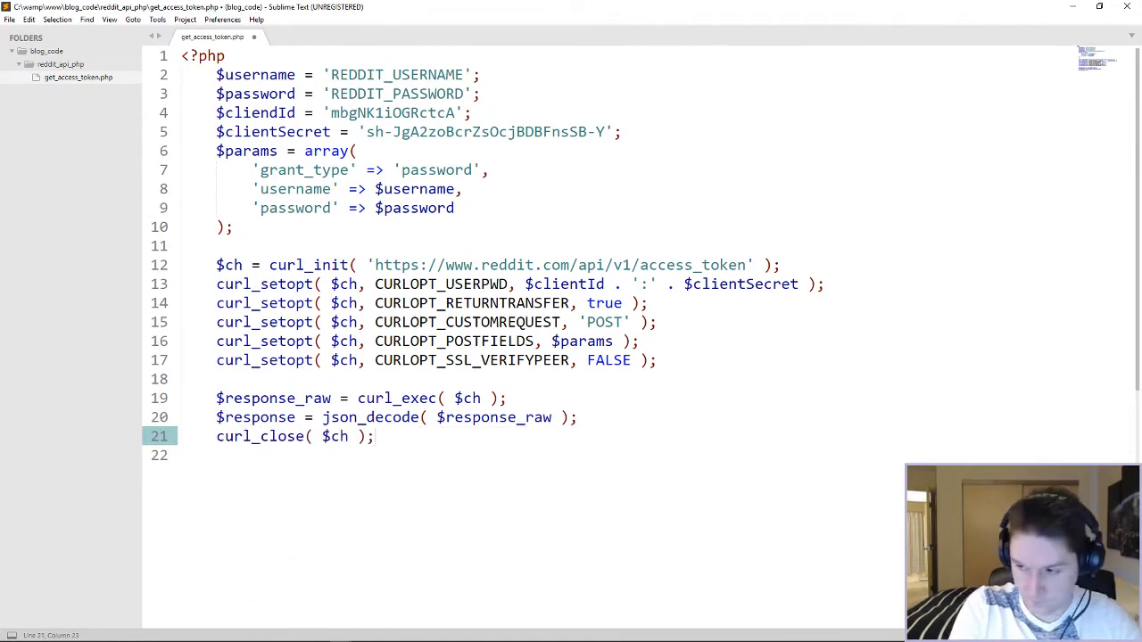
type("var_dump( $response );")
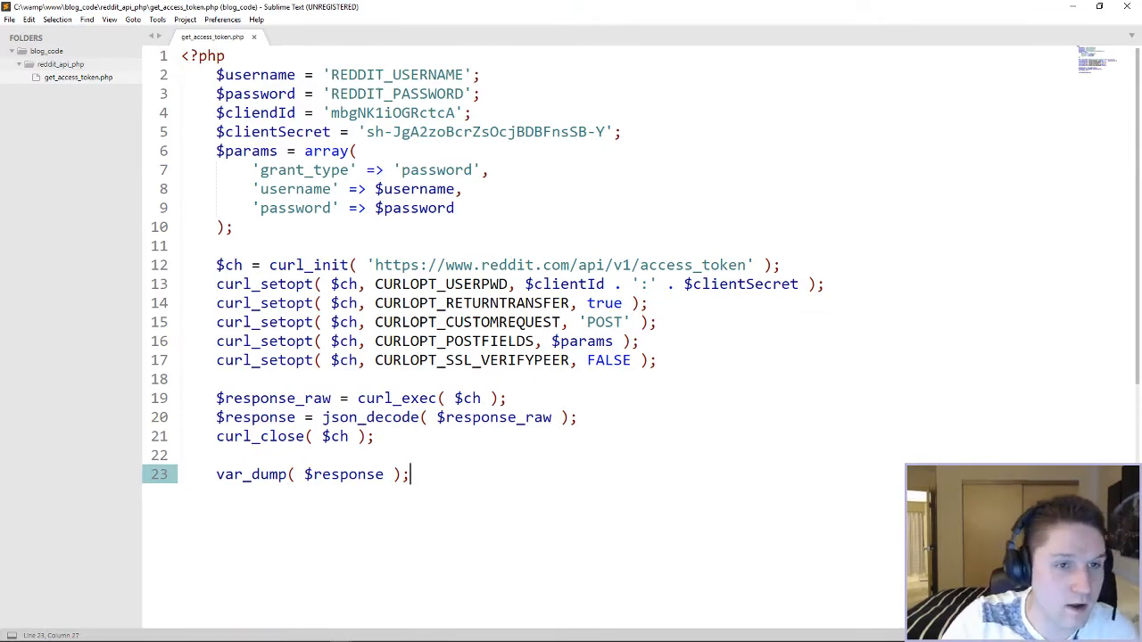
left_click_drag(216, 75, 233, 226)
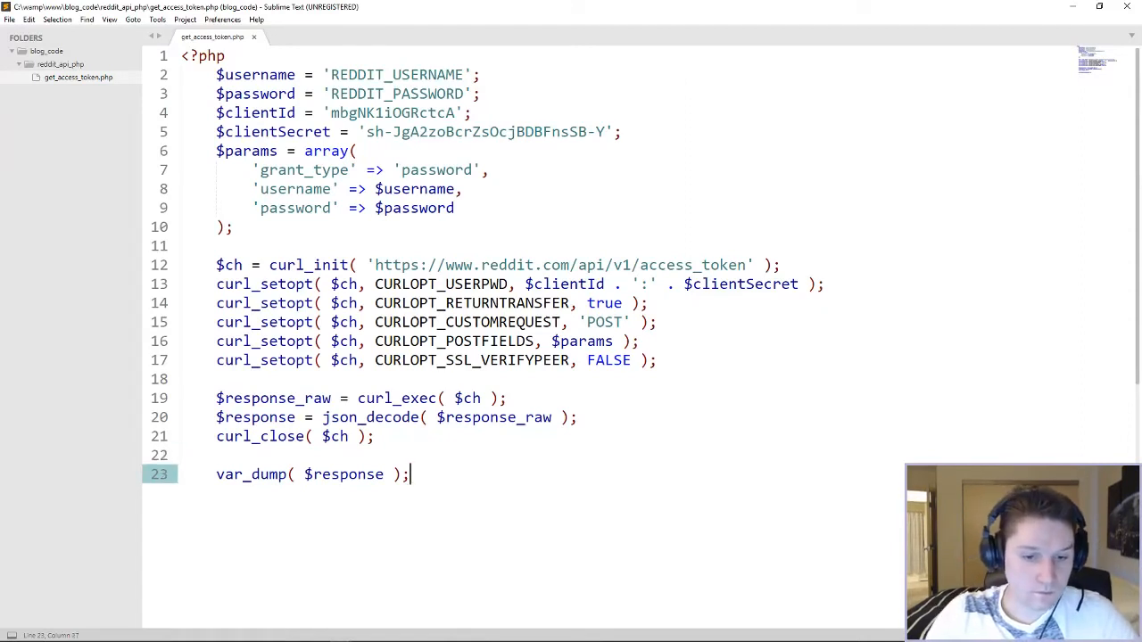
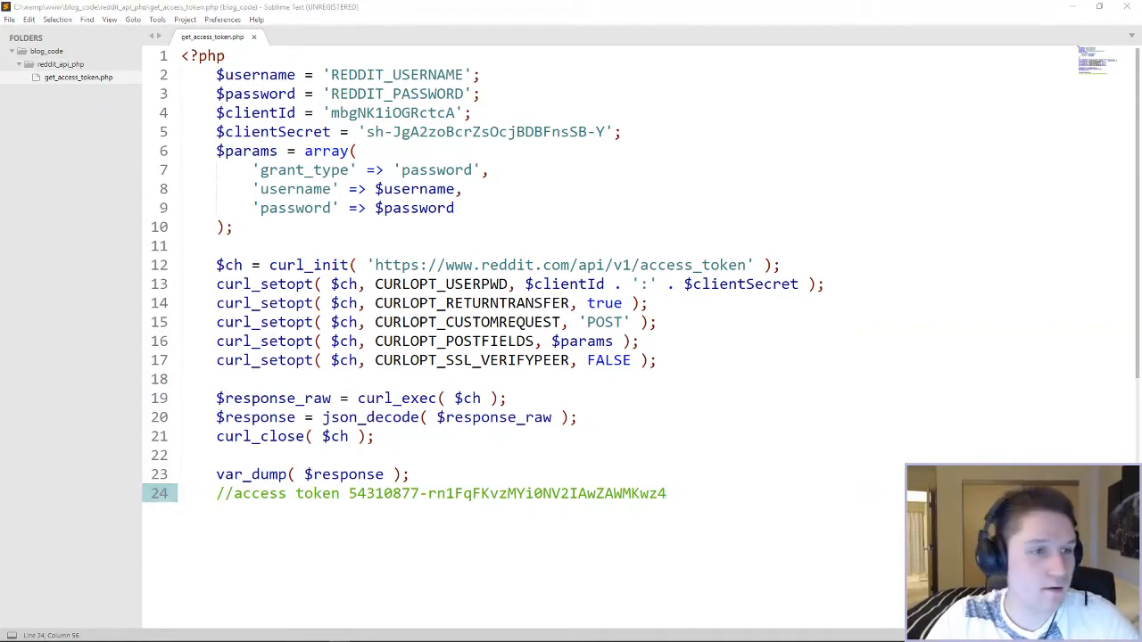
right_click(55, 64)
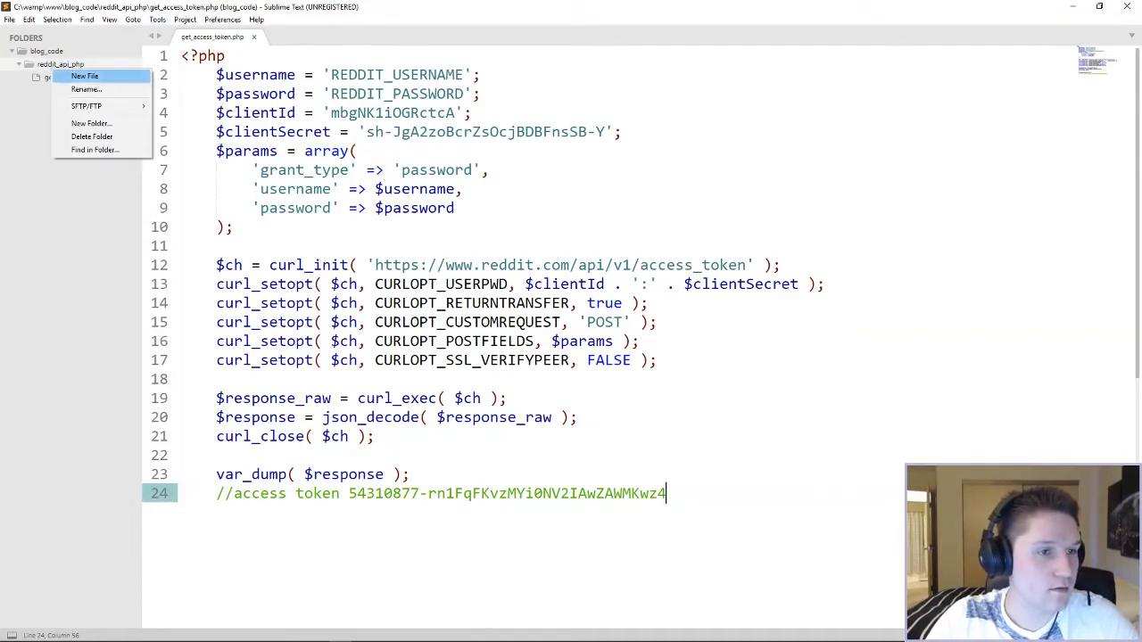
left_click(83, 75)
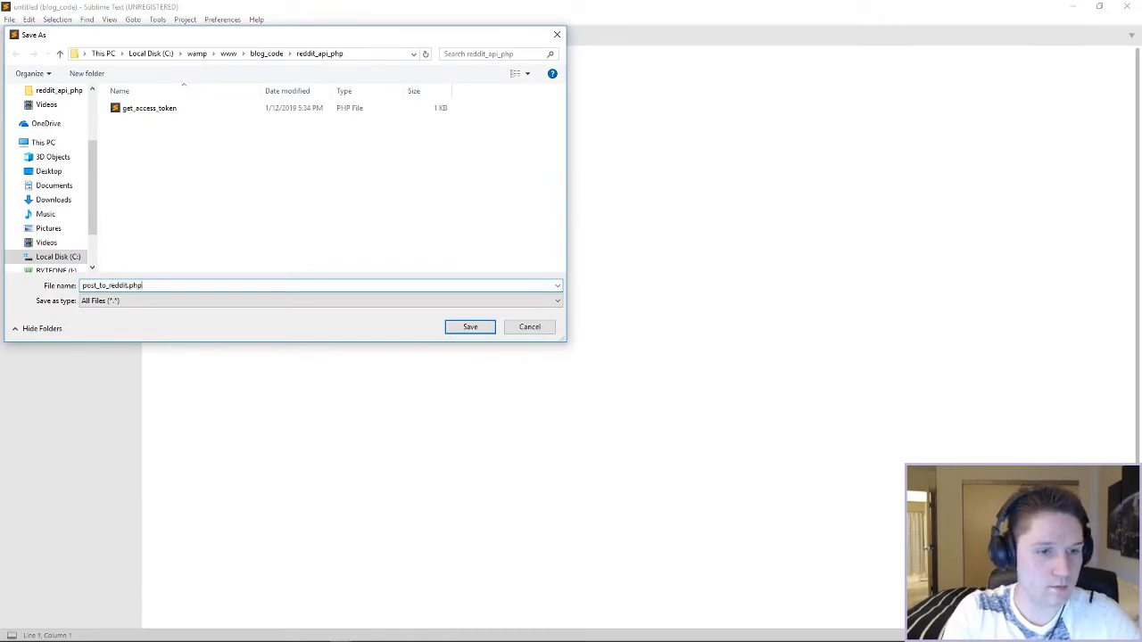
left_click(321, 299)
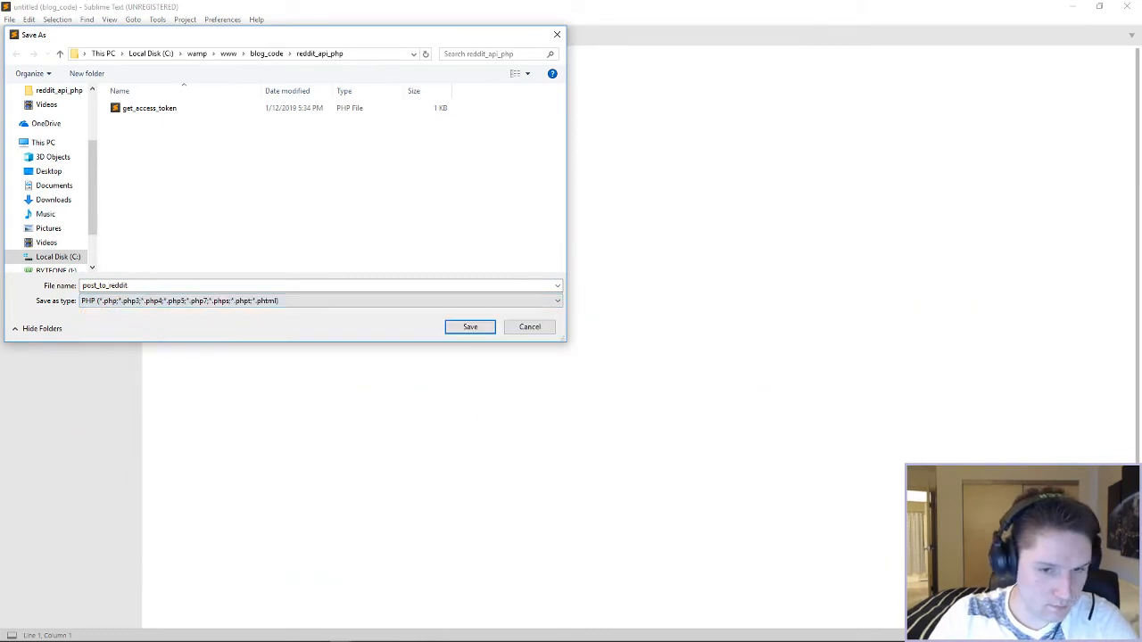
left_click(469, 326)
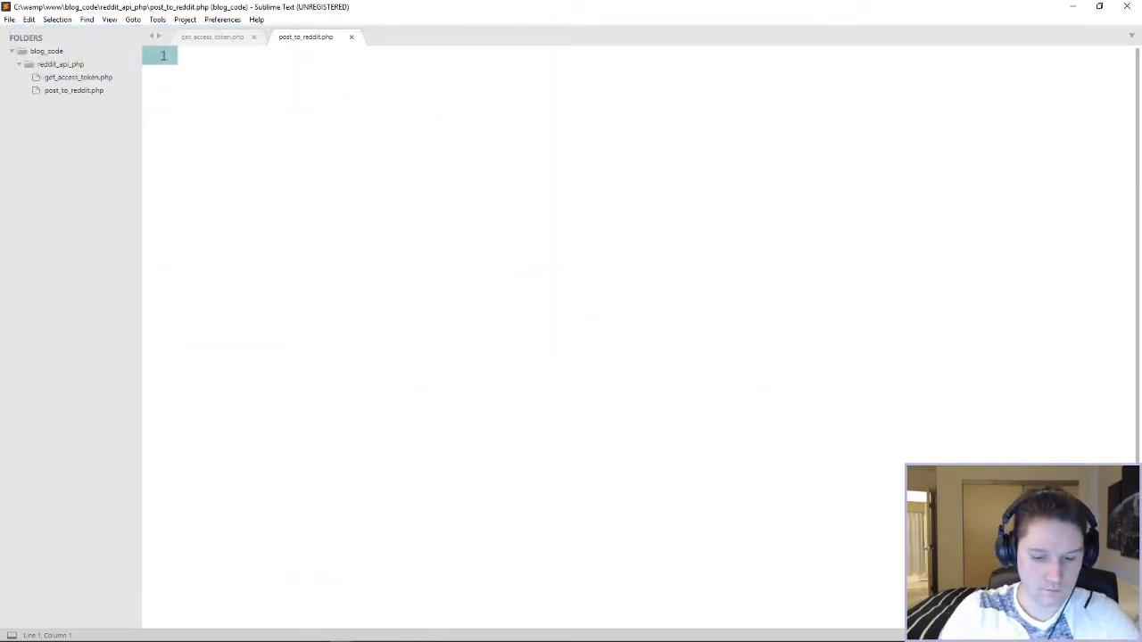
Begin with <?php and $accessToken set to the token copied from get_access_token.php
type("<?php")
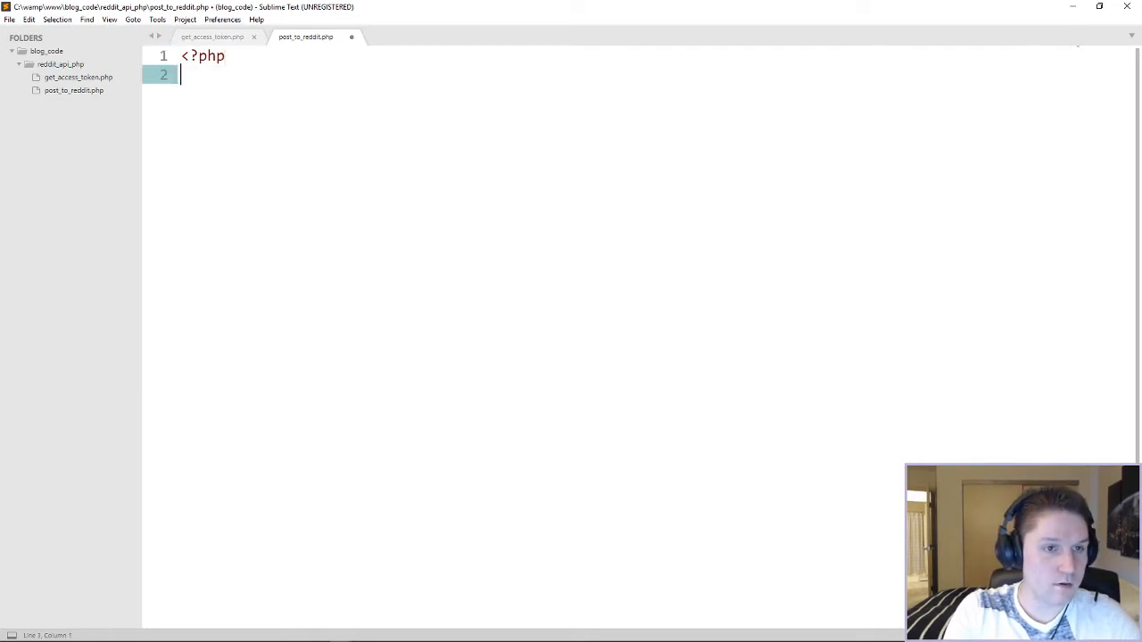
type("$acces")
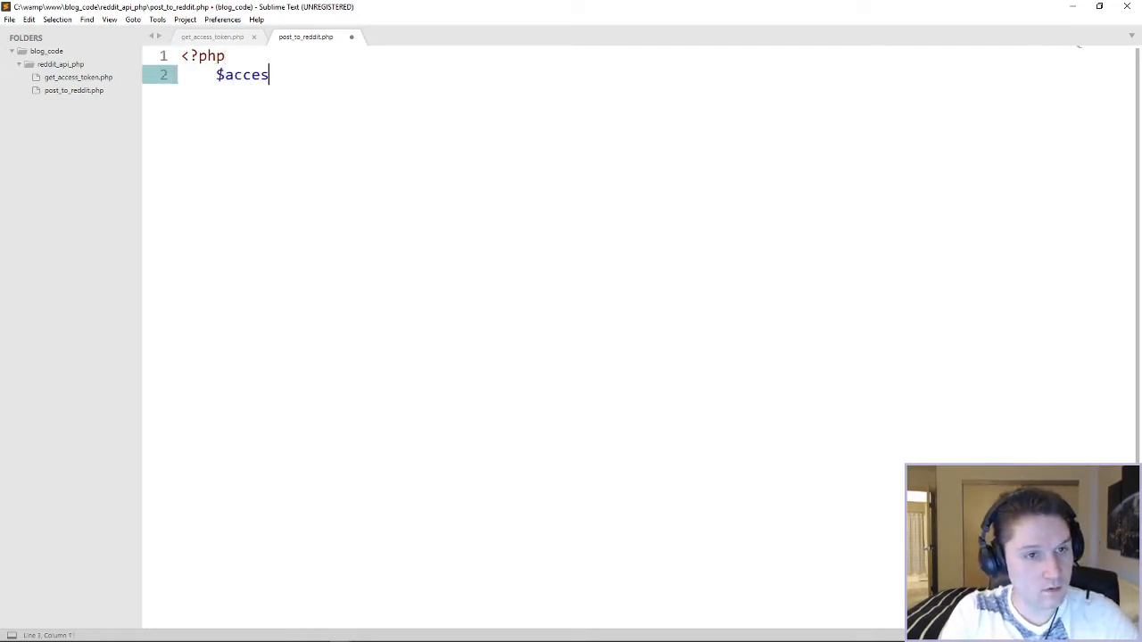
type("sToken")
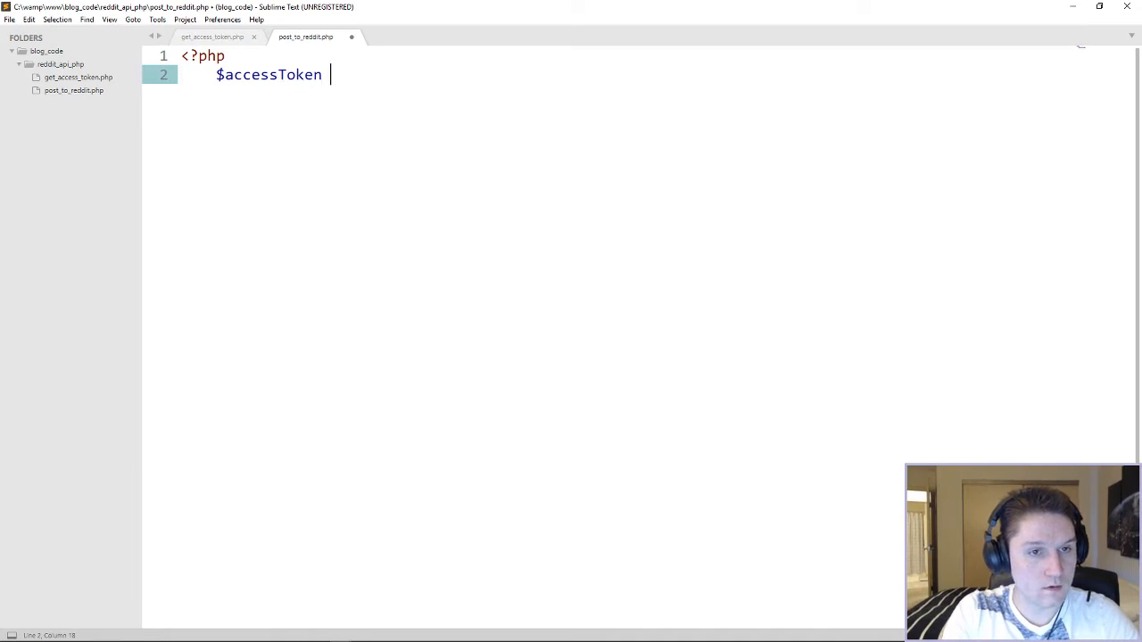
type("= ''")
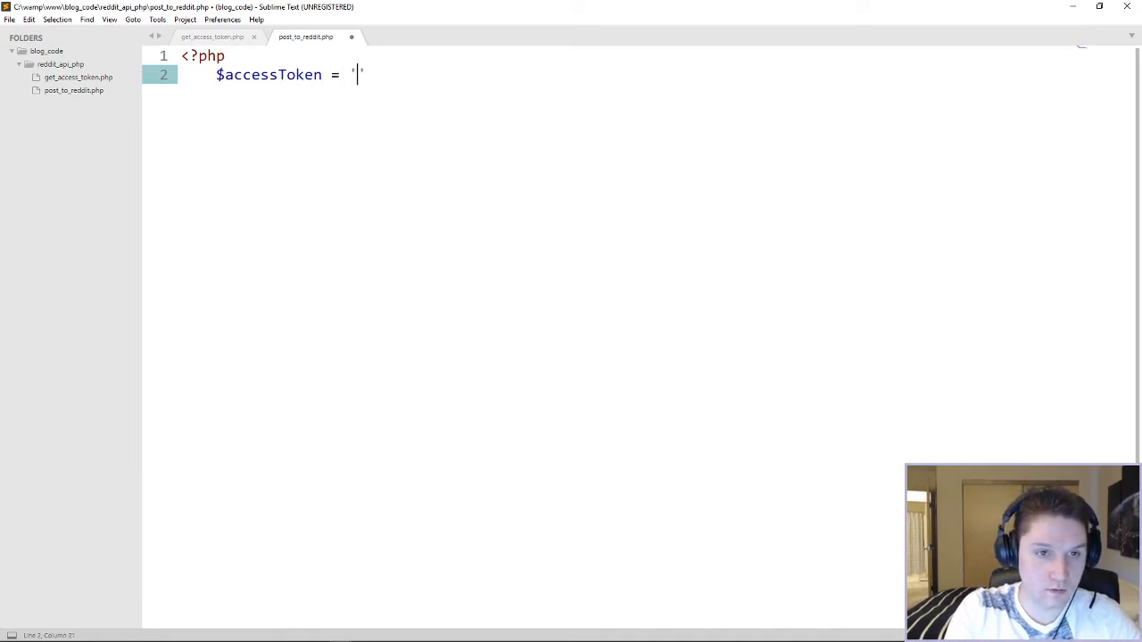
type("';")
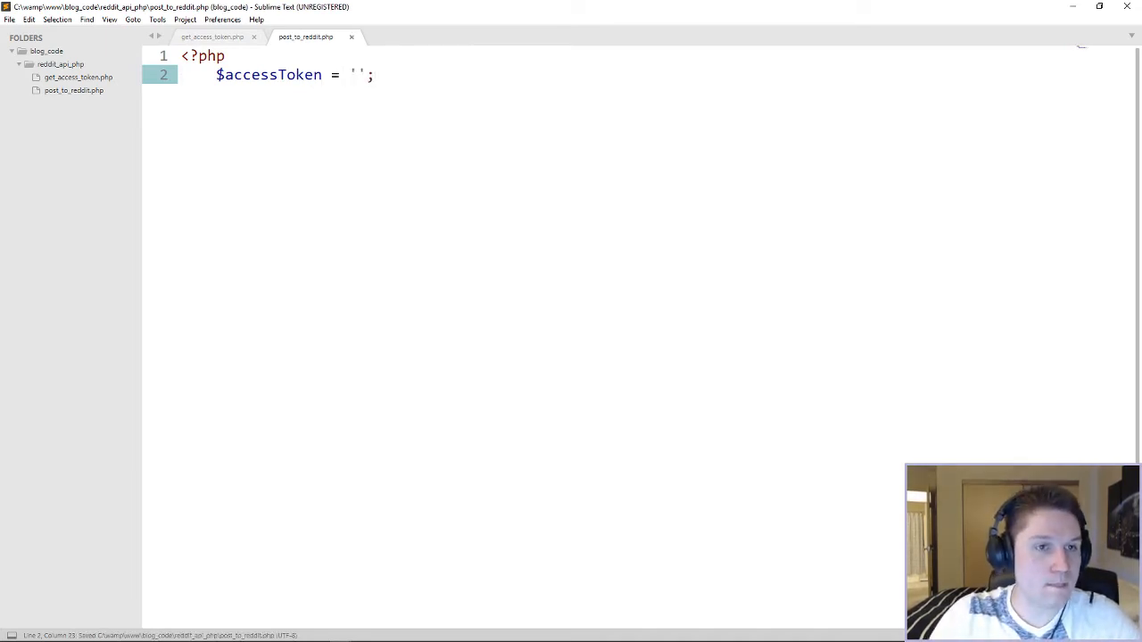
left_click(211, 38)
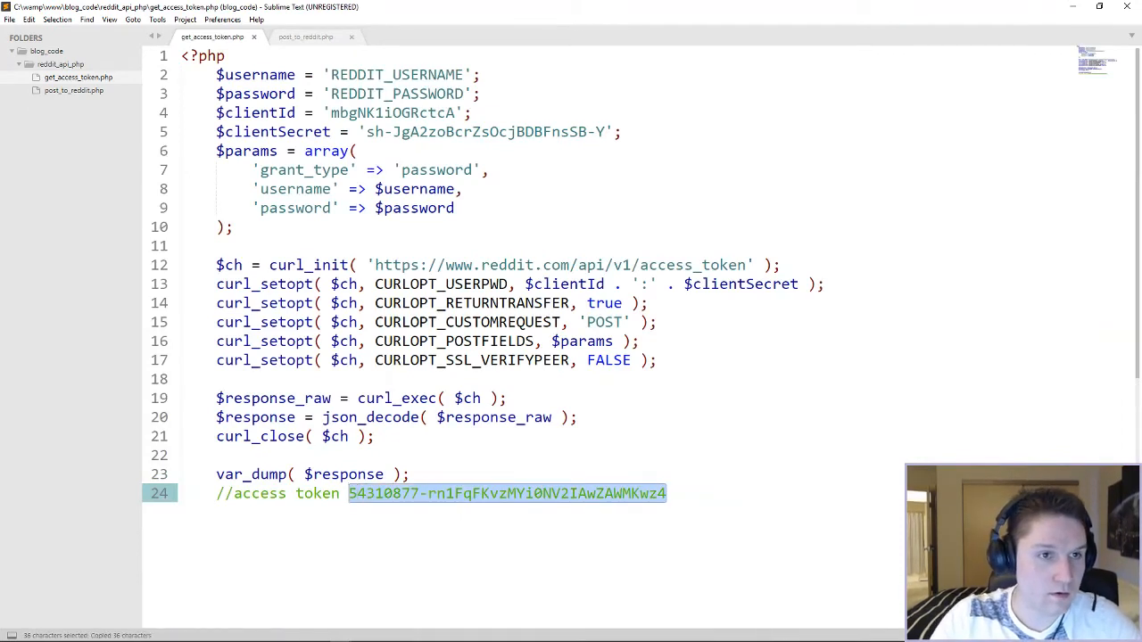
left_click(307, 36)
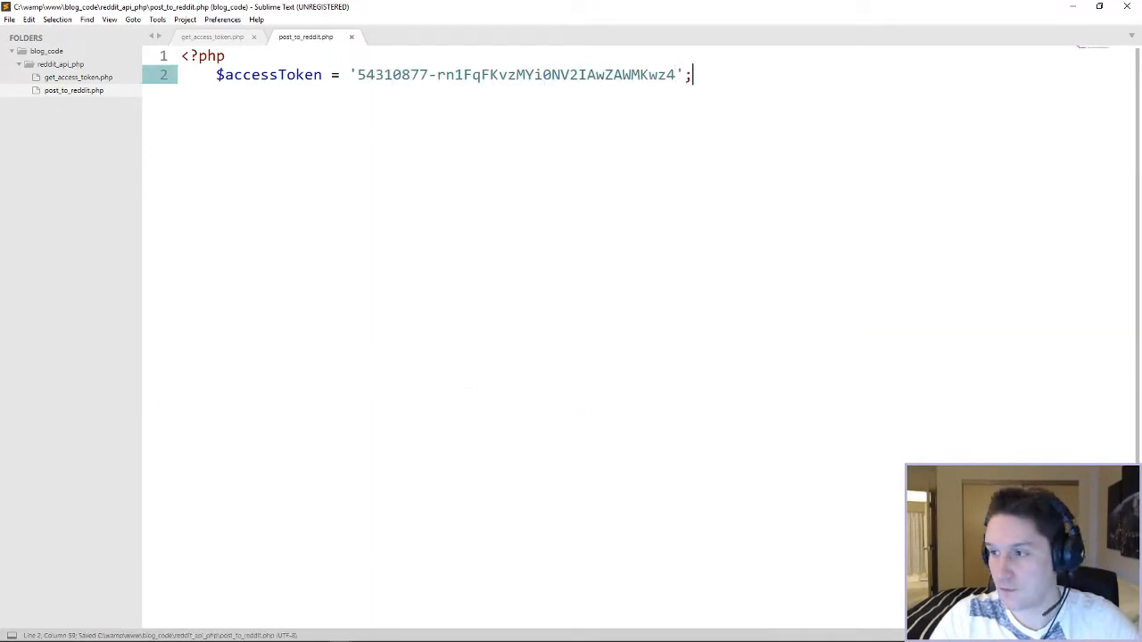
Add $accessTokenType = 'bearer'
type("$acces")
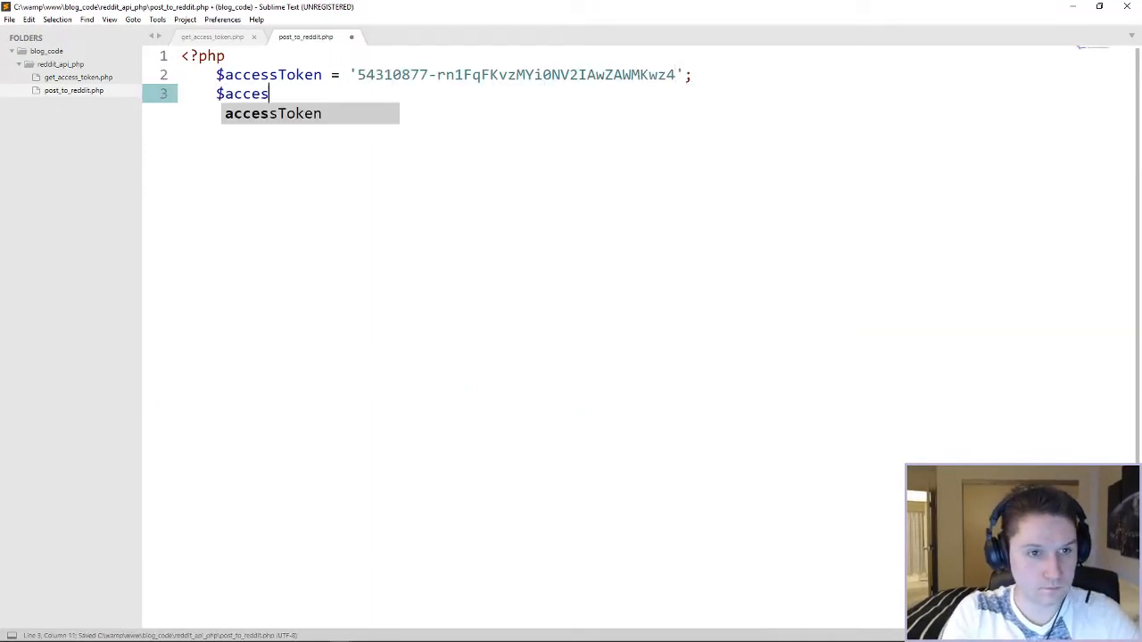
type("sTokenType")
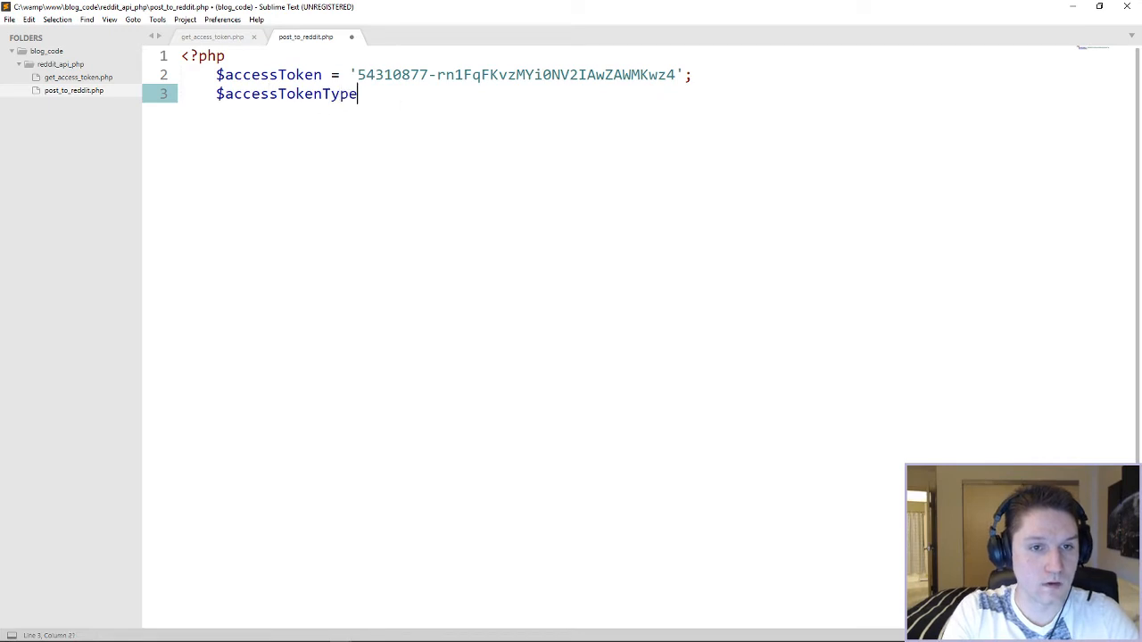
type("= ''")
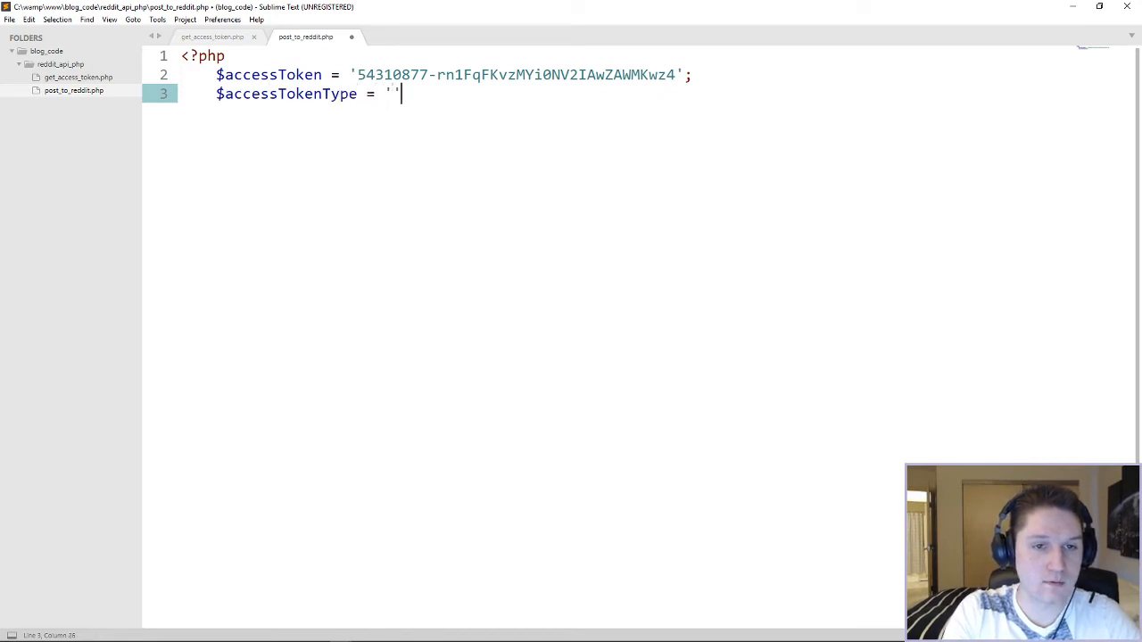
type("be")
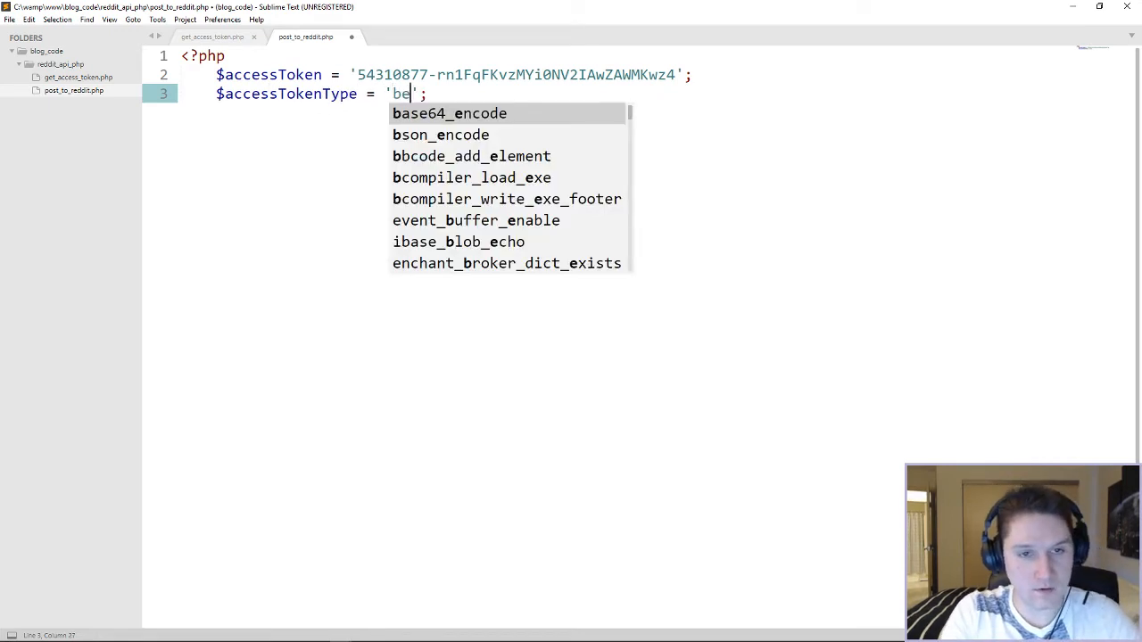
type("arer")
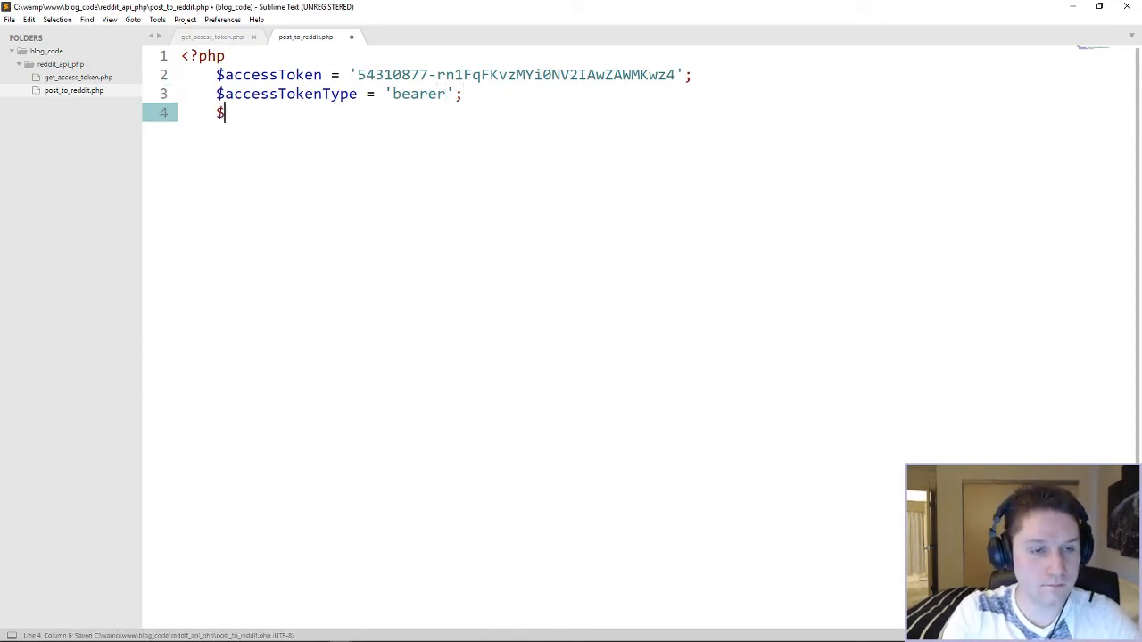
Declare empty $userName and $subredditName variables
type("user")
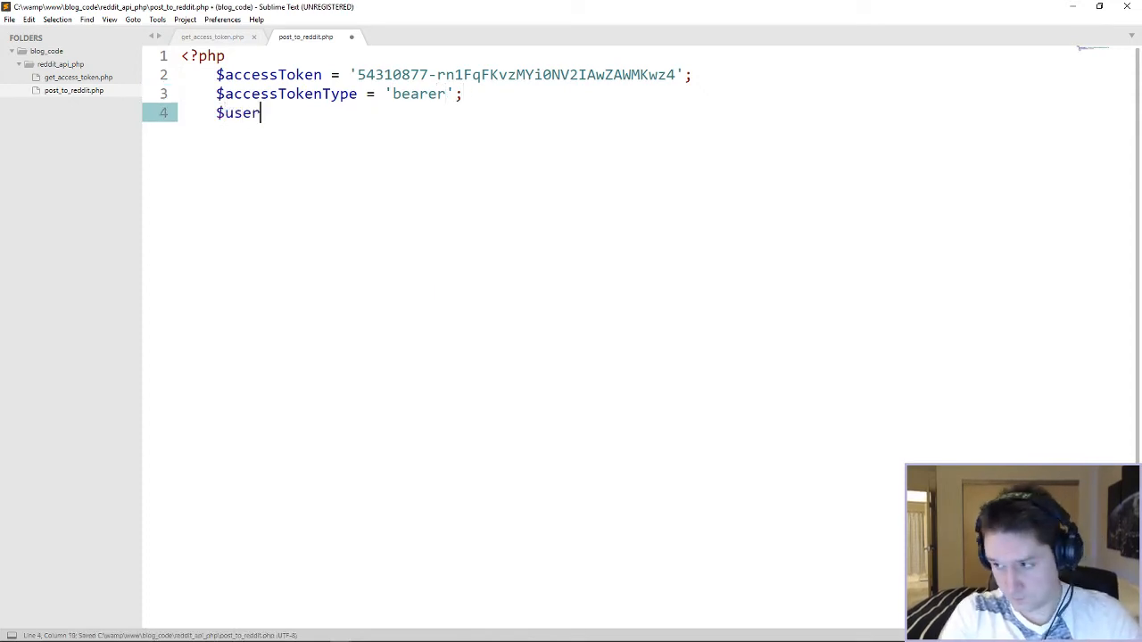
type("Name ==")
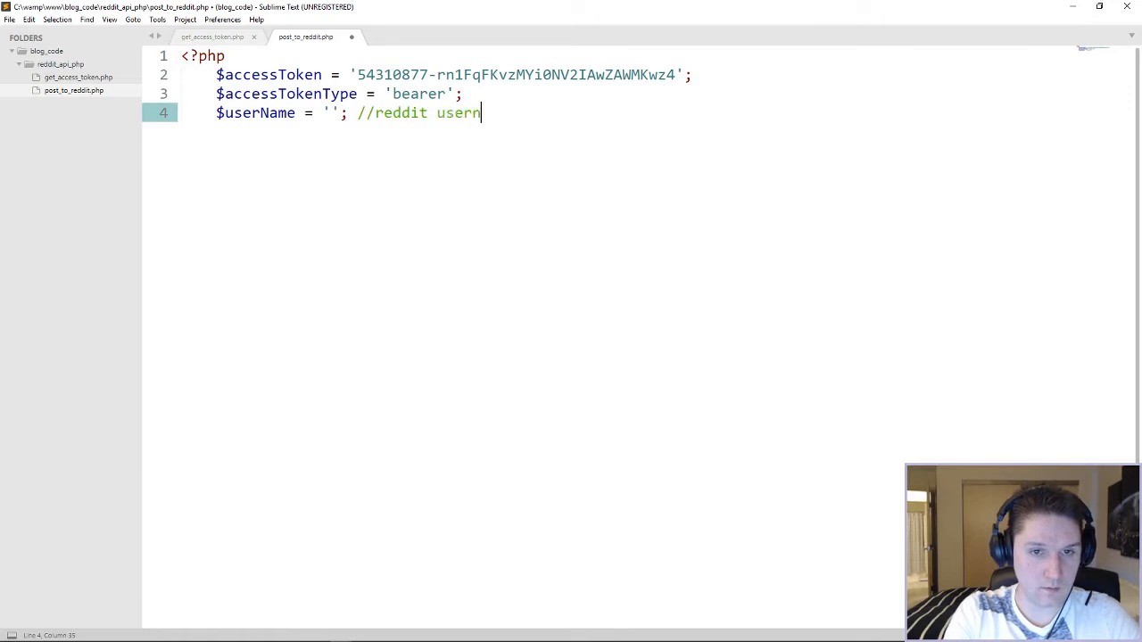
type("ame")
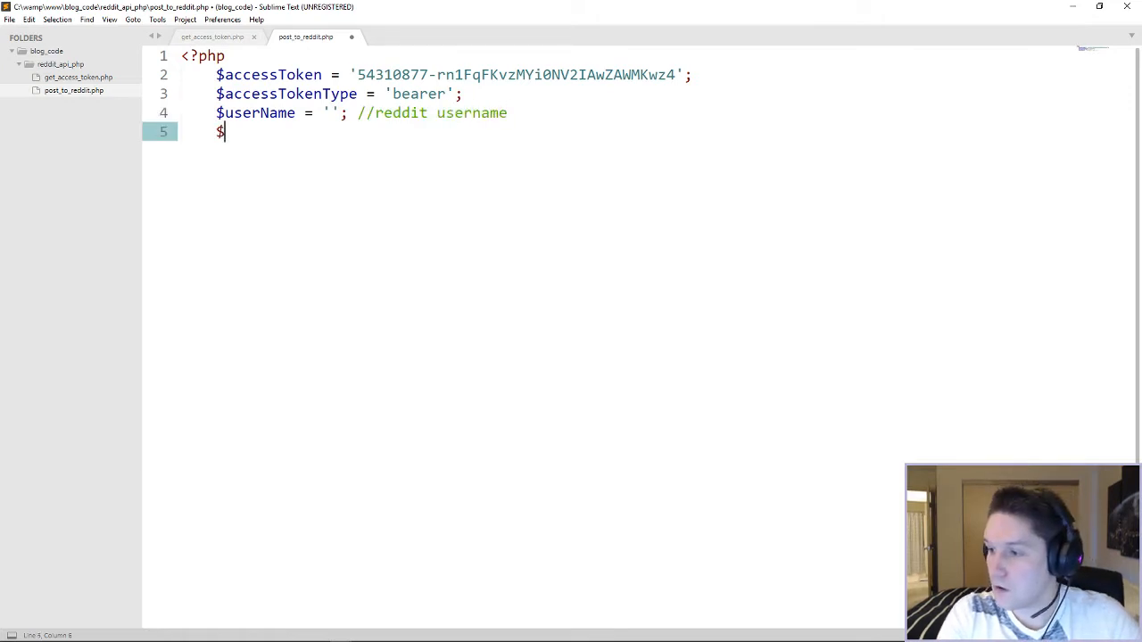
type("sub")
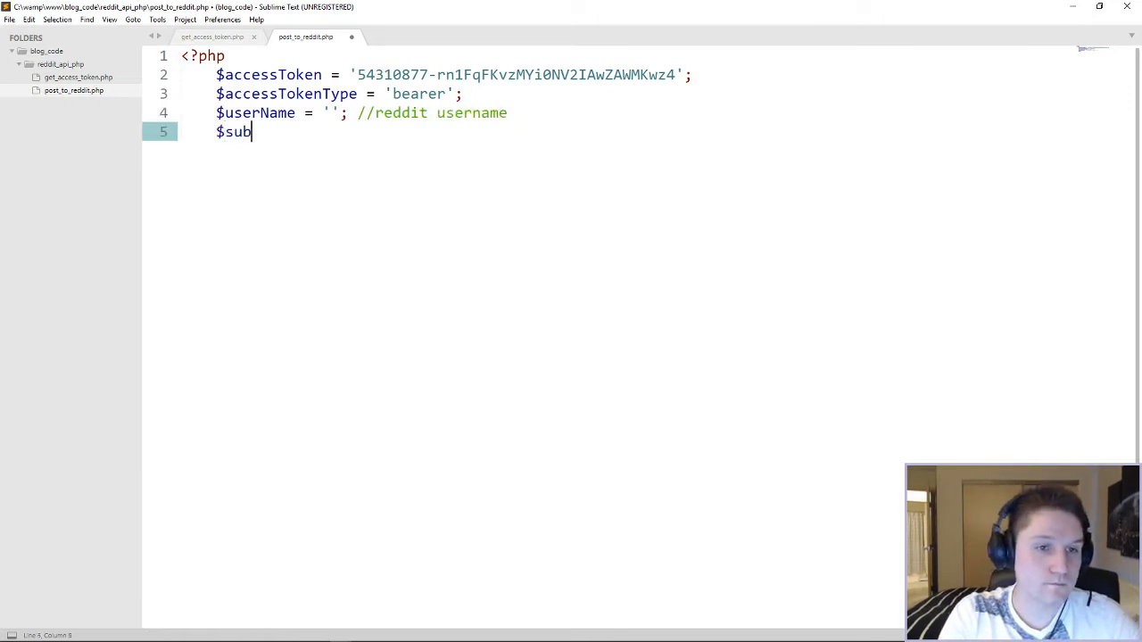
type("redditName =")
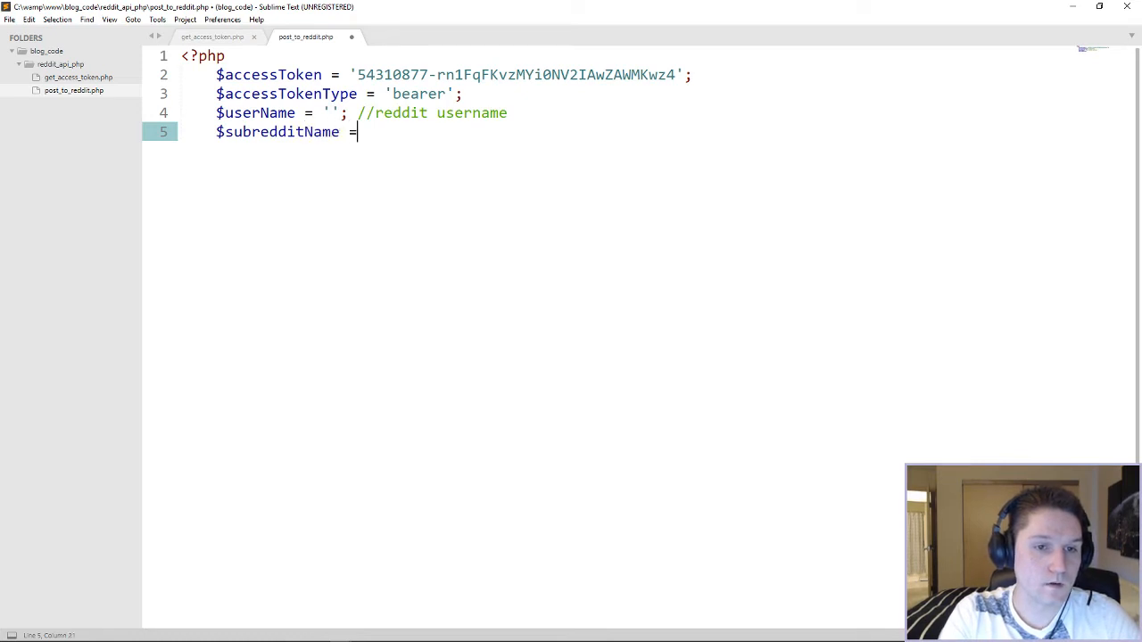
type("'';")
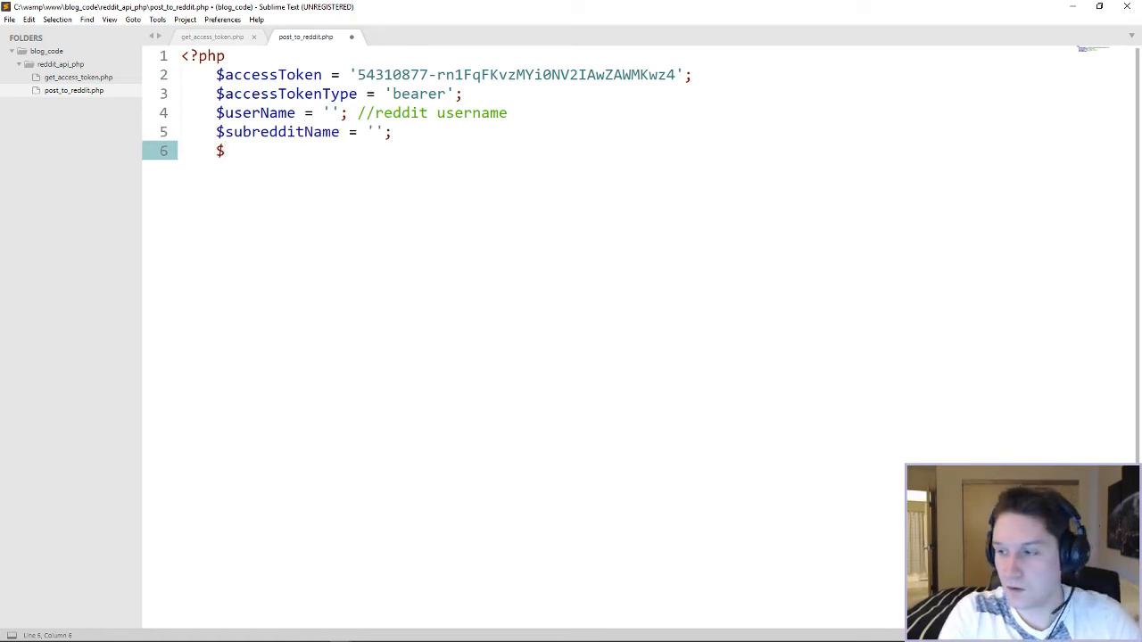
Declare the subreddit display name, $postTitle and $postUrl variables as empty strings
type("seu")
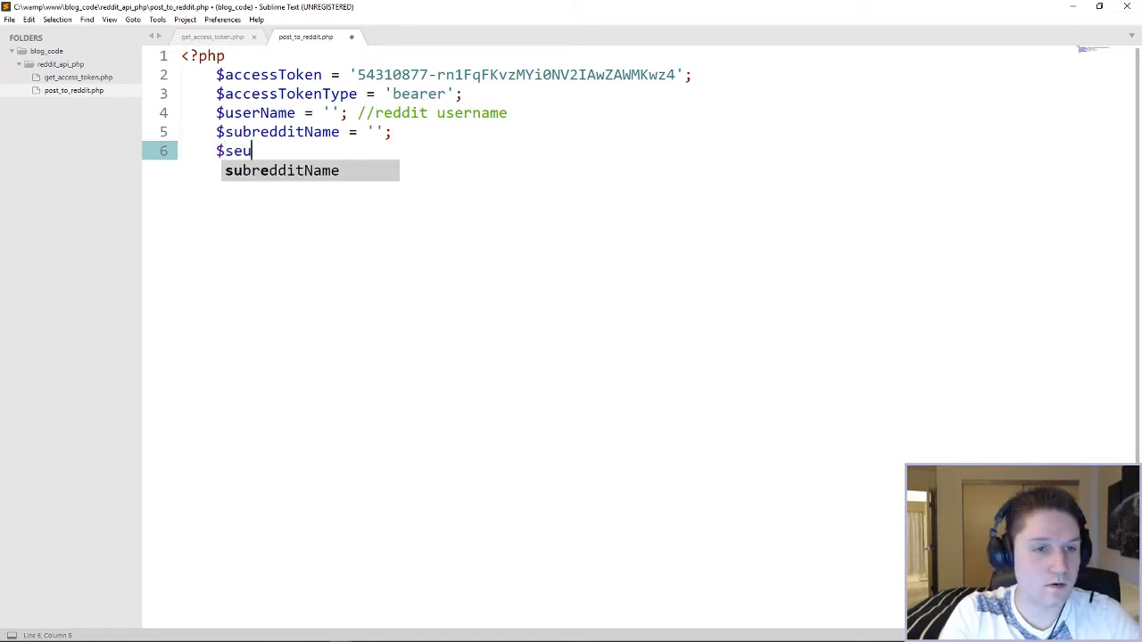
key("backspace")
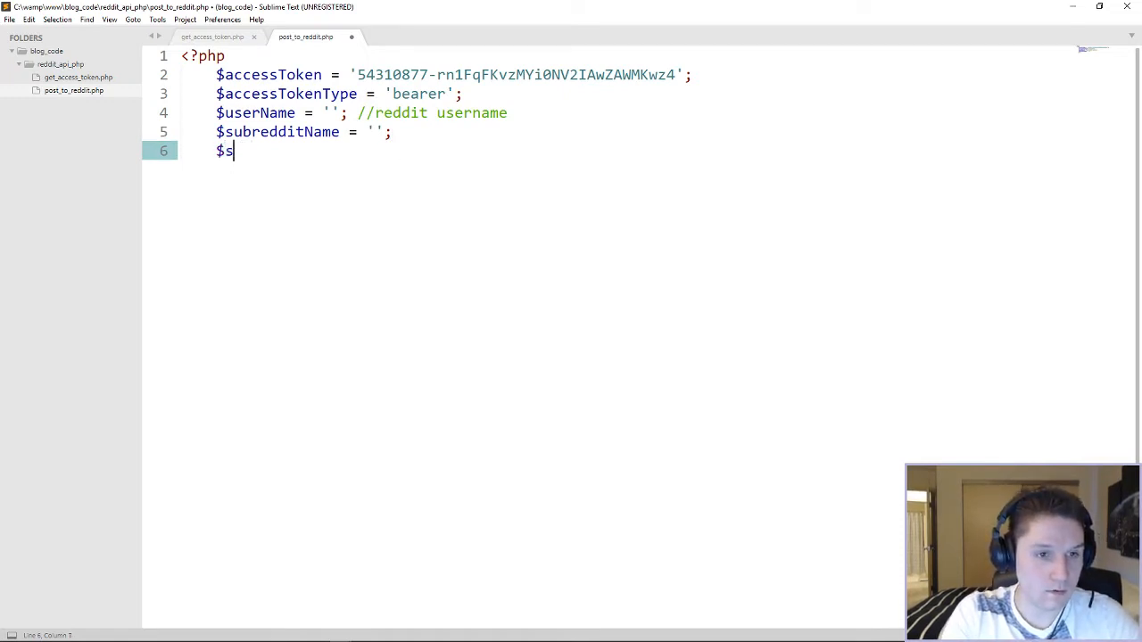
type("ub")
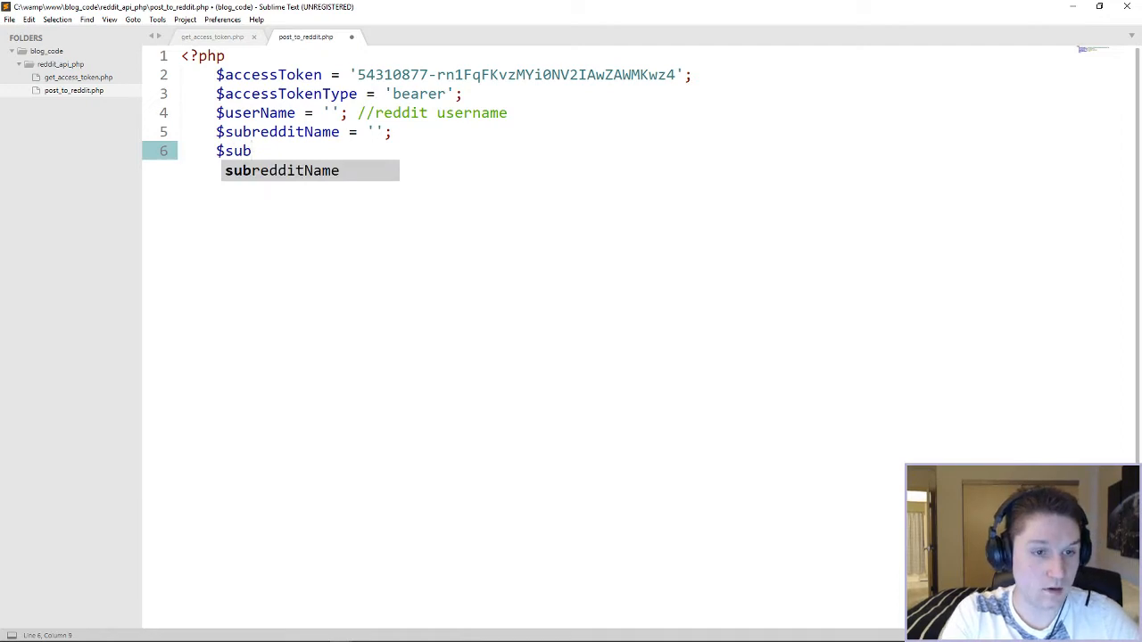
key("Tab")
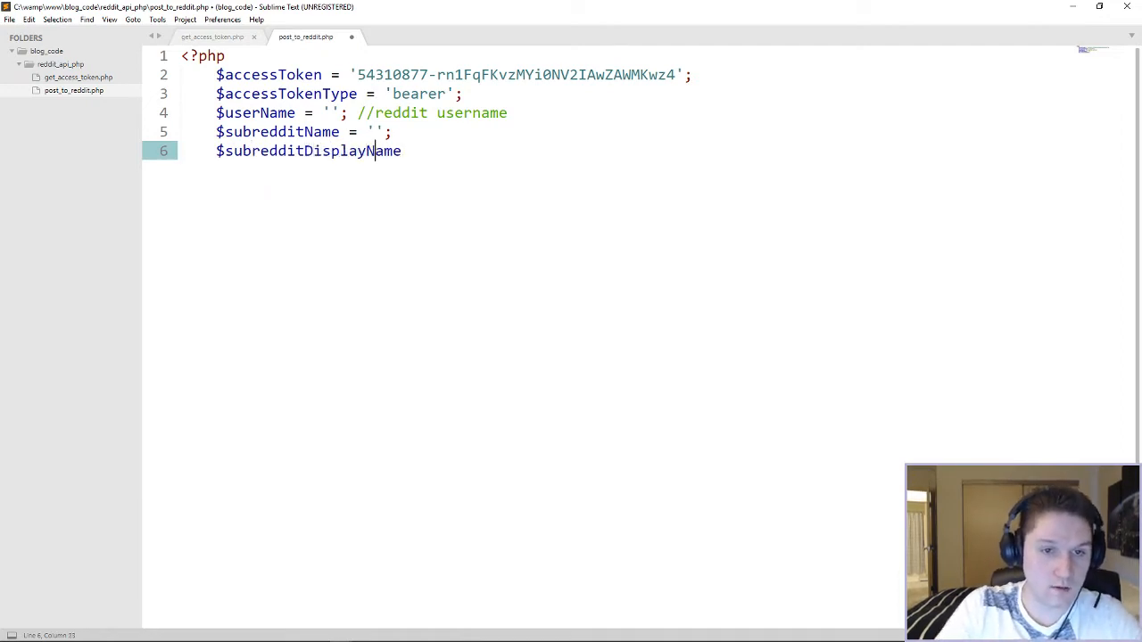
type("= '';")
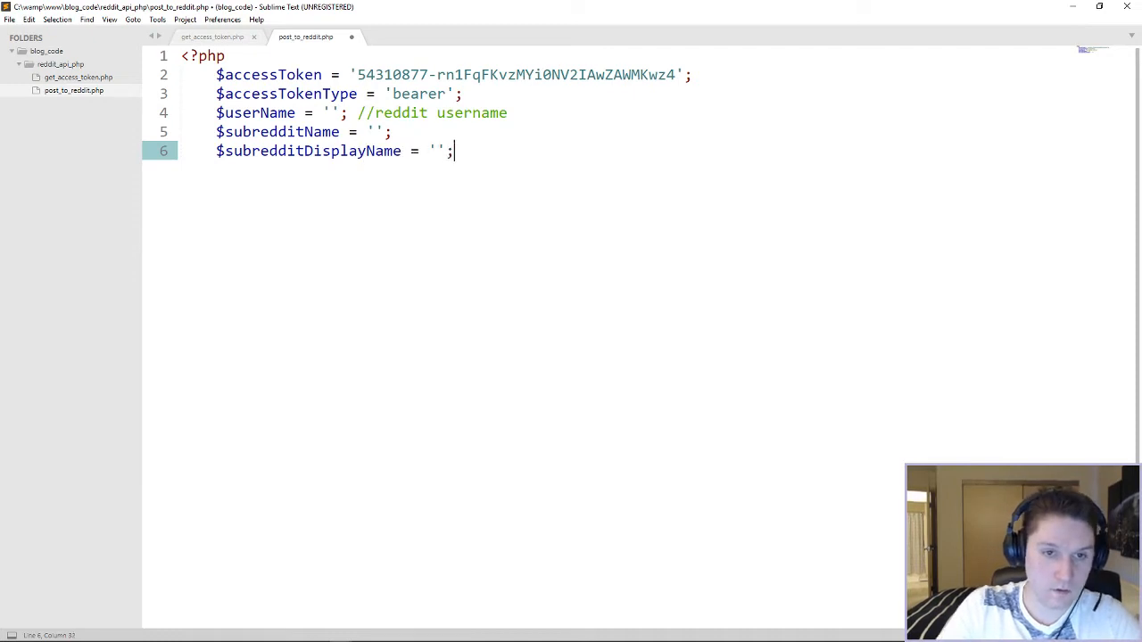
key("Enter")
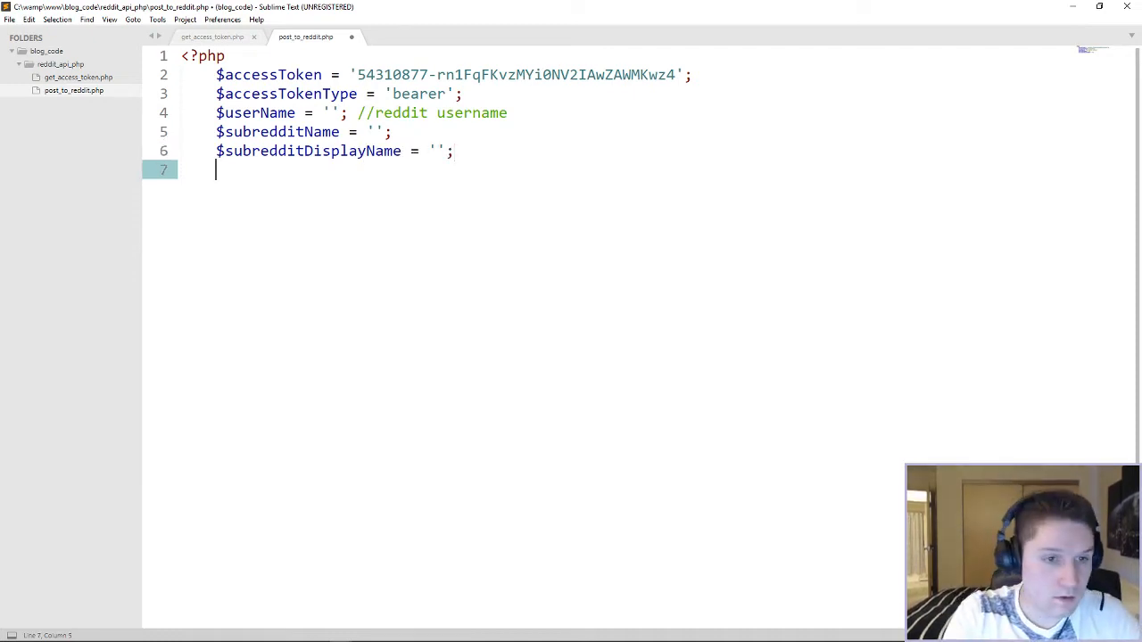
type("$postTitle")
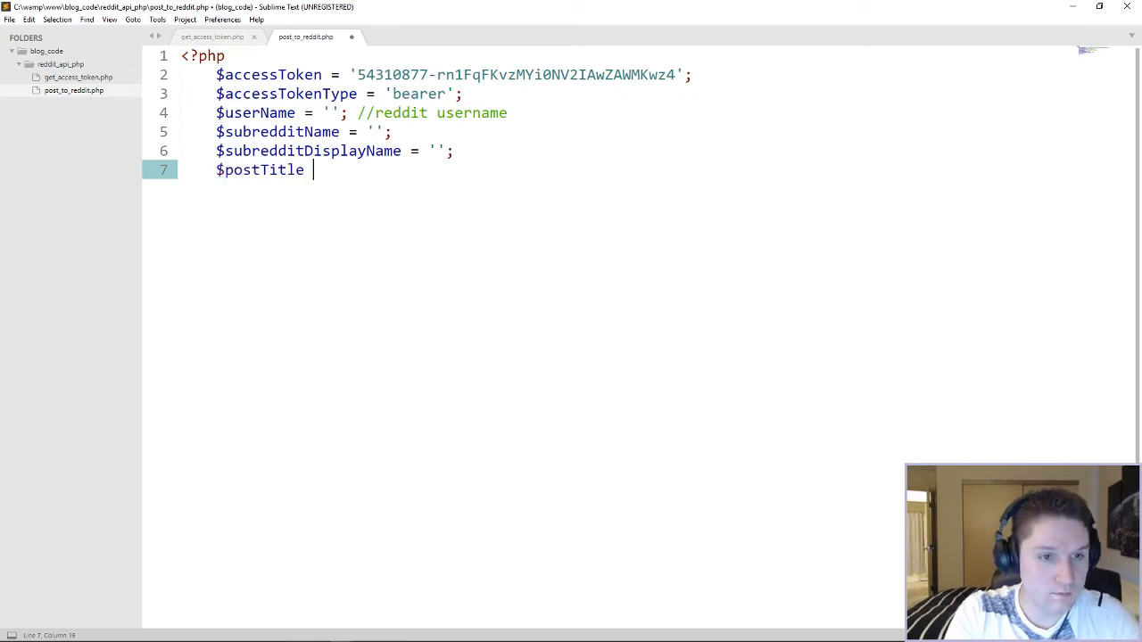
type("= '';")
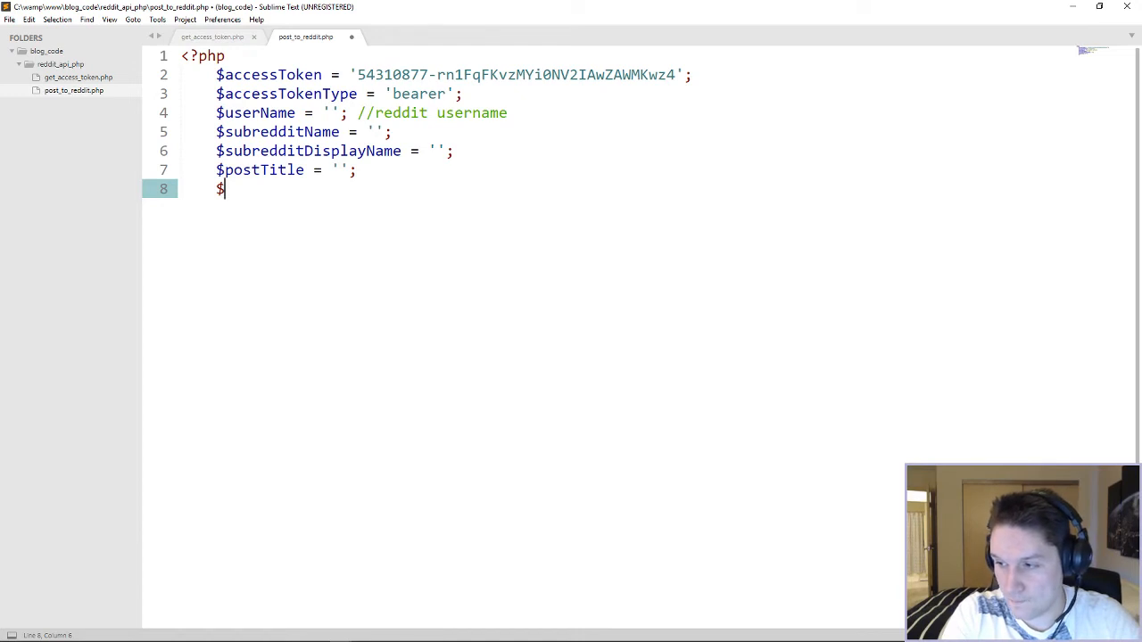
type("postUrl = '';")
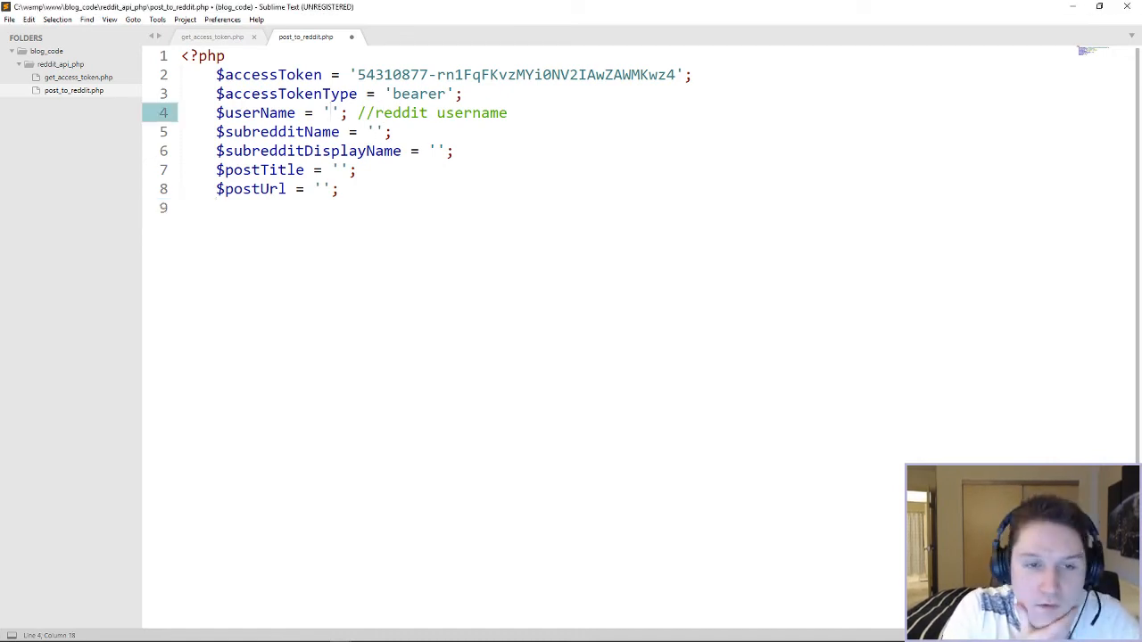
Fill username and subreddit values (jstlp, jstolpe) and title 'Reddit API with PHP Test'
type("jstlpe")
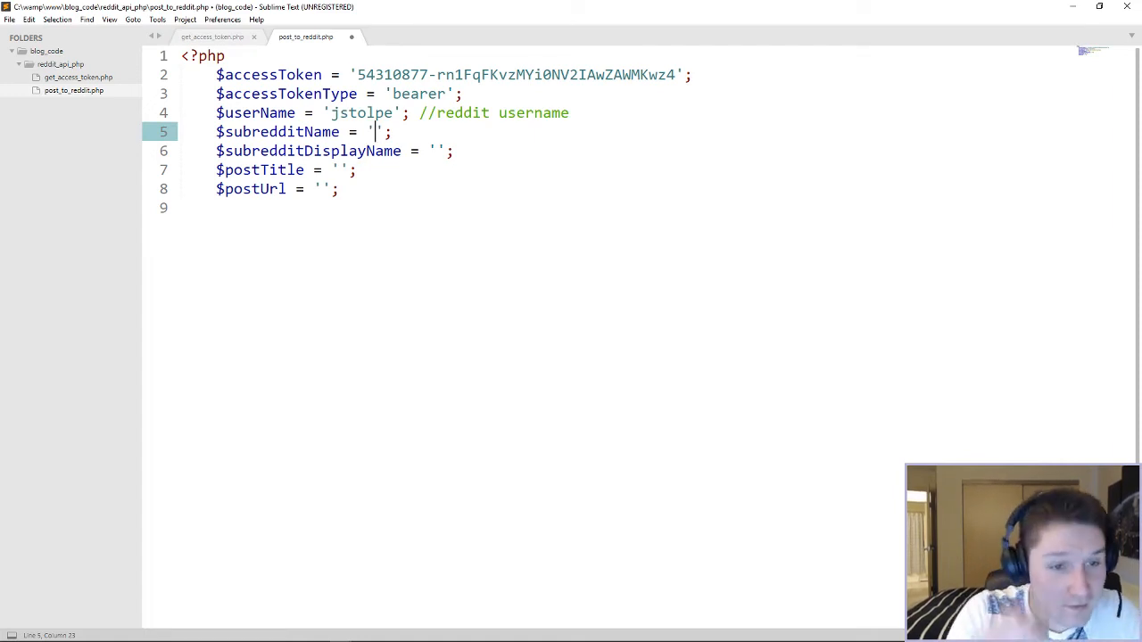
type("jstlpe")
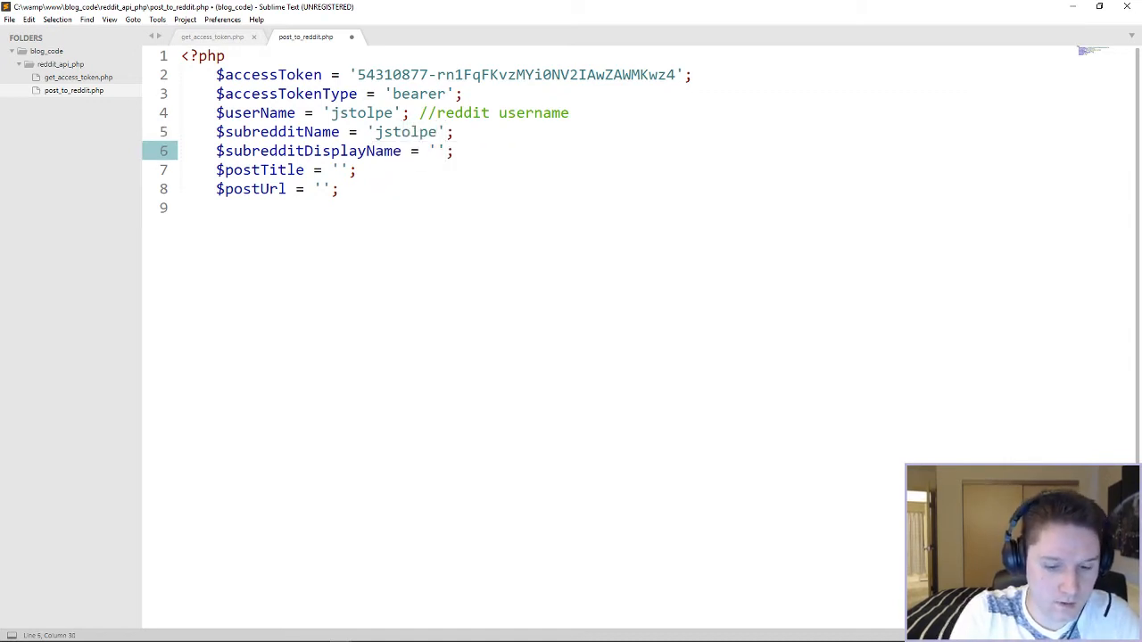
type("jstolpe")
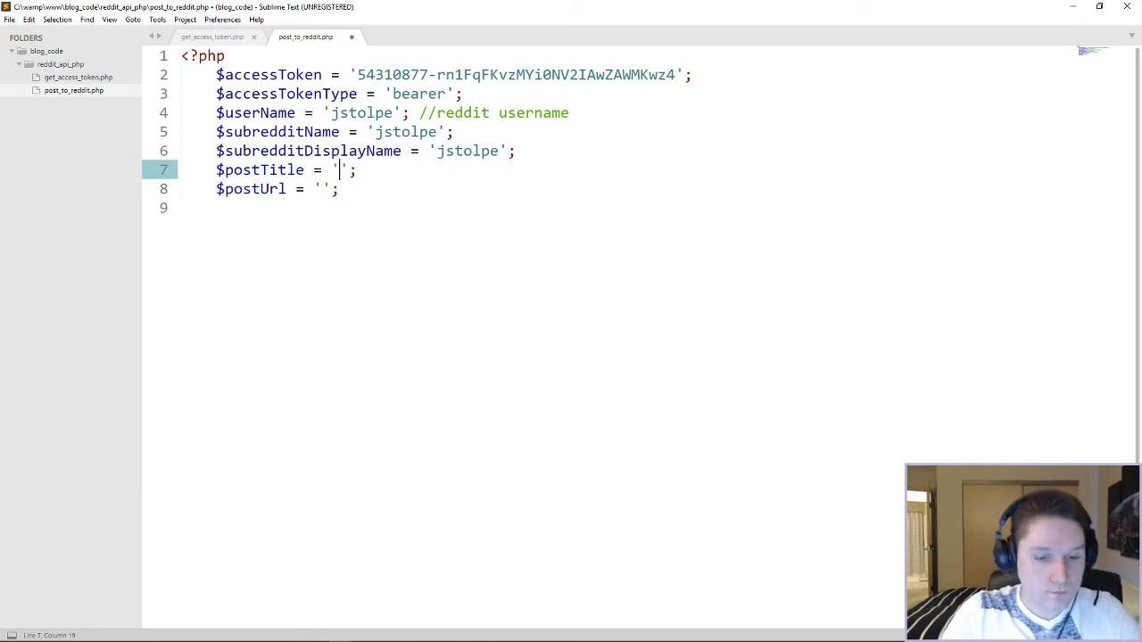
type("R")
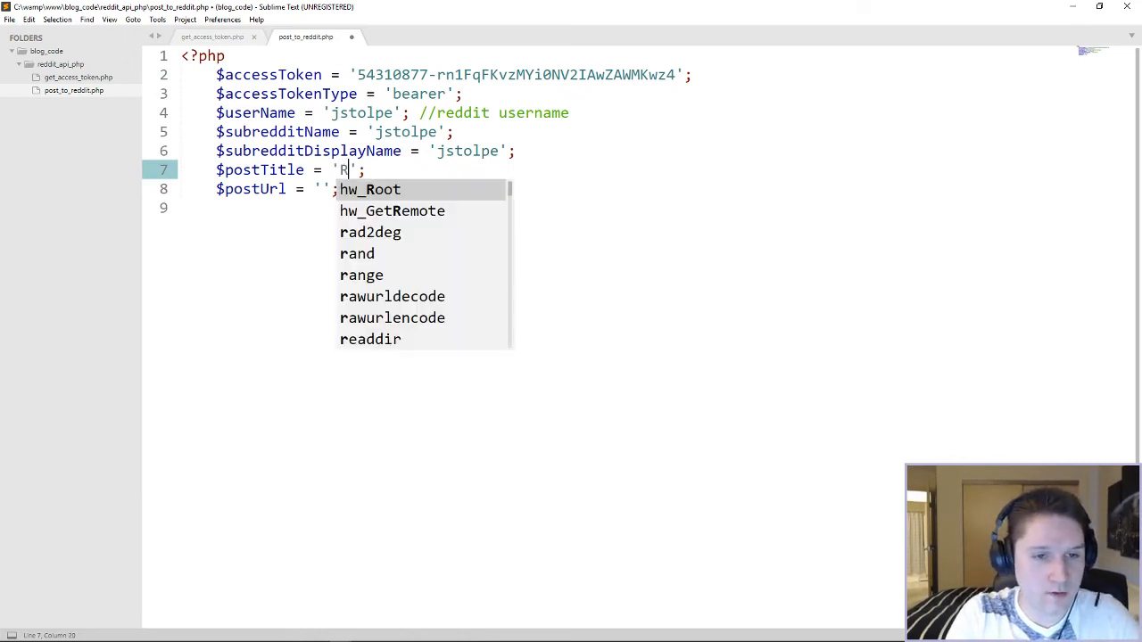
type("eddit")
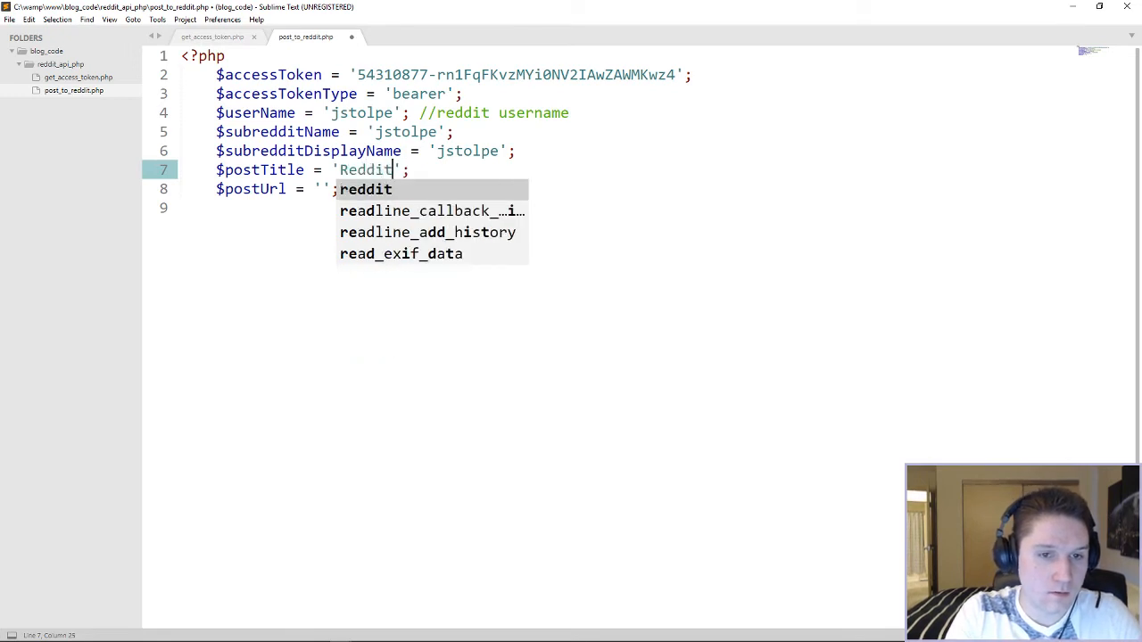
type("API with P")
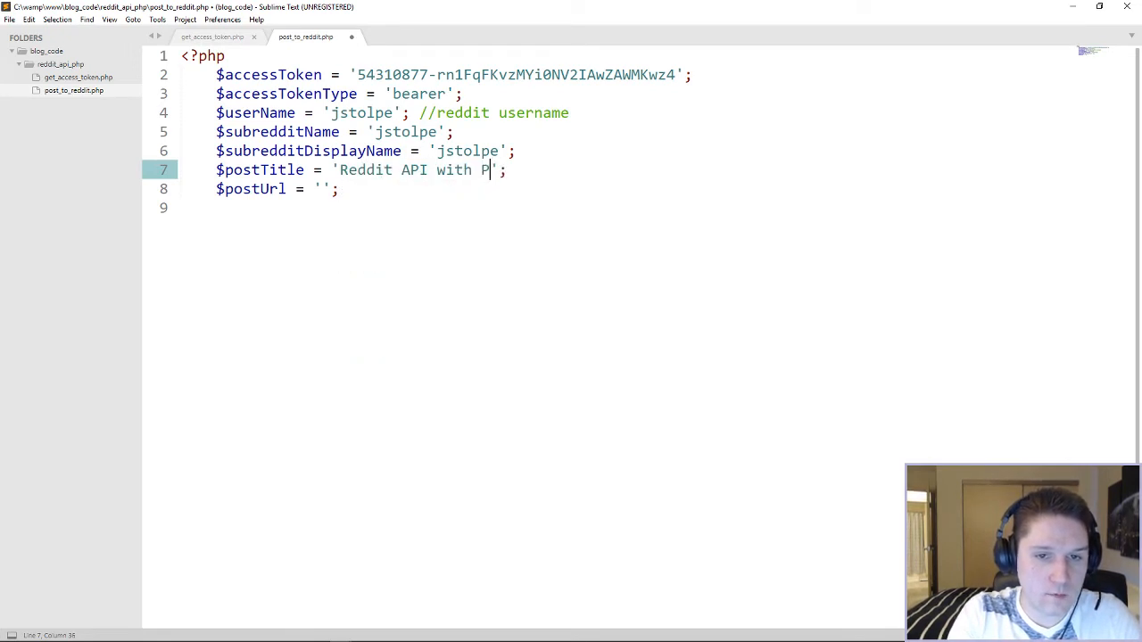
type("HP Test")
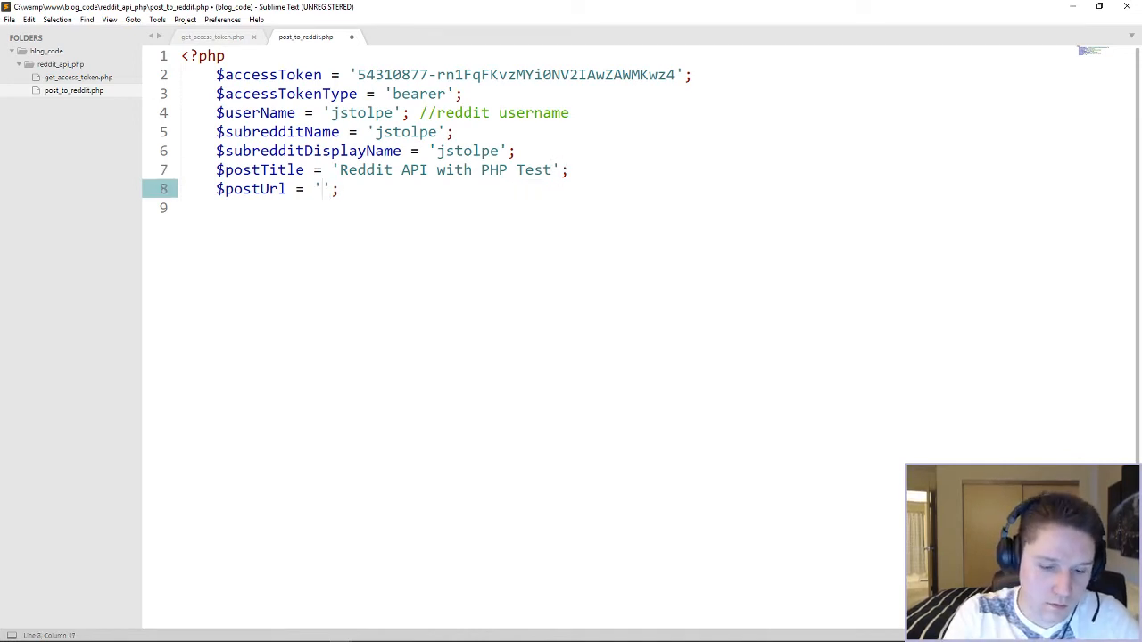
Set the post URL to the justinstolpe.com address
type("https://")
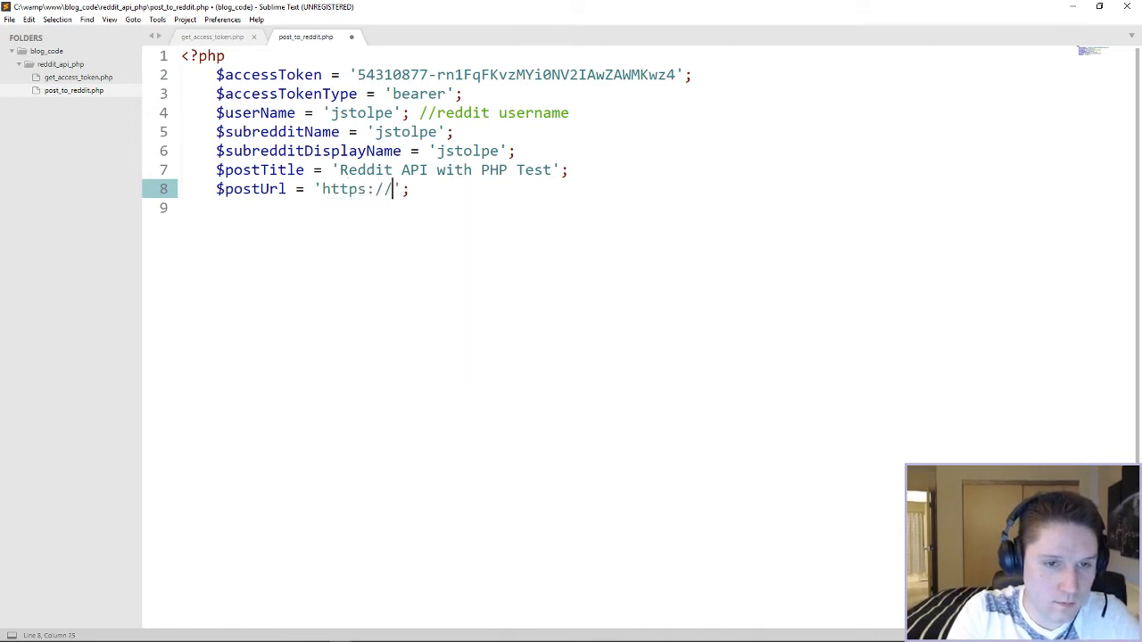
type("justinstolpe.com")
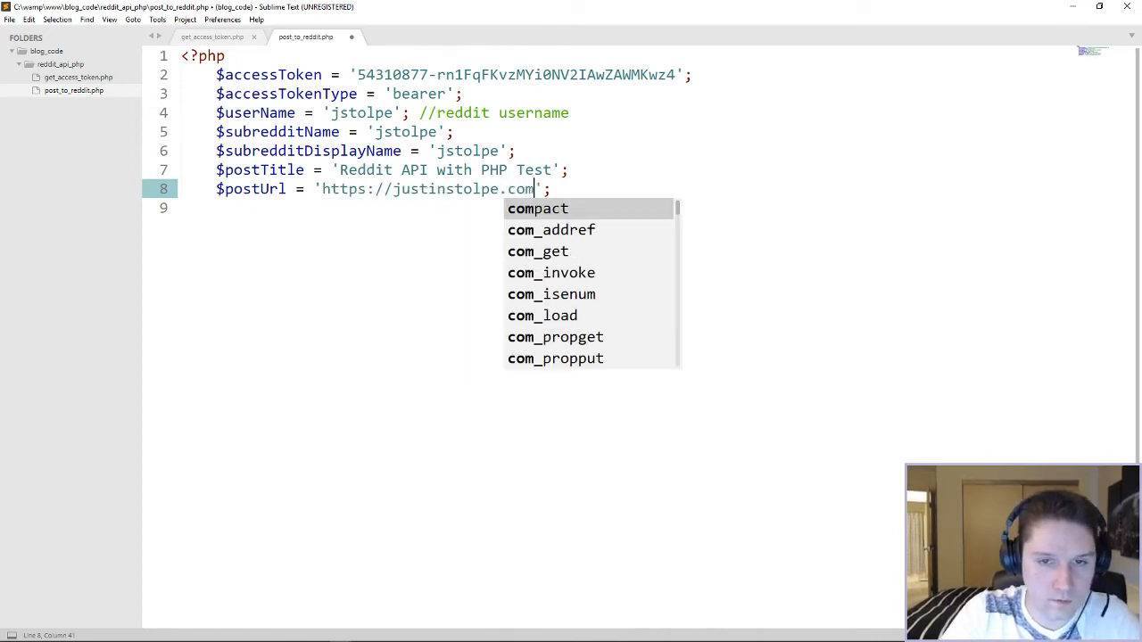
key("Escape")
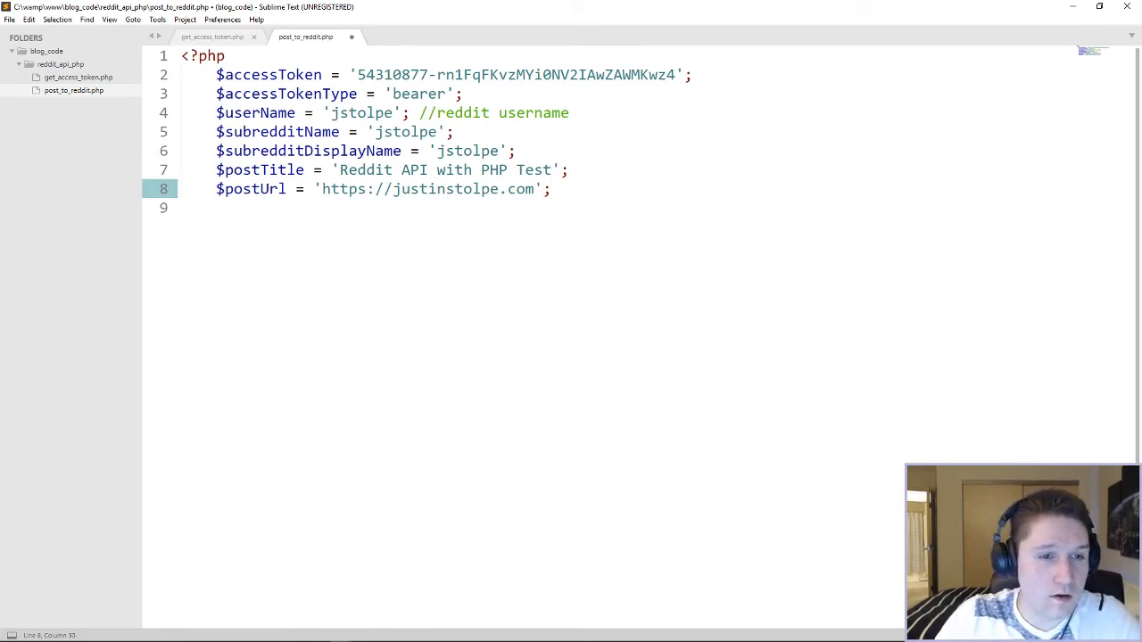
left_click_drag(214, 75, 549, 189)
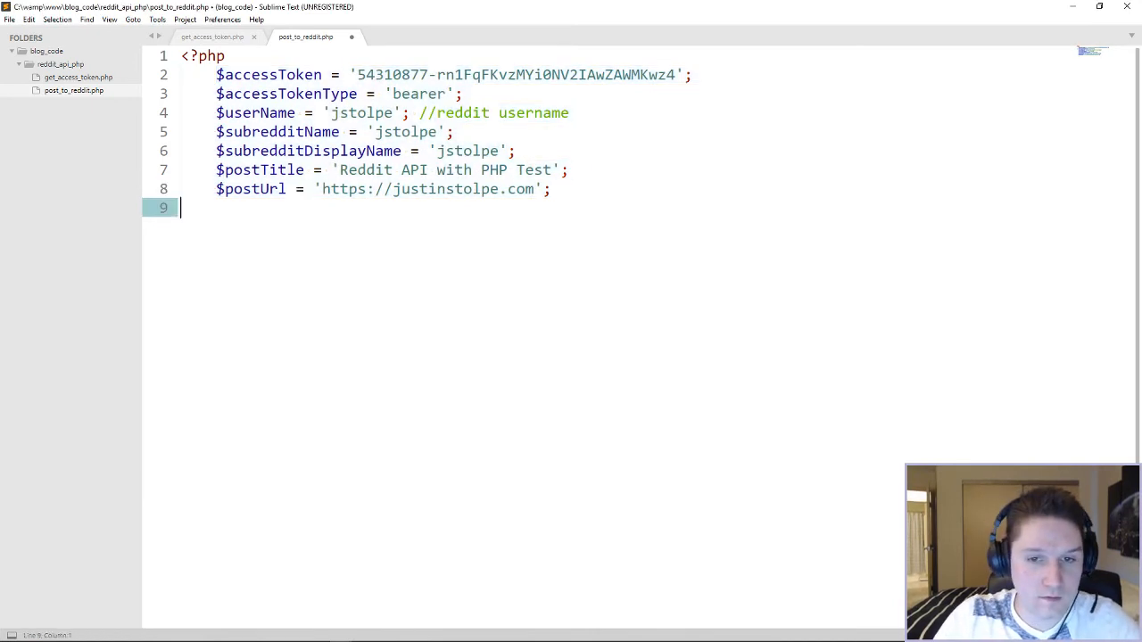
Add the oauth.reddit.com/api/submit endpoint, $postData (url, title, sr, kind 'link') and start $ch curl_init
type("$apiCallEndpoint = 'https://oauth.reddit.com/api/submit';")
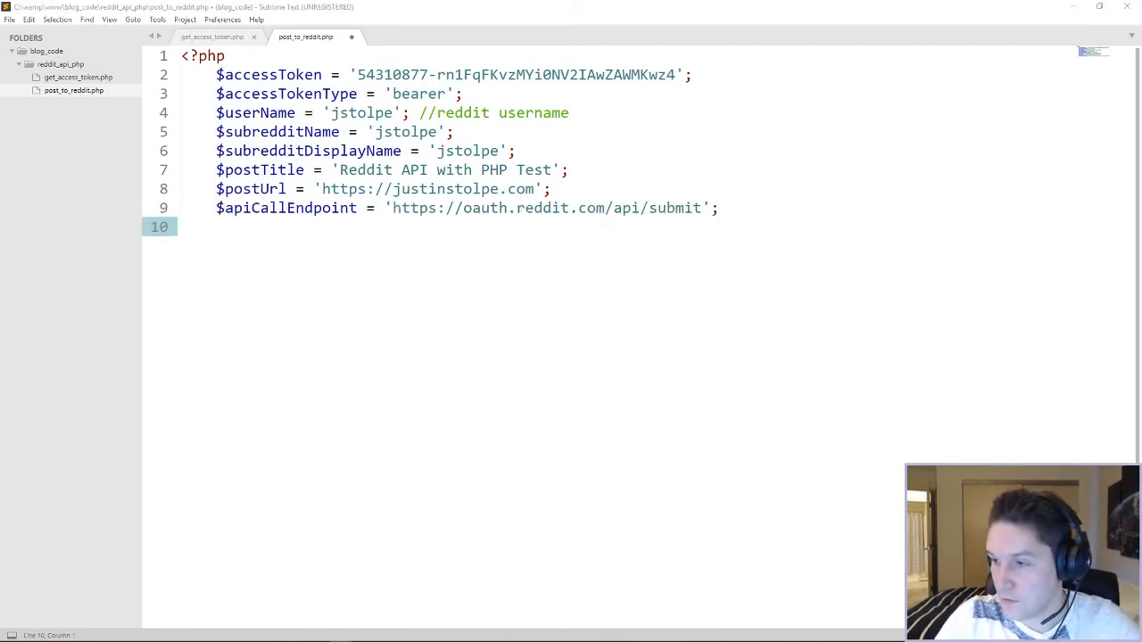
type("$postData = array(")
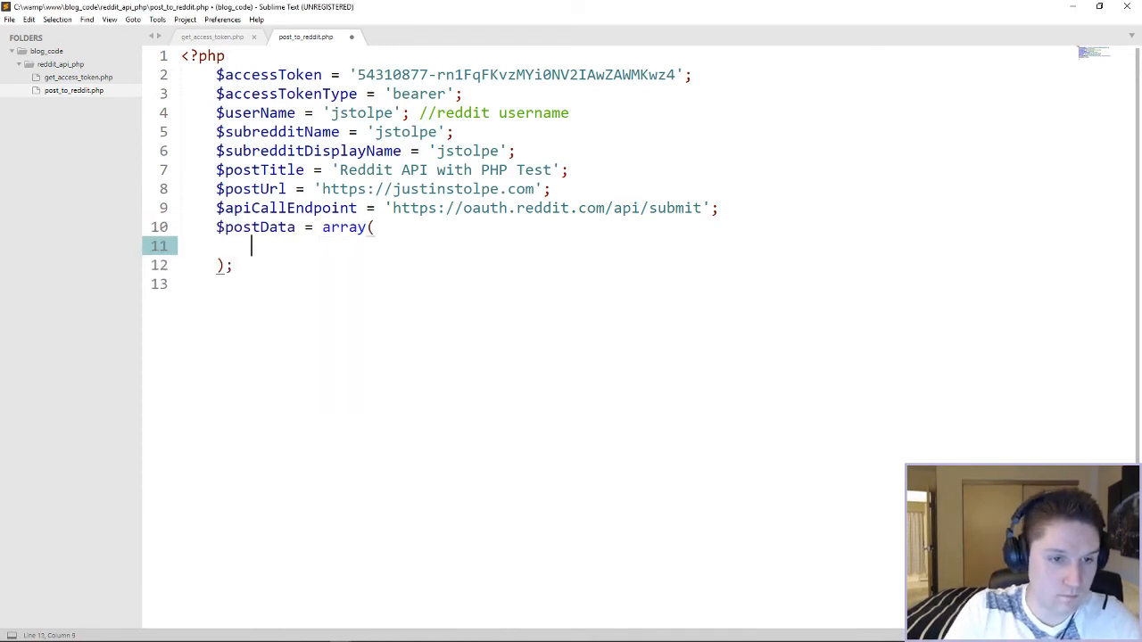
type("'url' => ,\\n\t'tit")
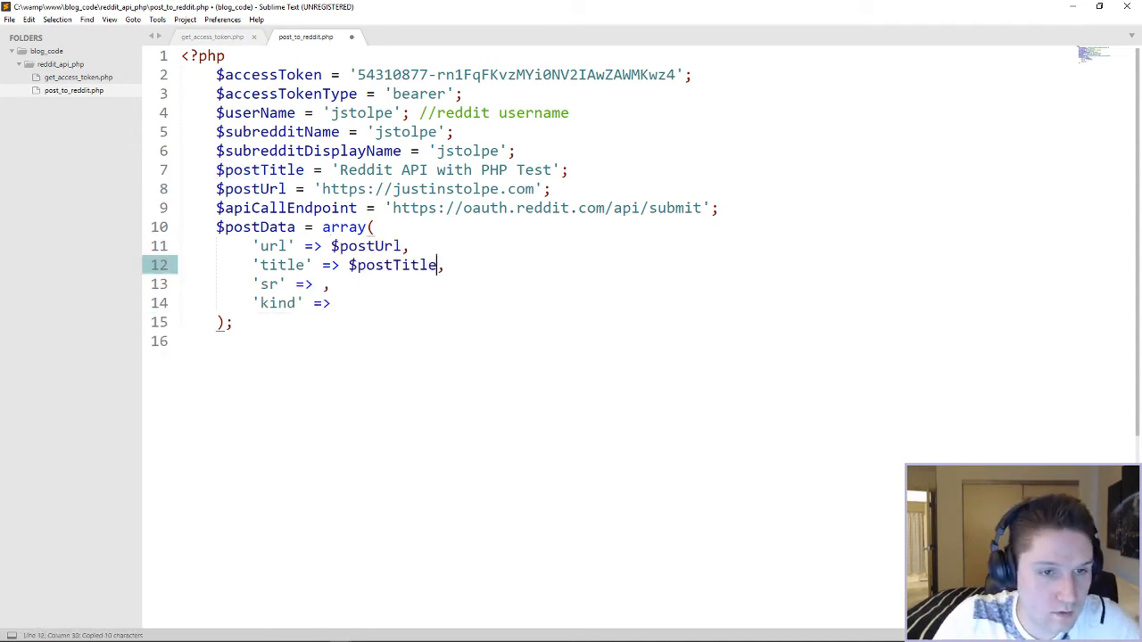
type("$subredditName")
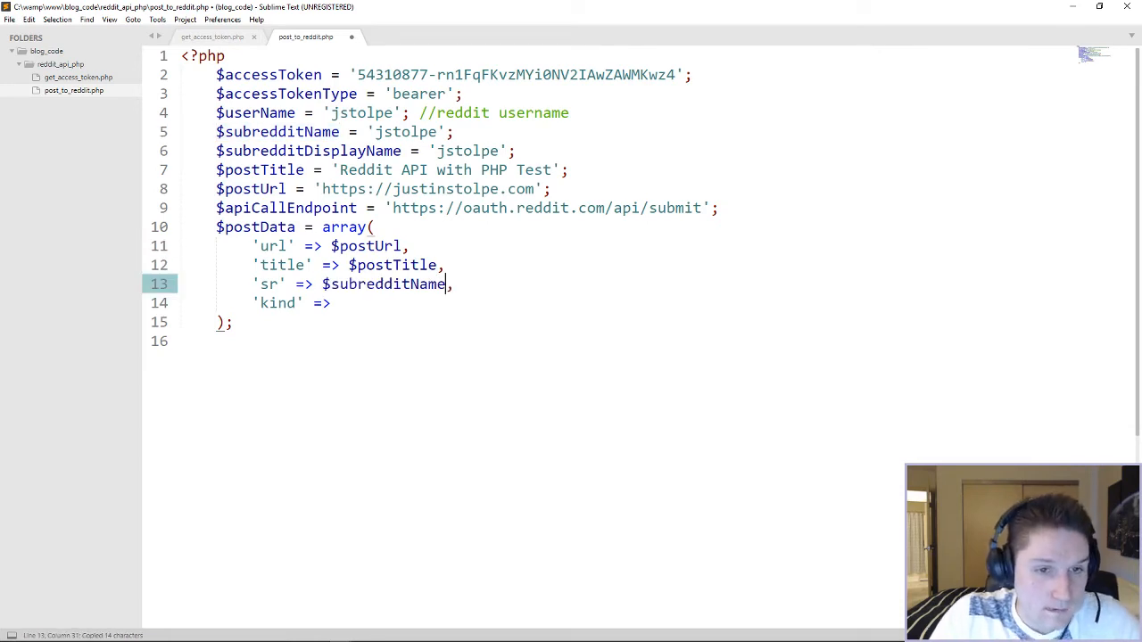
type("'link'")
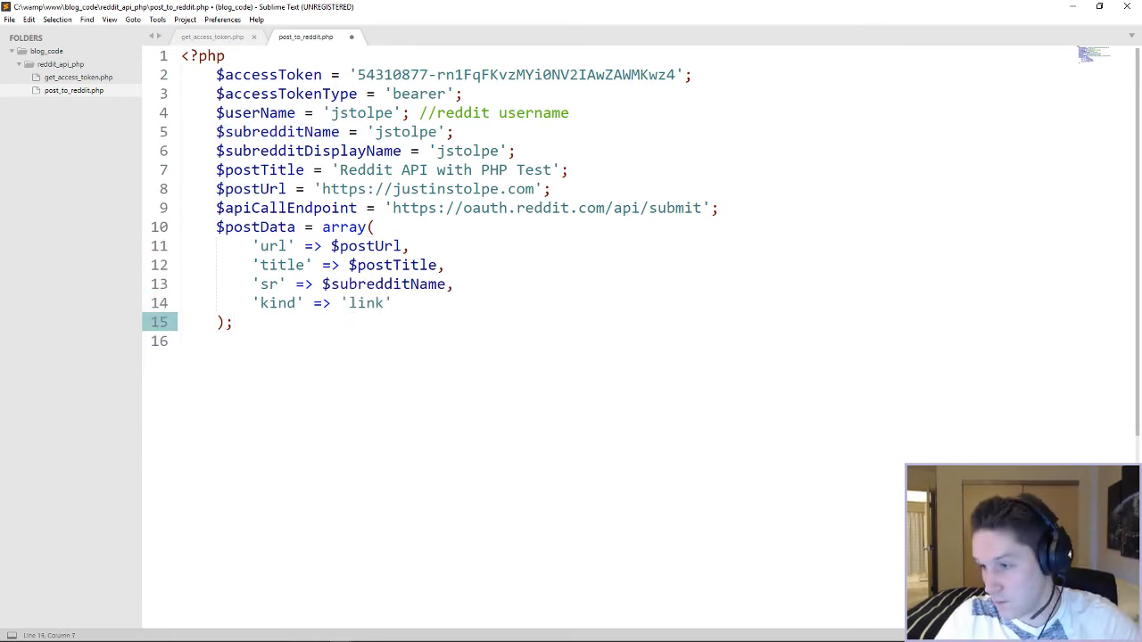
type("$ch = curl_init( );")
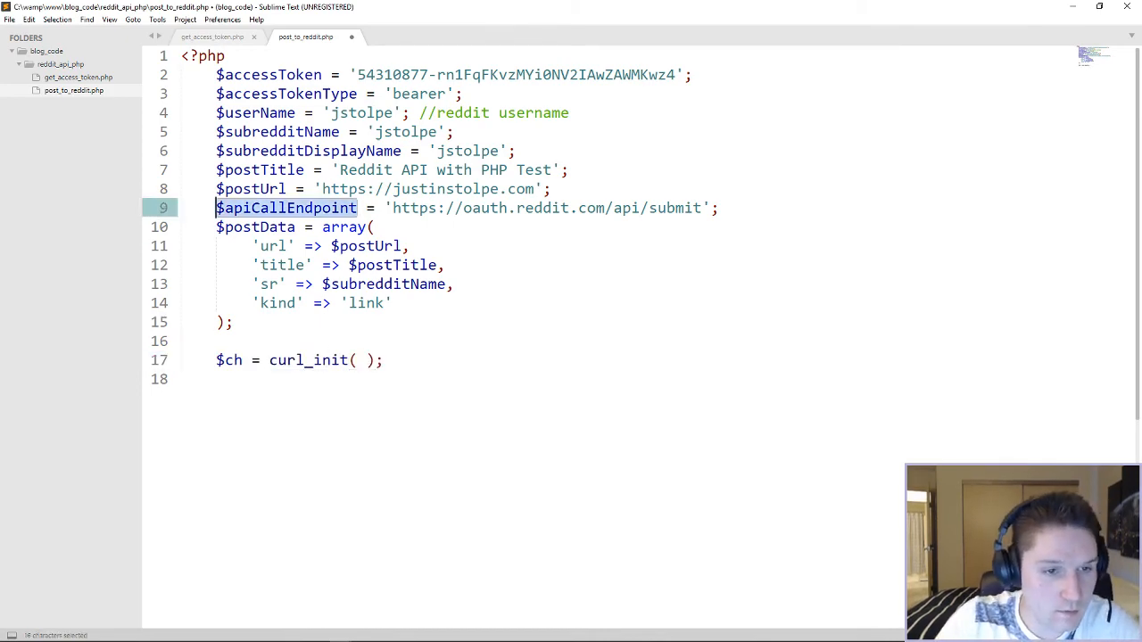
Set the cURL user agent option from $subredditDisplayName followed by ' by /u/' and the username
left_click(212, 36)
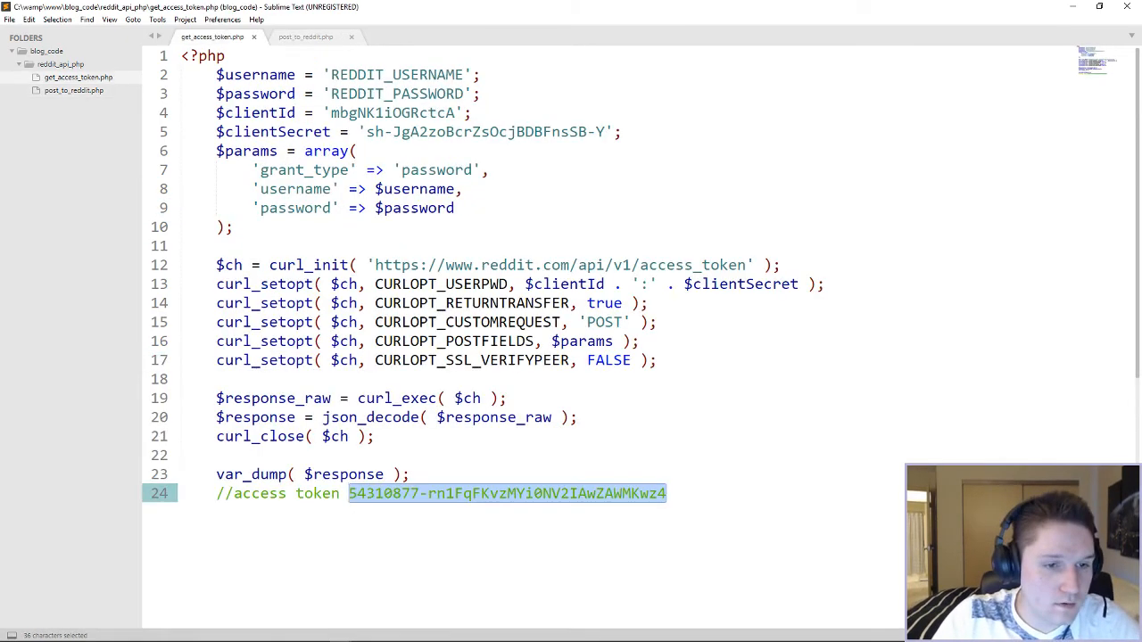
left_click(307, 35)
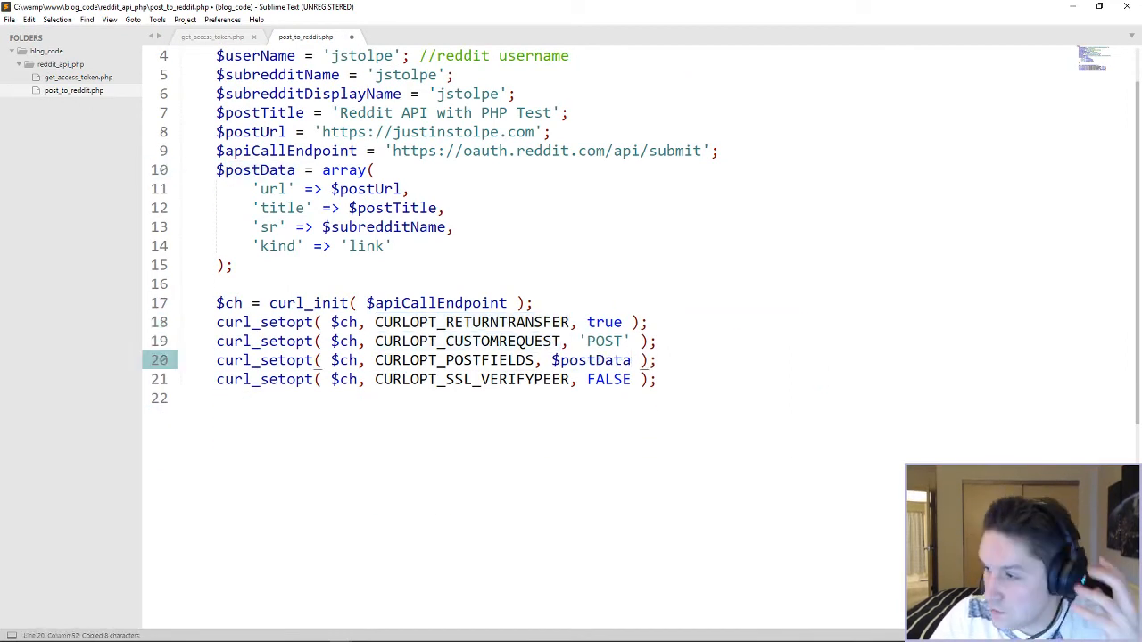
type("curl_setopt( $ch, CURLOTP);")
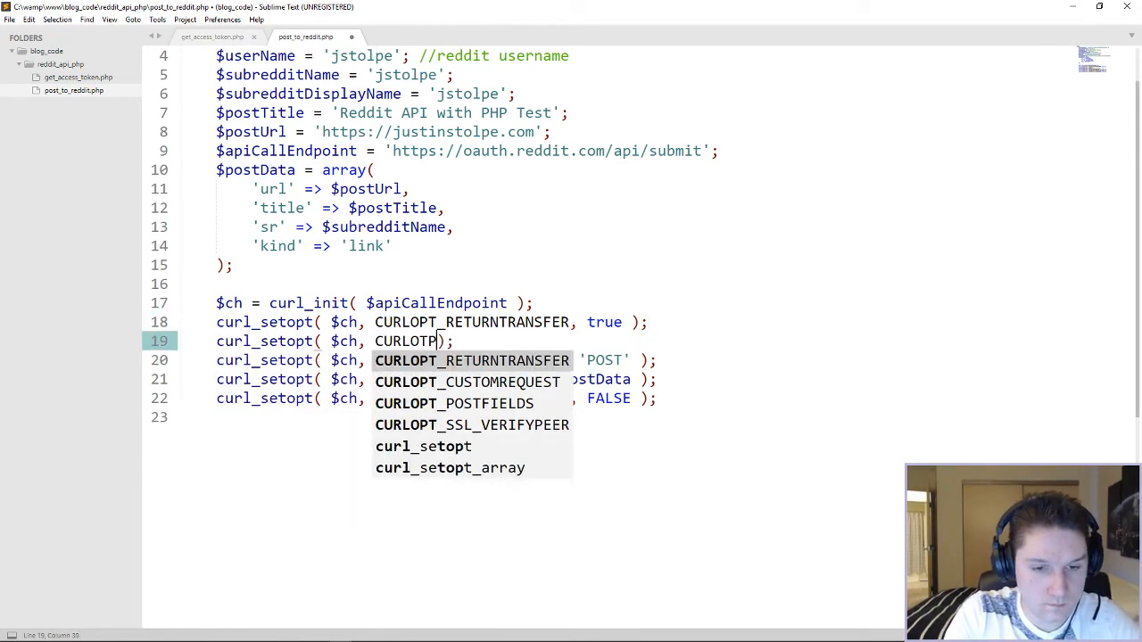
type("CURLOPT_USERAGENT, $sub")
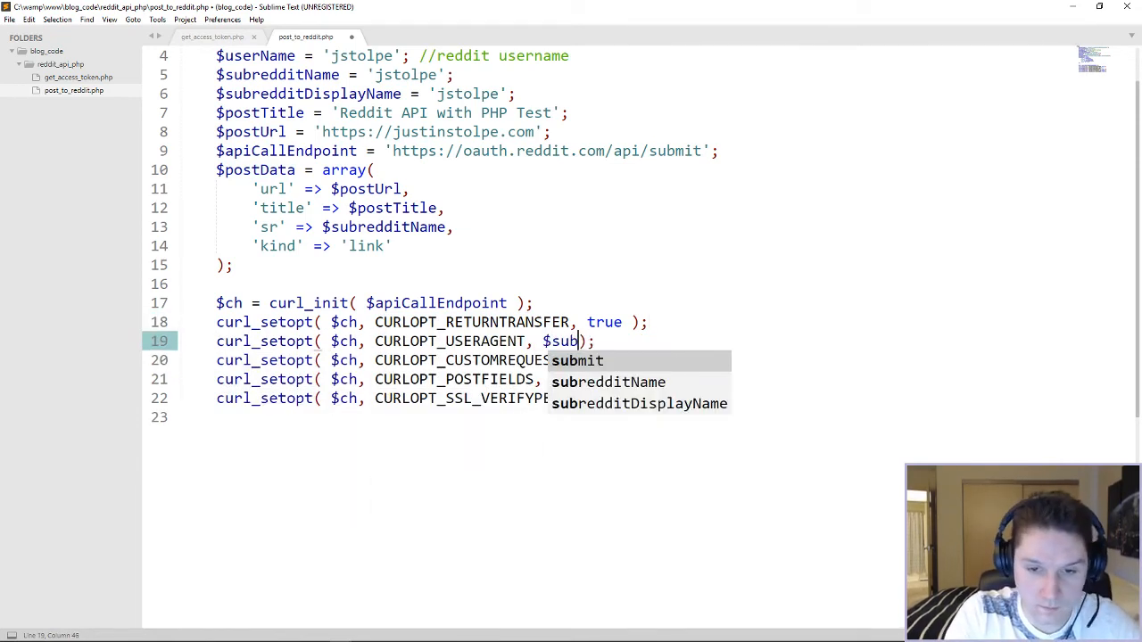
type("redditDisplayName . ' by /u/' . $username . ' (Phapper 1.0")
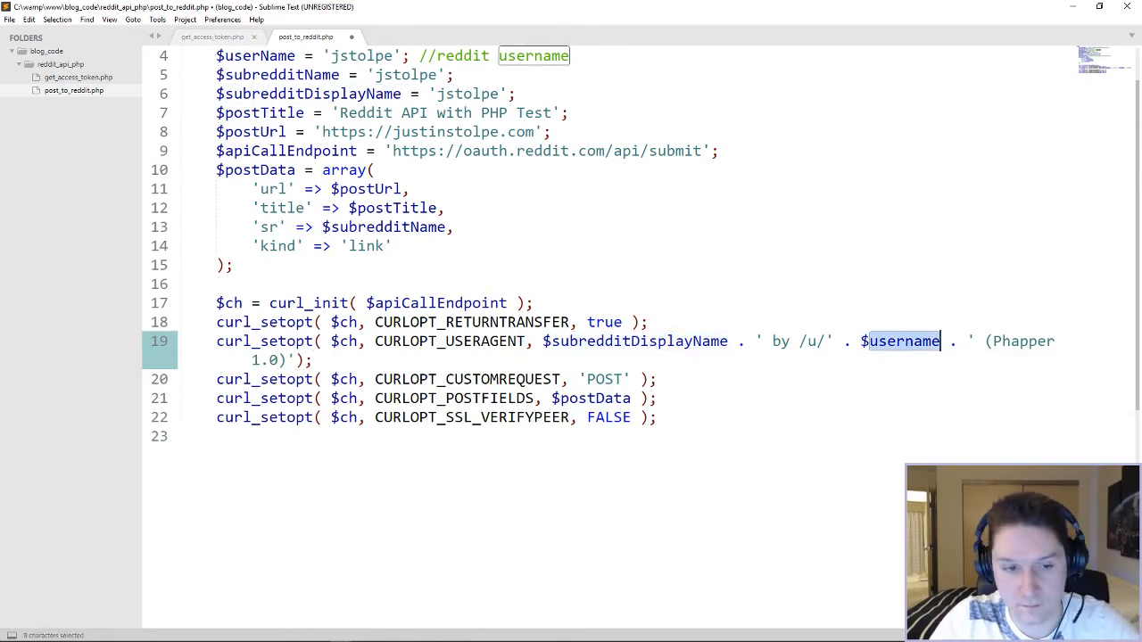
Add the CURLOPT_HTTPHEADER option with an Authorization value from $accessTokenType and $accessToken
type("curl_setopt((ch), option, value)")
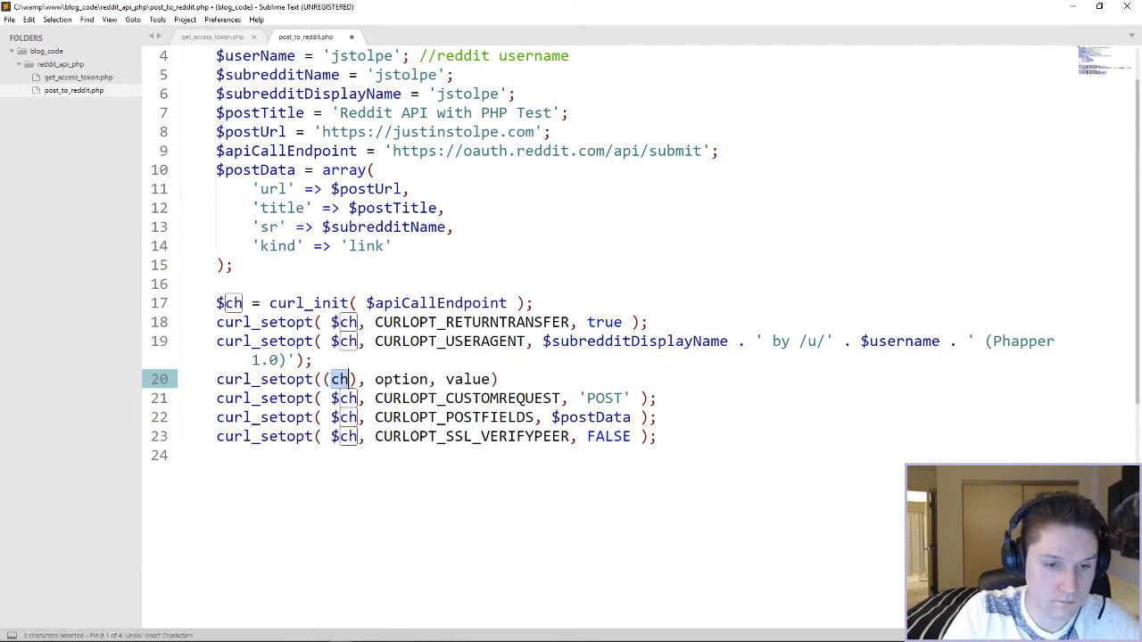
type("CURLOPT_HTTPHEADER")
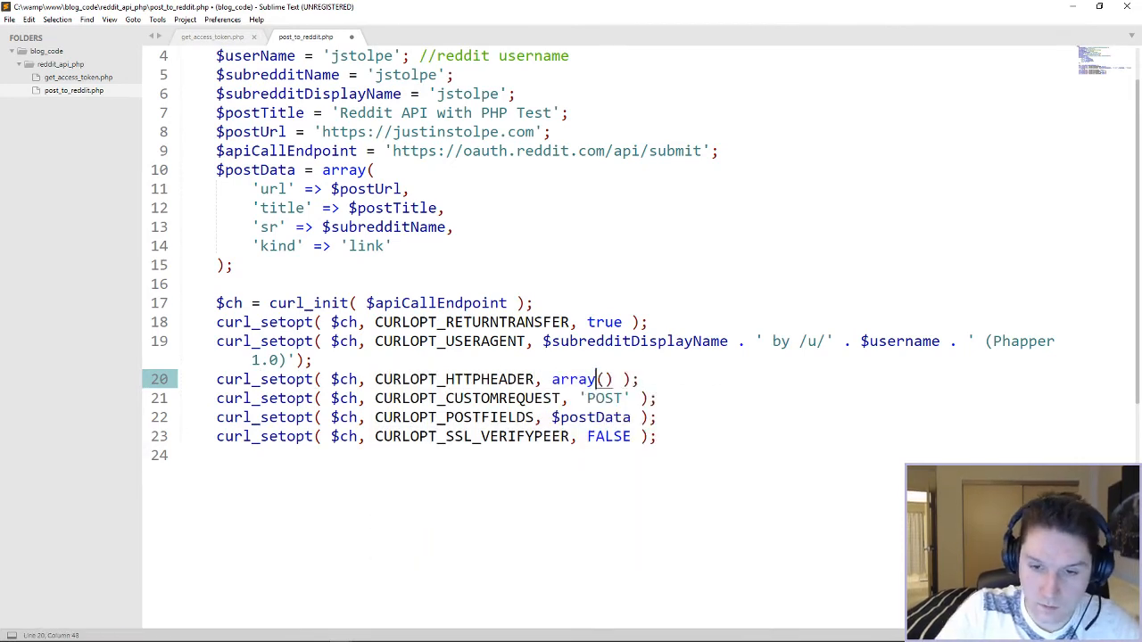
type("\"Authorization \"")
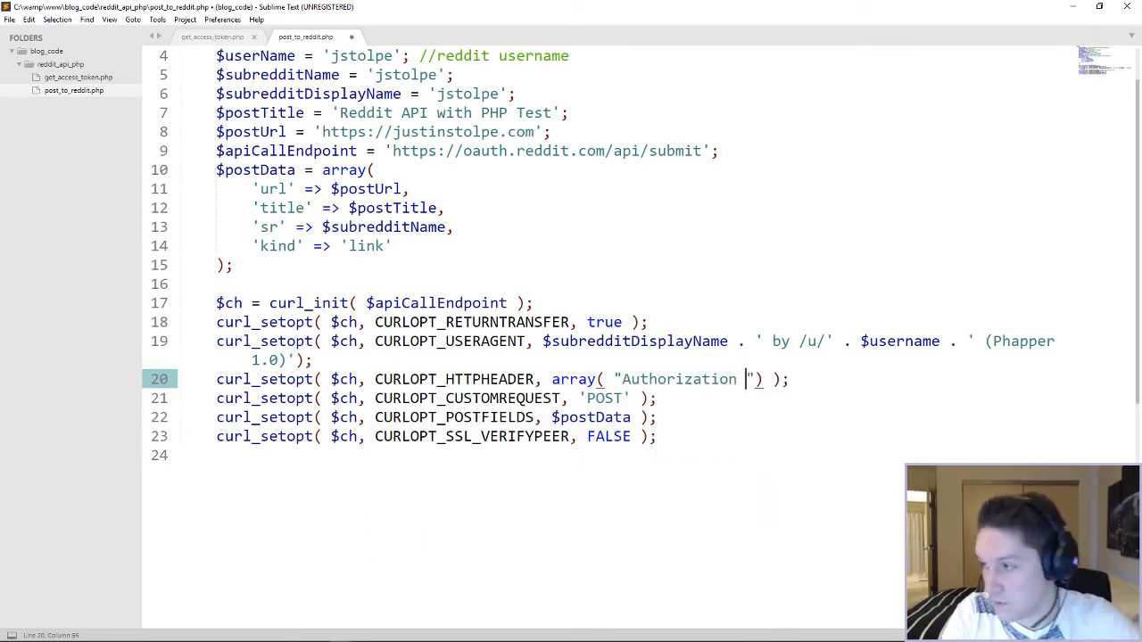
type(". $accessToken")
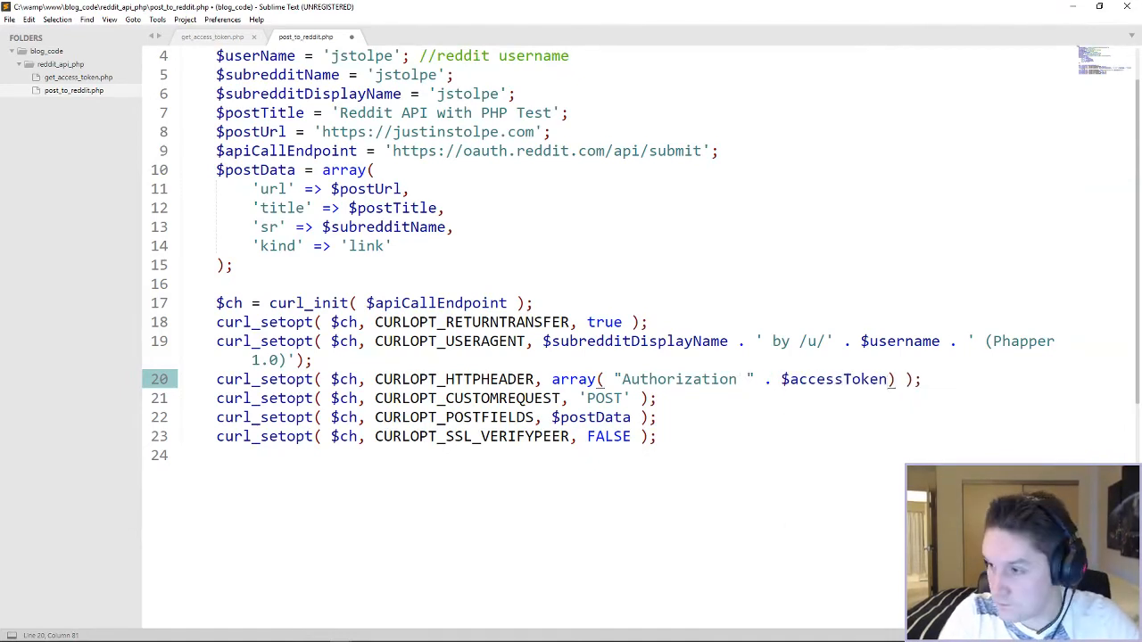
type(". \"\" . $accessToken")
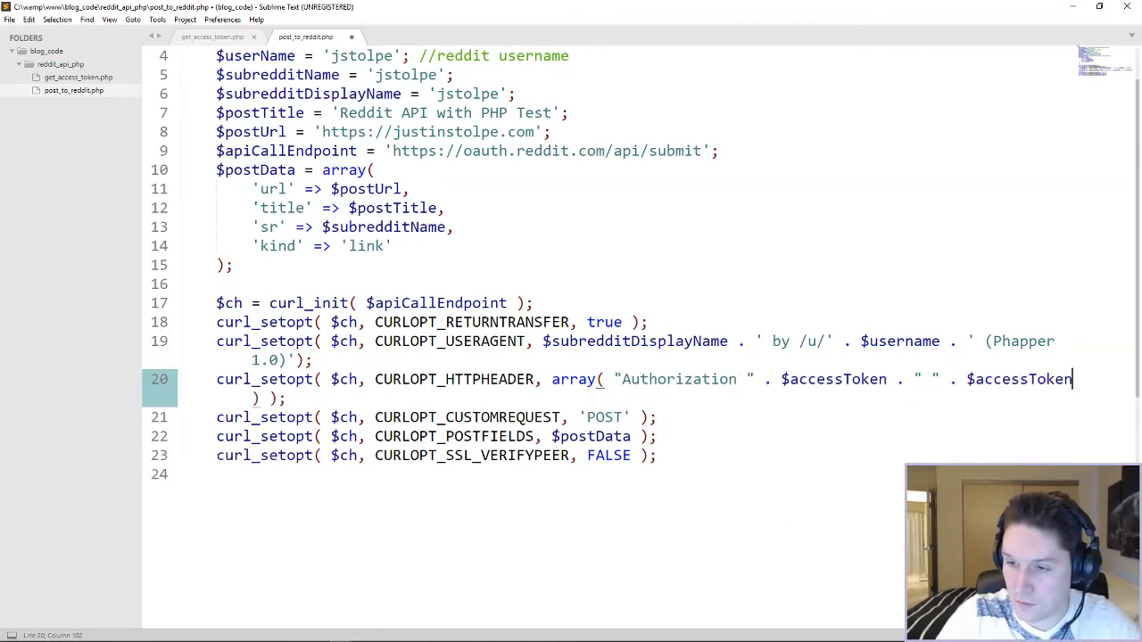
type("Type")
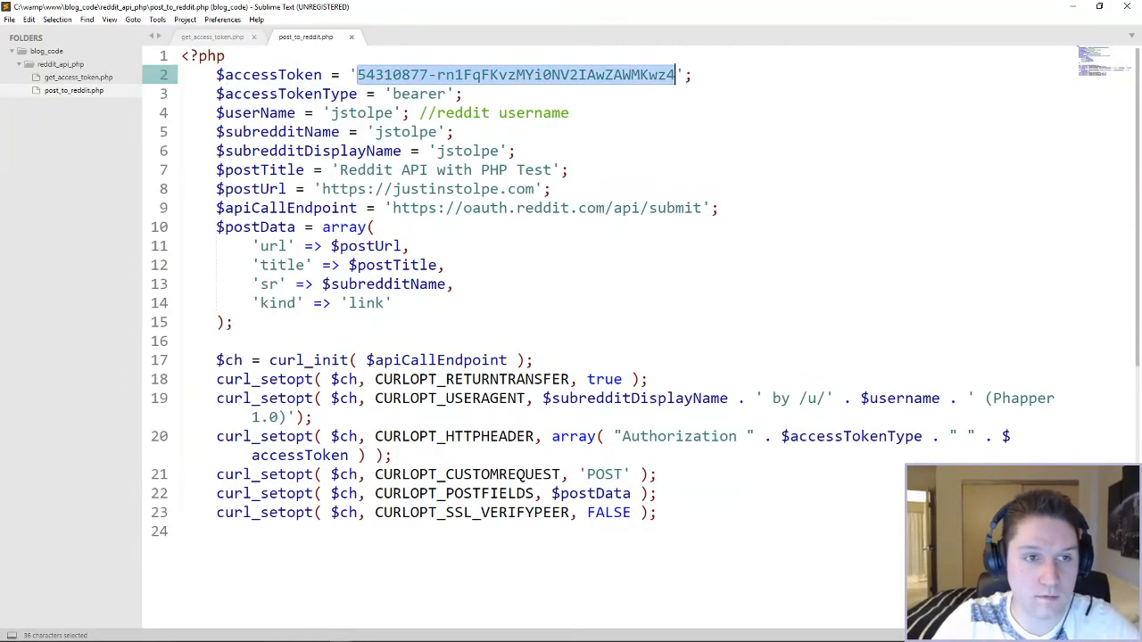
left_click(212, 39)
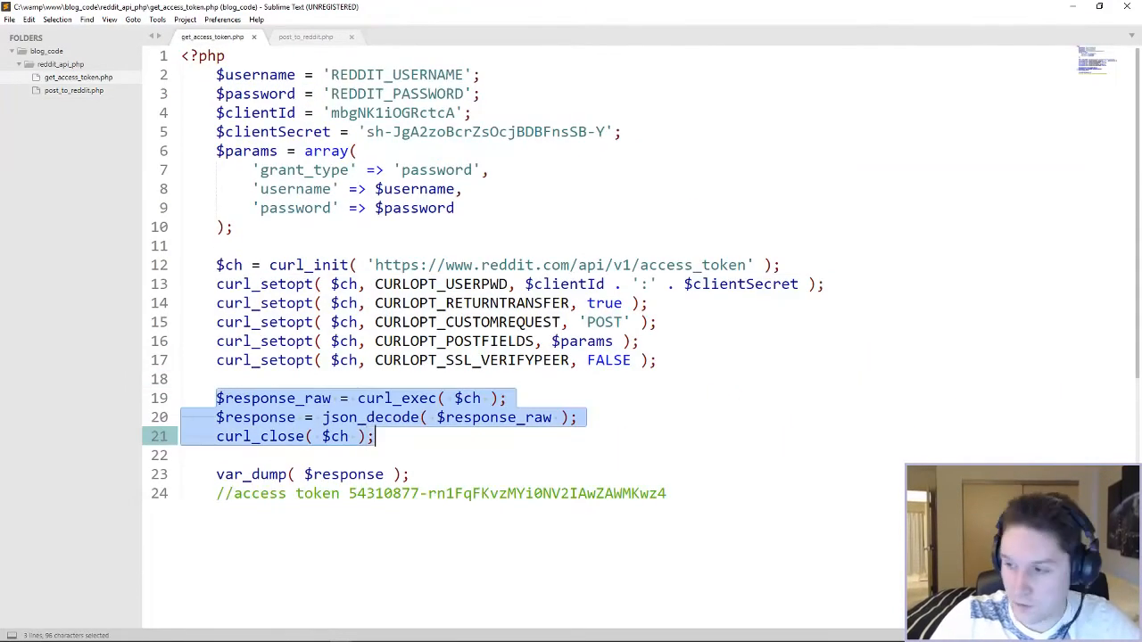
Review post_to_reddit.php's variables, access token value, title line and postData array before appending the response lines
left_click(305, 36)
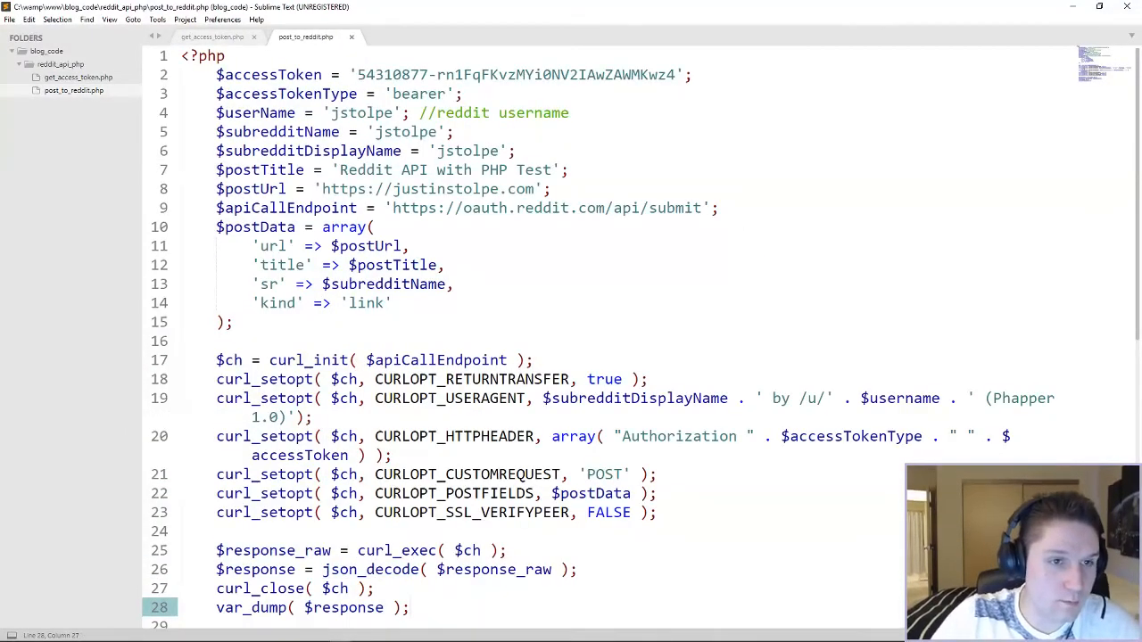
left_click_drag(216, 75, 232, 321)
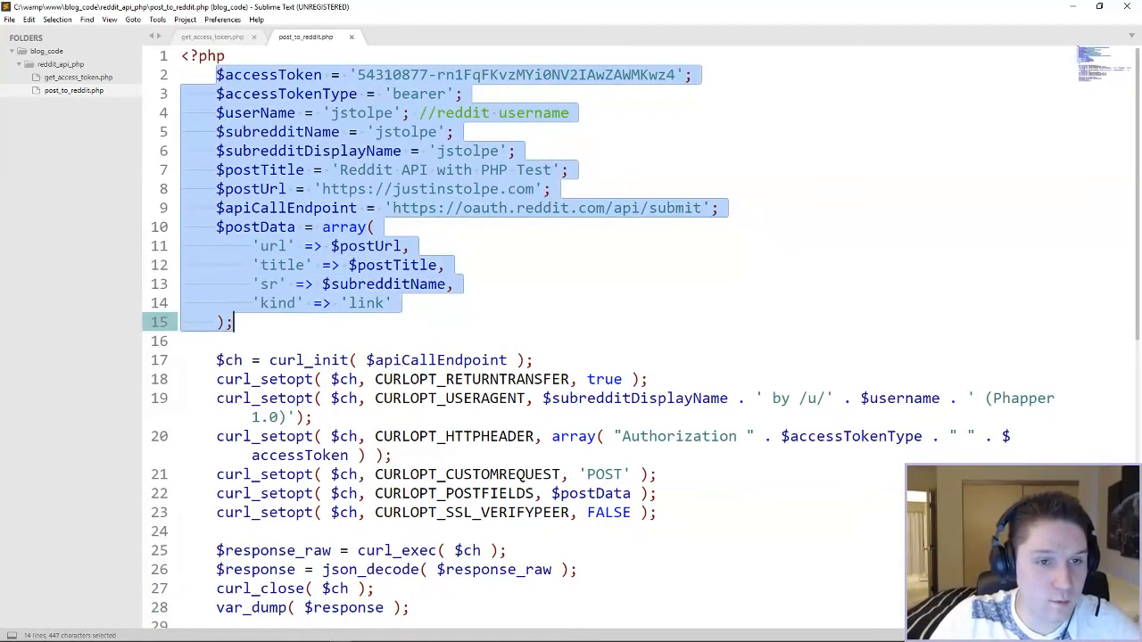
left_click_drag(359, 75, 665, 75)
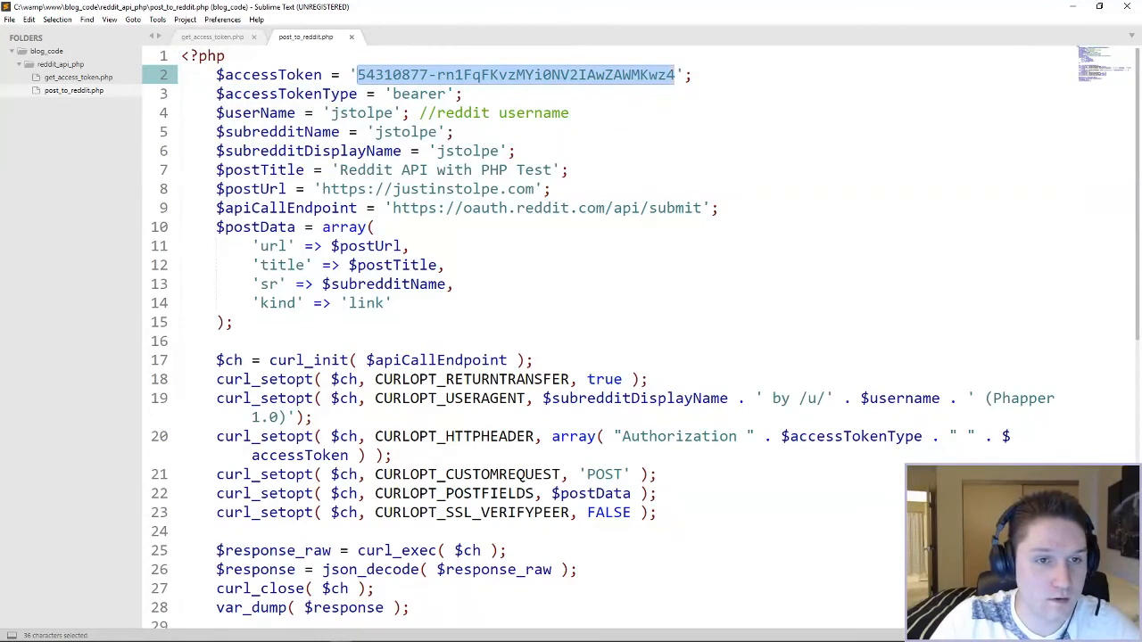
left_click(378, 112)
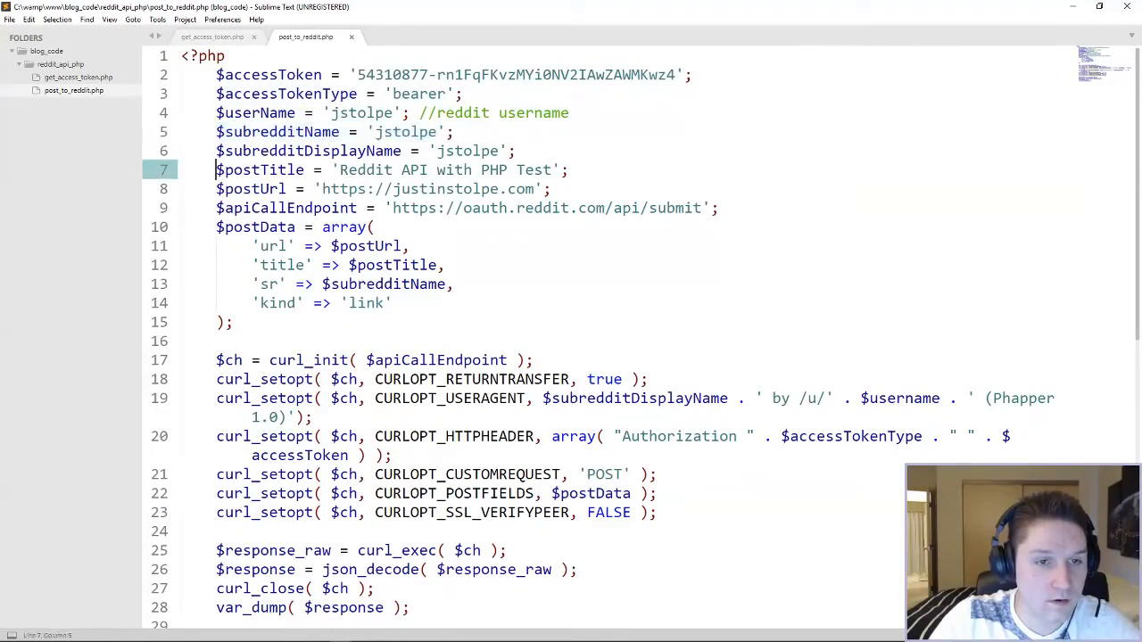
double_click(282, 132)
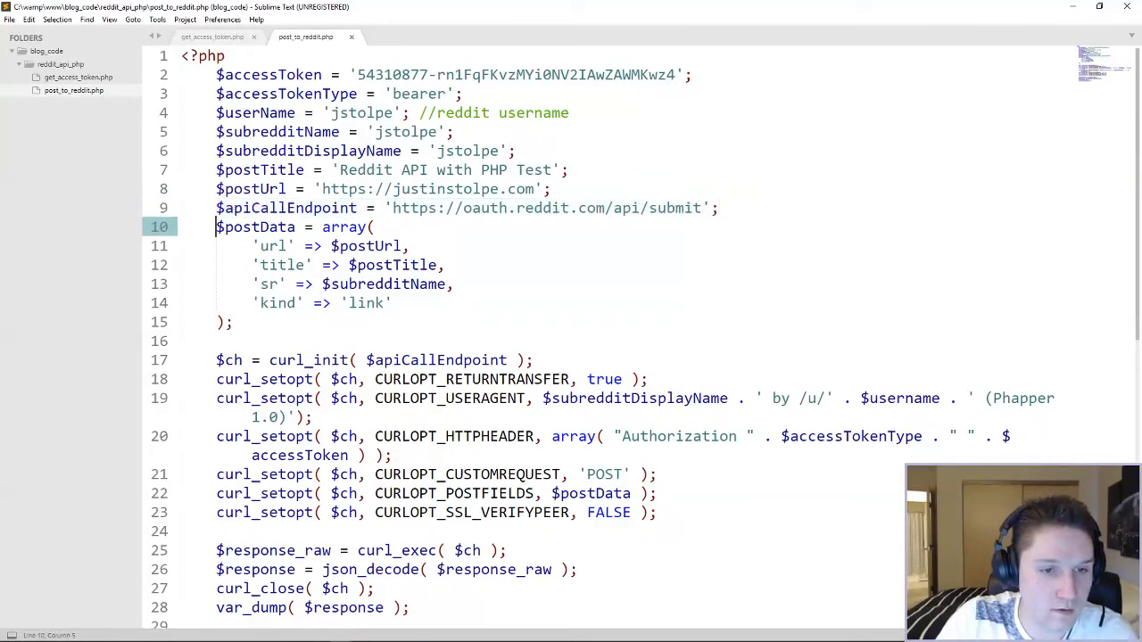
left_click_drag(214, 227, 234, 321)
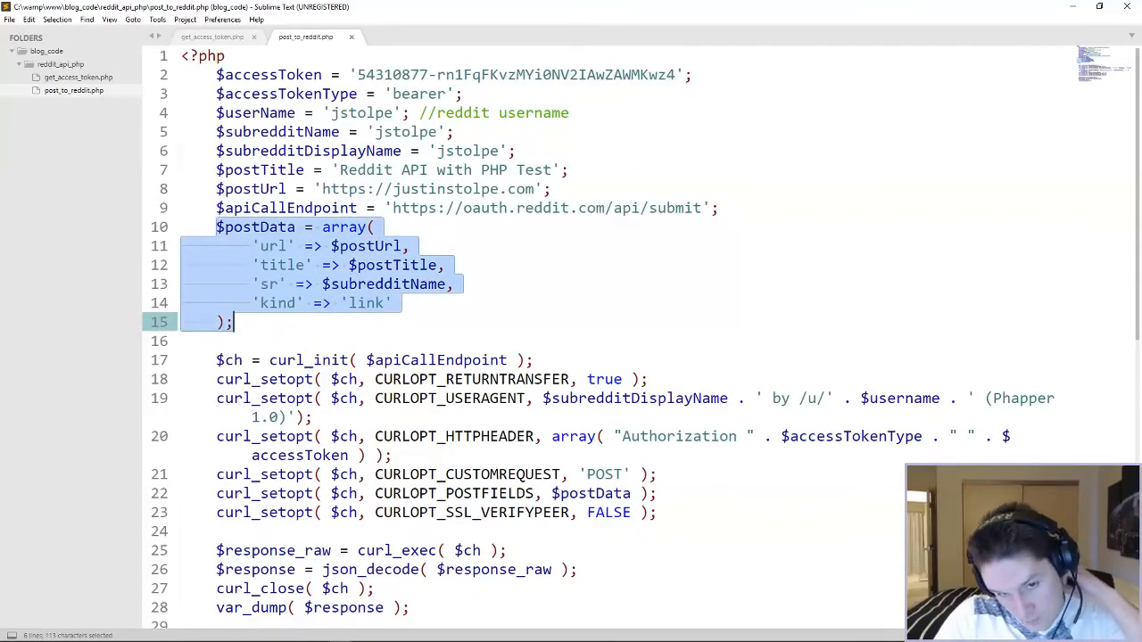
scroll("down", 3)
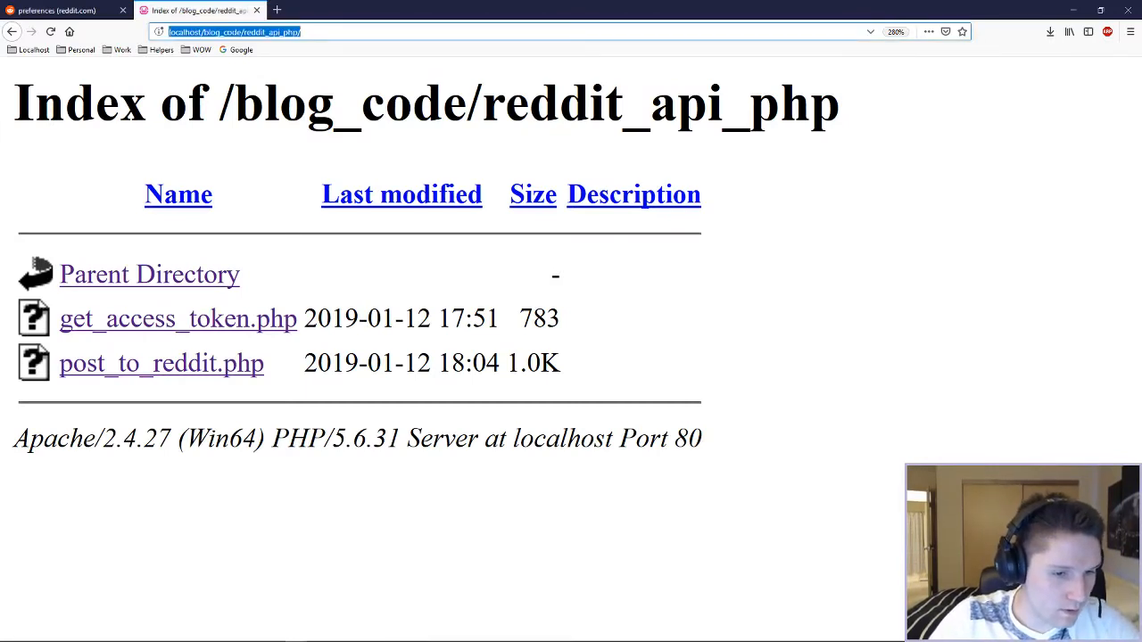
Run post_to_reddit.php from the localhost directory listing in Firefox
left_click(161, 364)
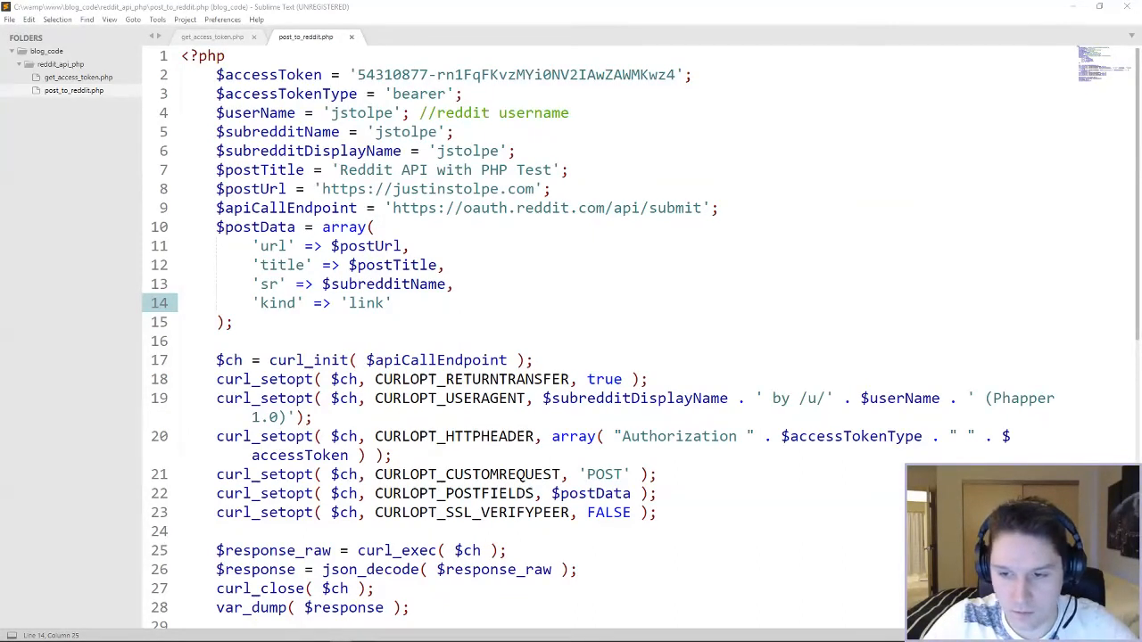
Inspect the CURLOPT_HTTPHEADER line of post_to_reddit.php before rerunning the script
double_click(903, 398)
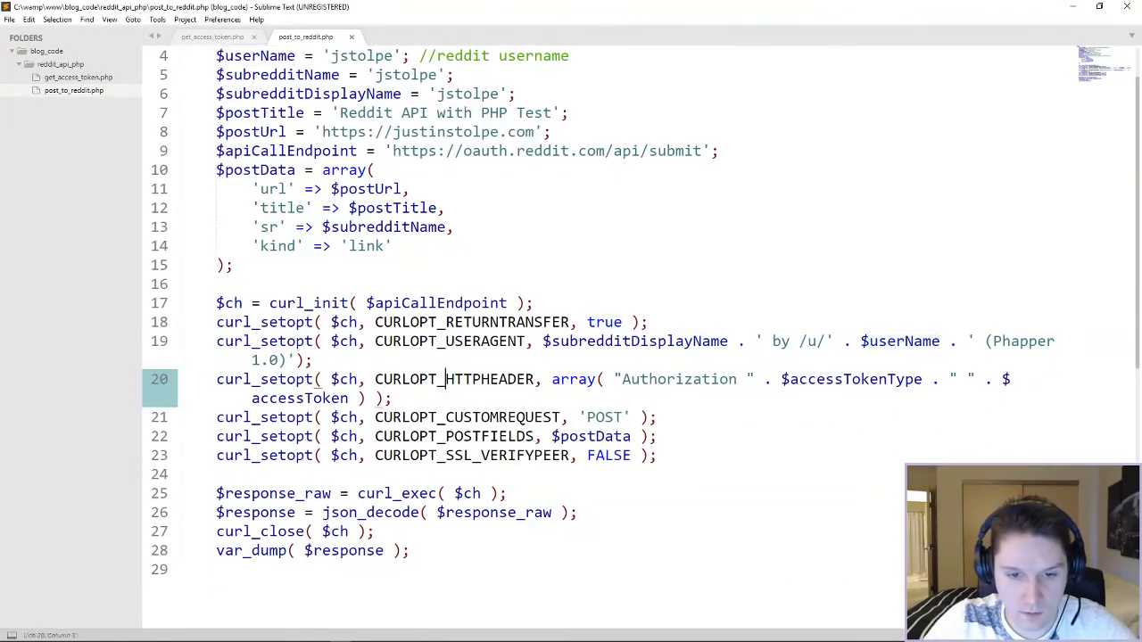
double_click(453, 378)
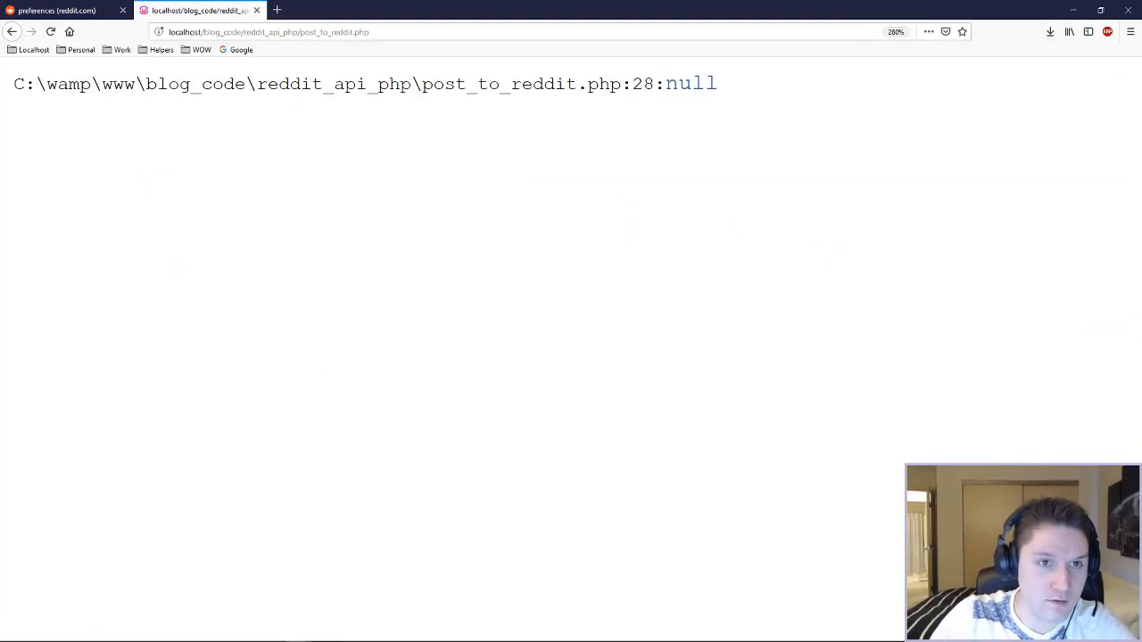
Reload post_to_reddit.php in Firefox and scroll through the full var_dump response object
left_click(268, 32)
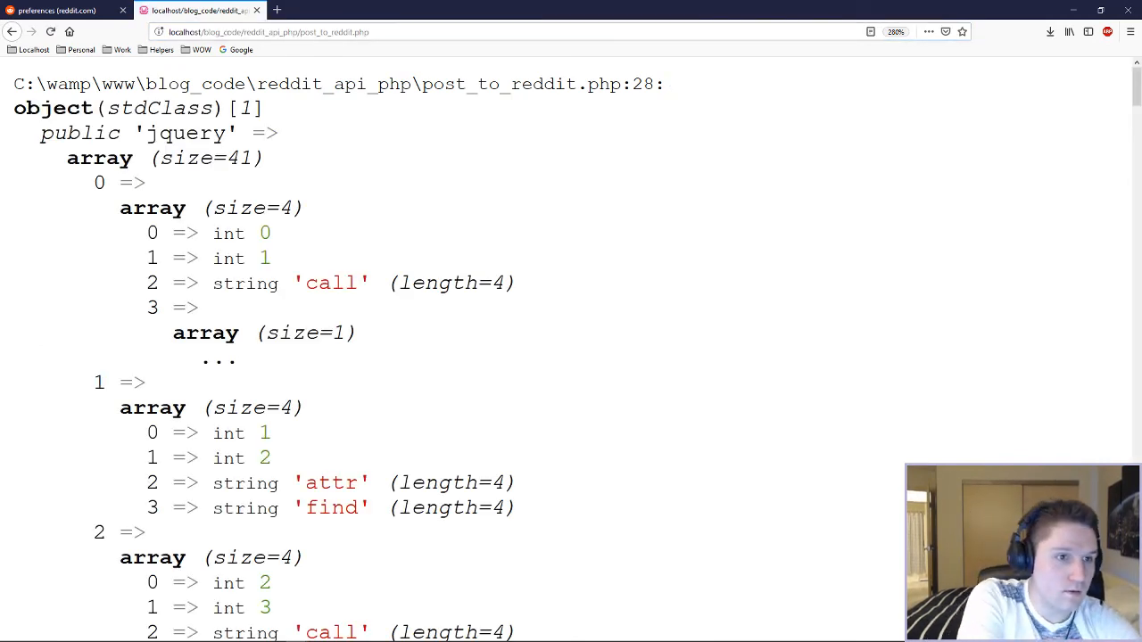
scroll("down", 3)
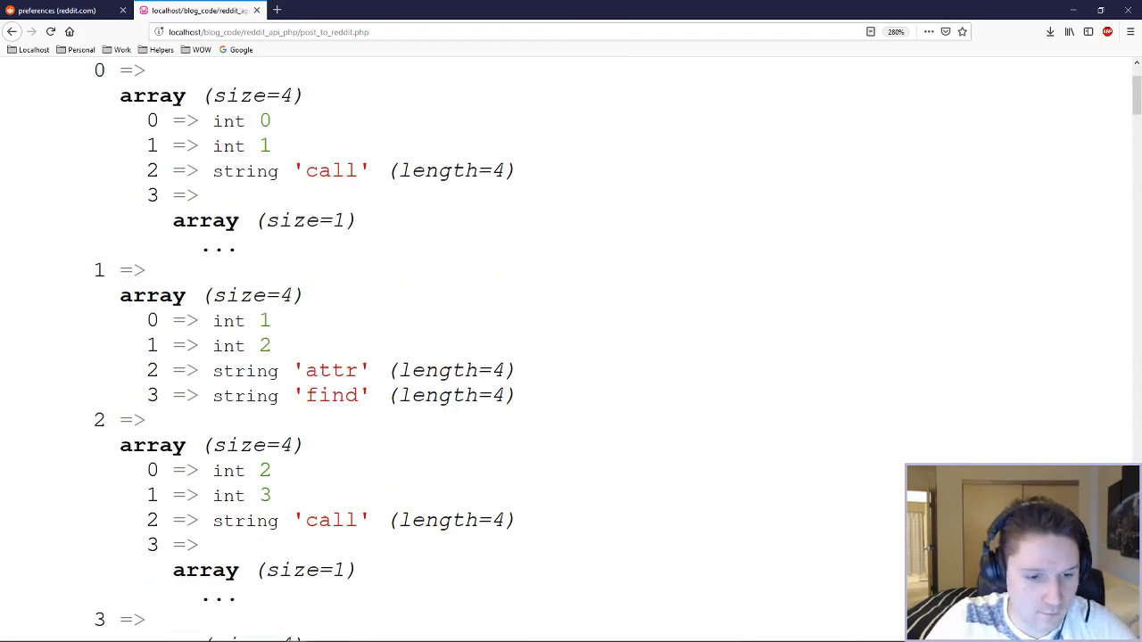
scroll("down", 3)
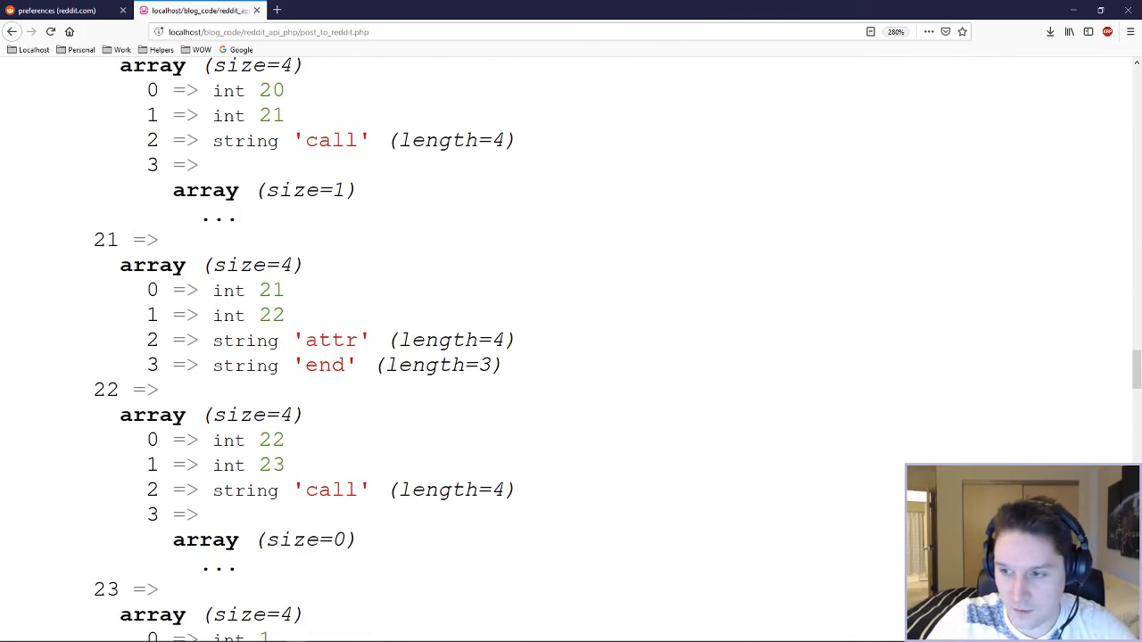
scroll("down", 3)
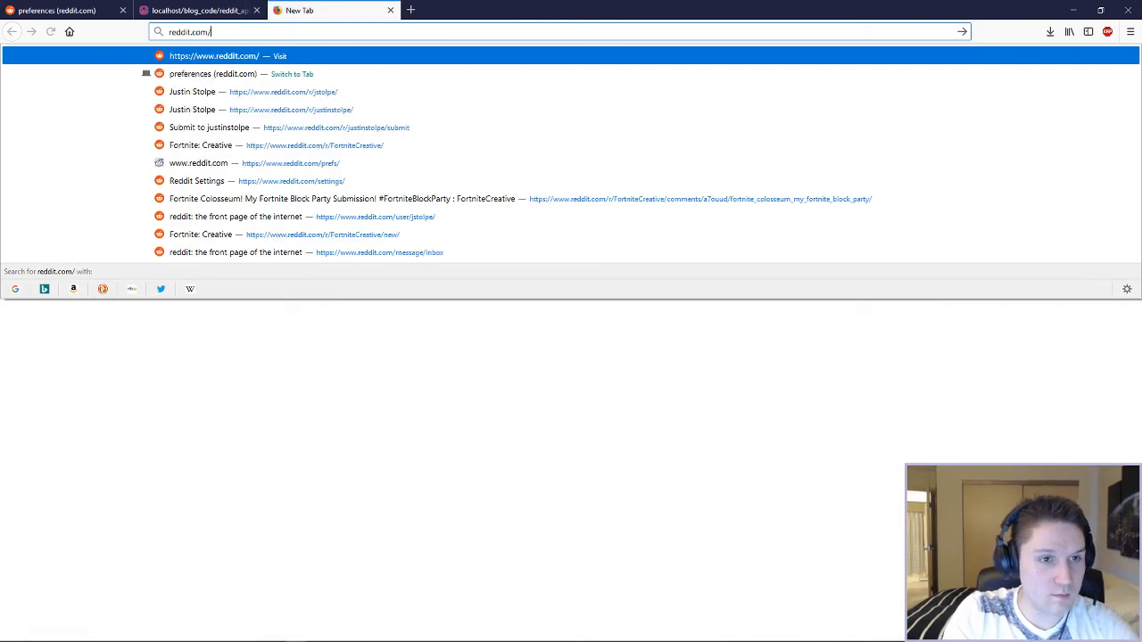
Go to reddit.com in the new tab and check the Reddit API with PHP app's details
left_click(193, 94)
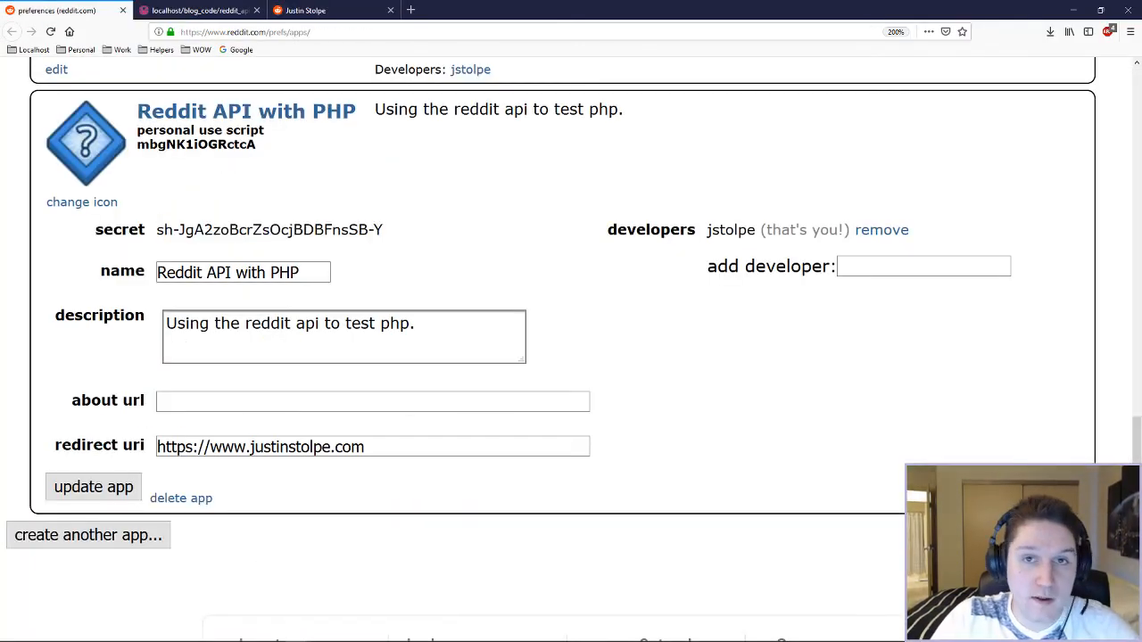
double_click(196, 143)
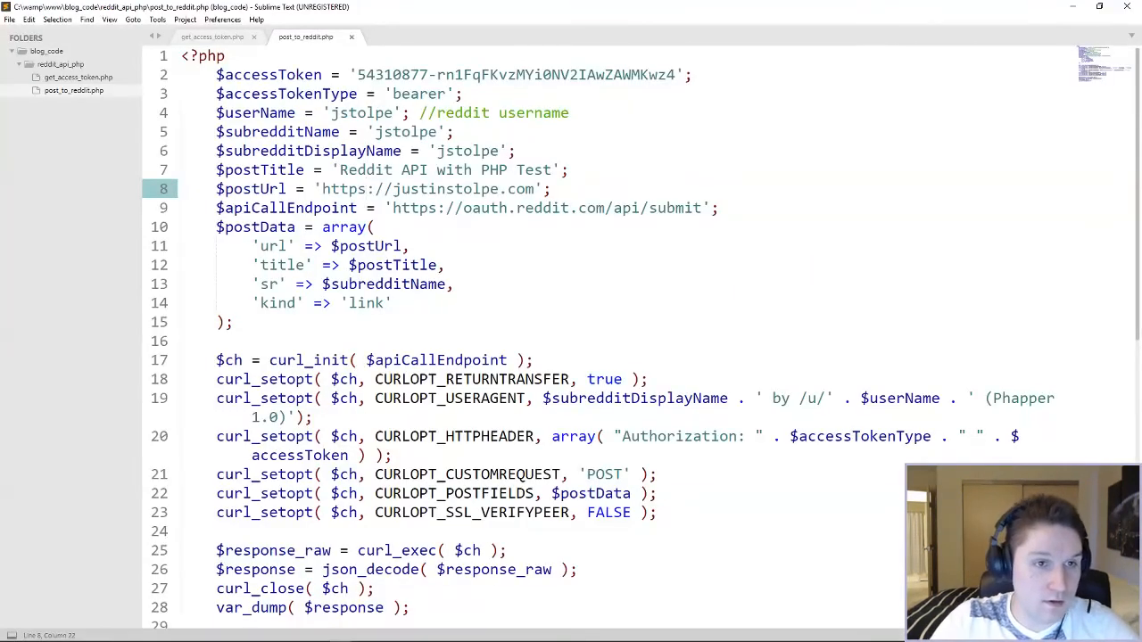
Check the token in get_access_token.php, rerun post_to_reddit.php for success true, and view the new post in r/jstolpe
left_click(215, 35)
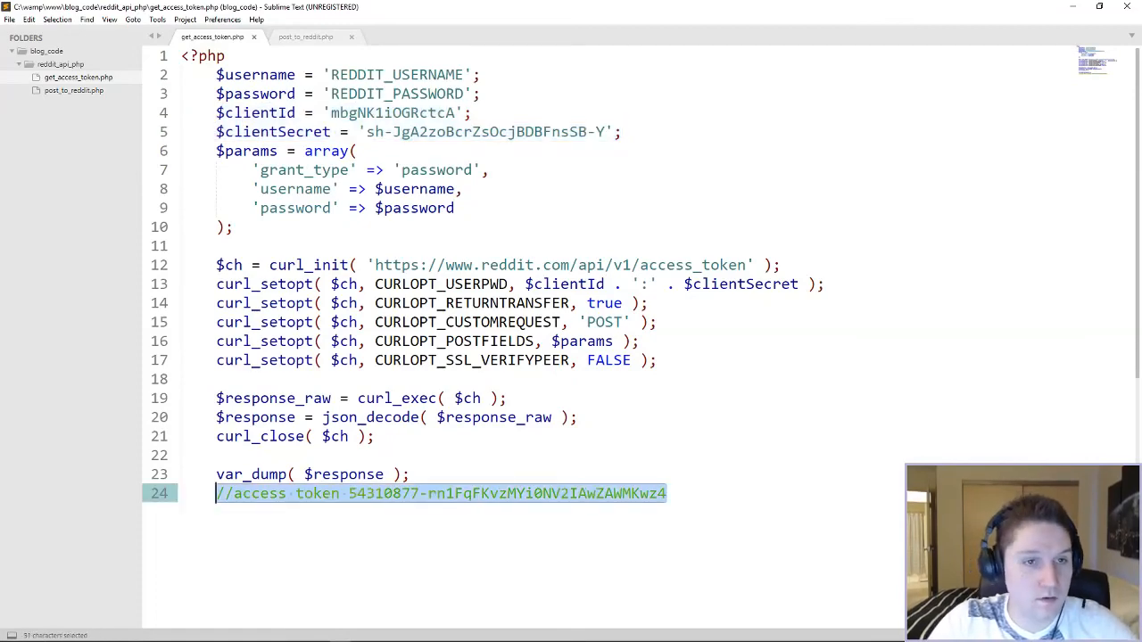
left_click(307, 36)
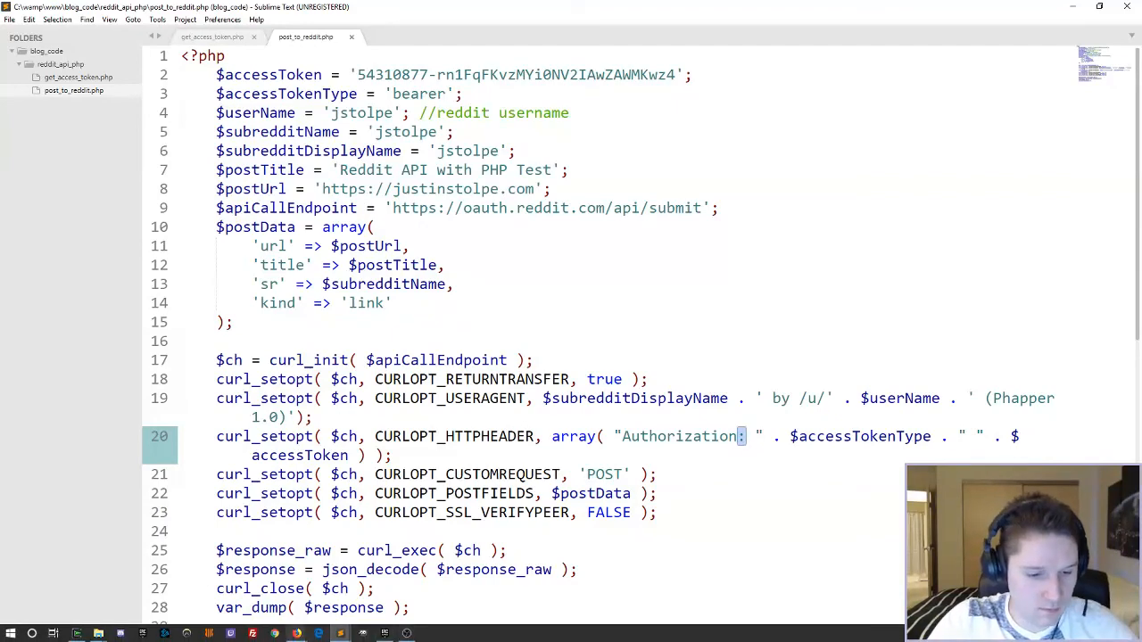
left_click(189, 11)
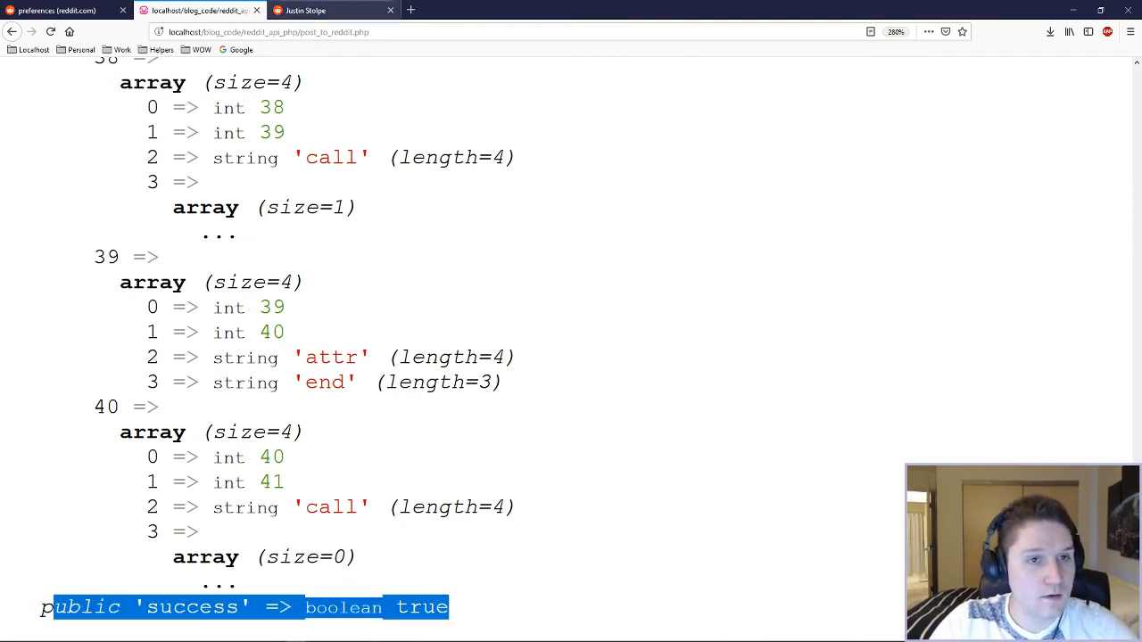
left_click(312, 11)
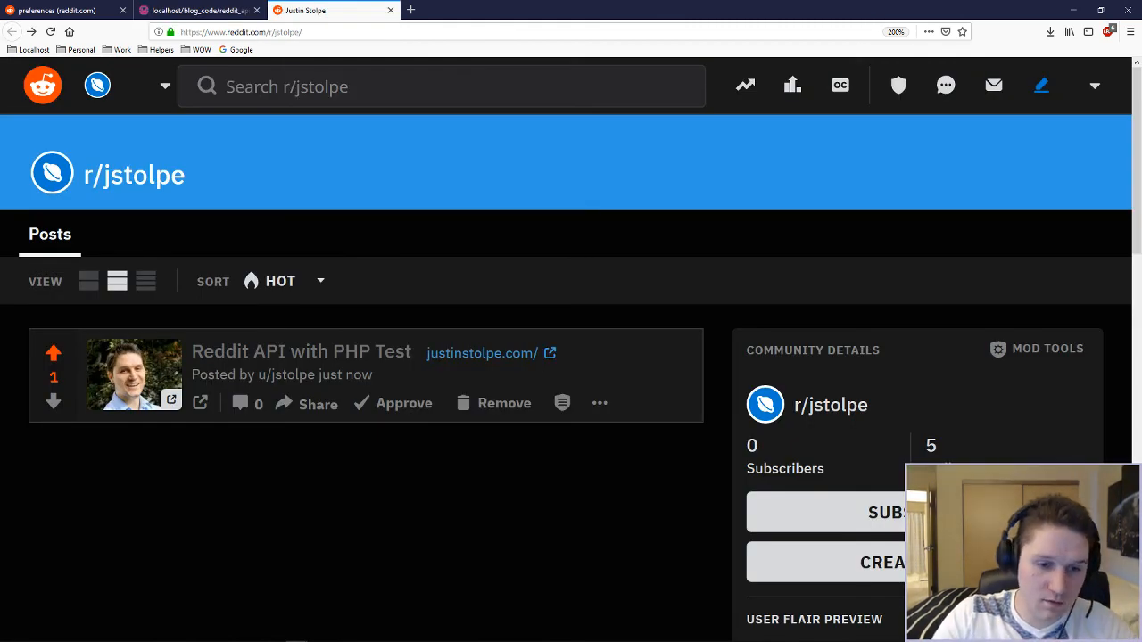